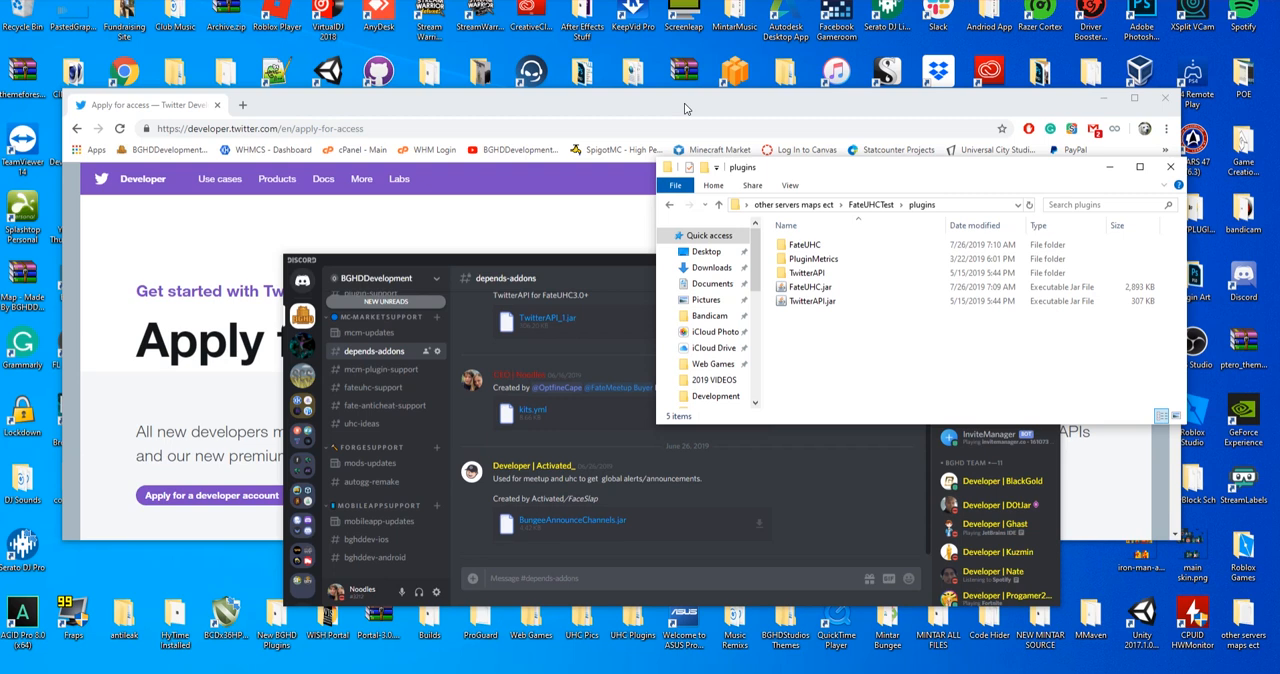
{"action": "mouse_move", "coordinate": [802, 484]}
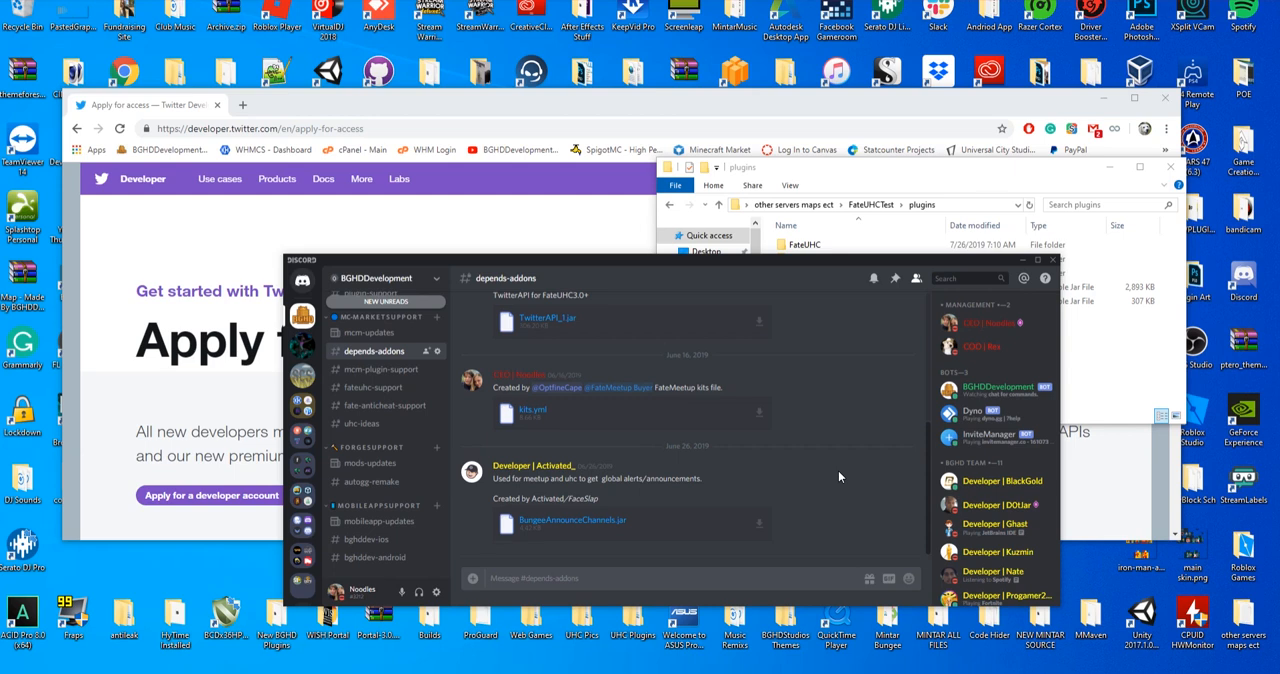
{"action": "mouse_move", "coordinate": [558, 318]}
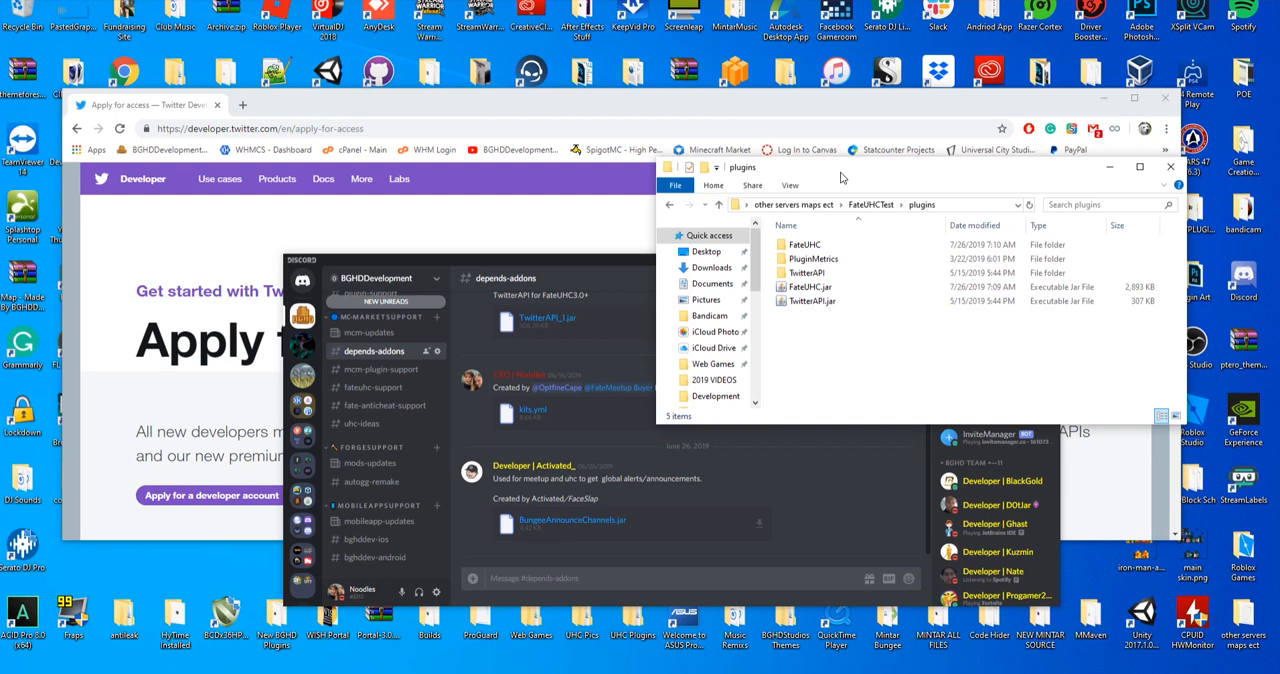
Step: Open the TwitterAPI folder in the FateUHCTest server's plugins and select config.yml
{"action": "double_click", "coordinate": [808, 272]}
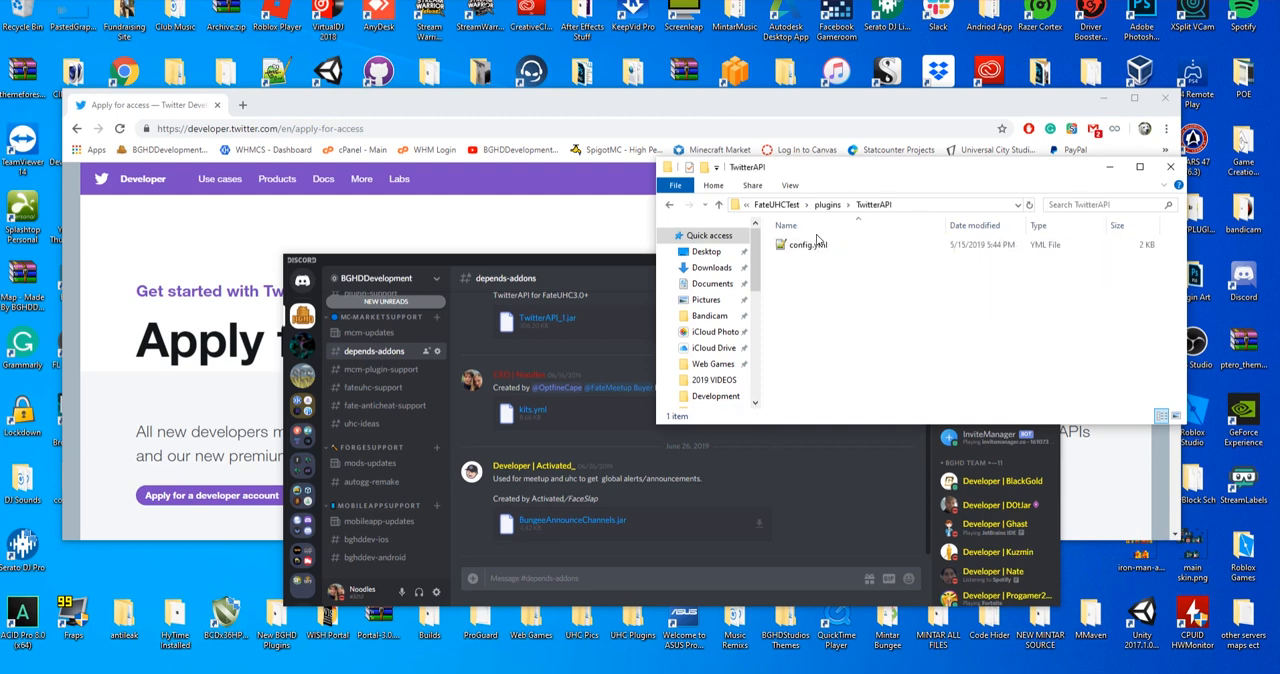
{"action": "left_click", "coordinate": [808, 244]}
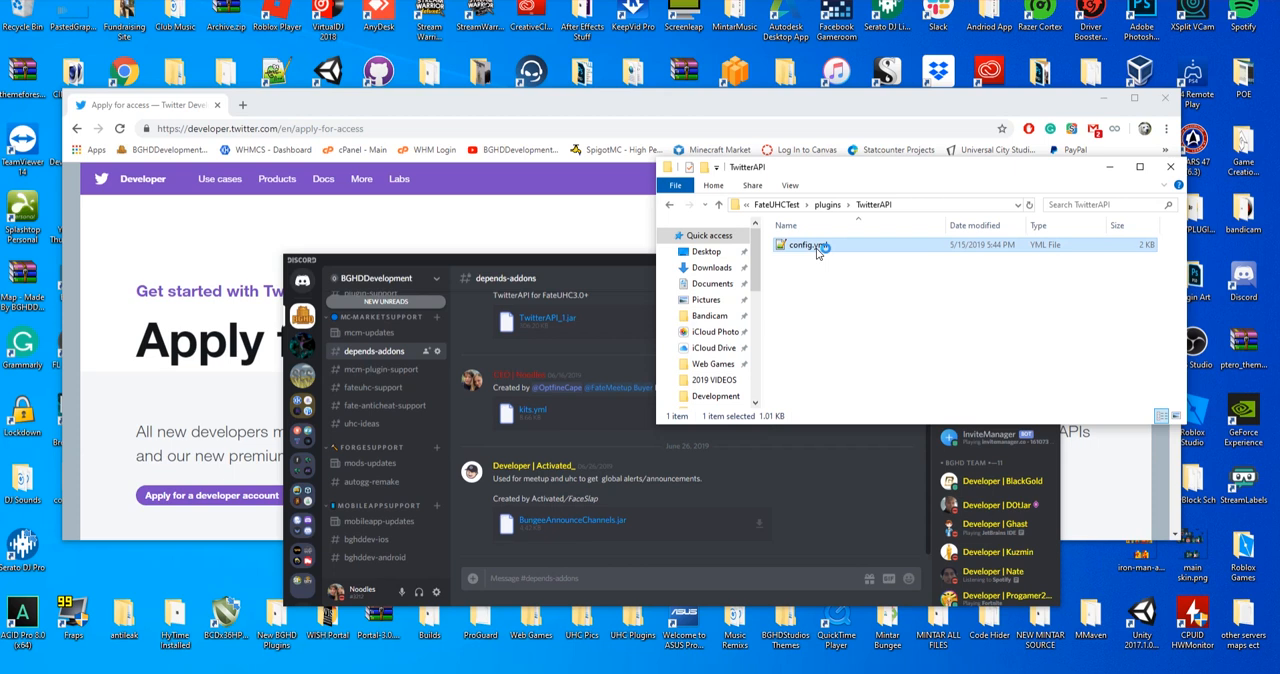
Step: Open the TwitterAPI config.yml in Notepad++ to view its empty OAuth fields
{"action": "double_click", "coordinate": [808, 244]}
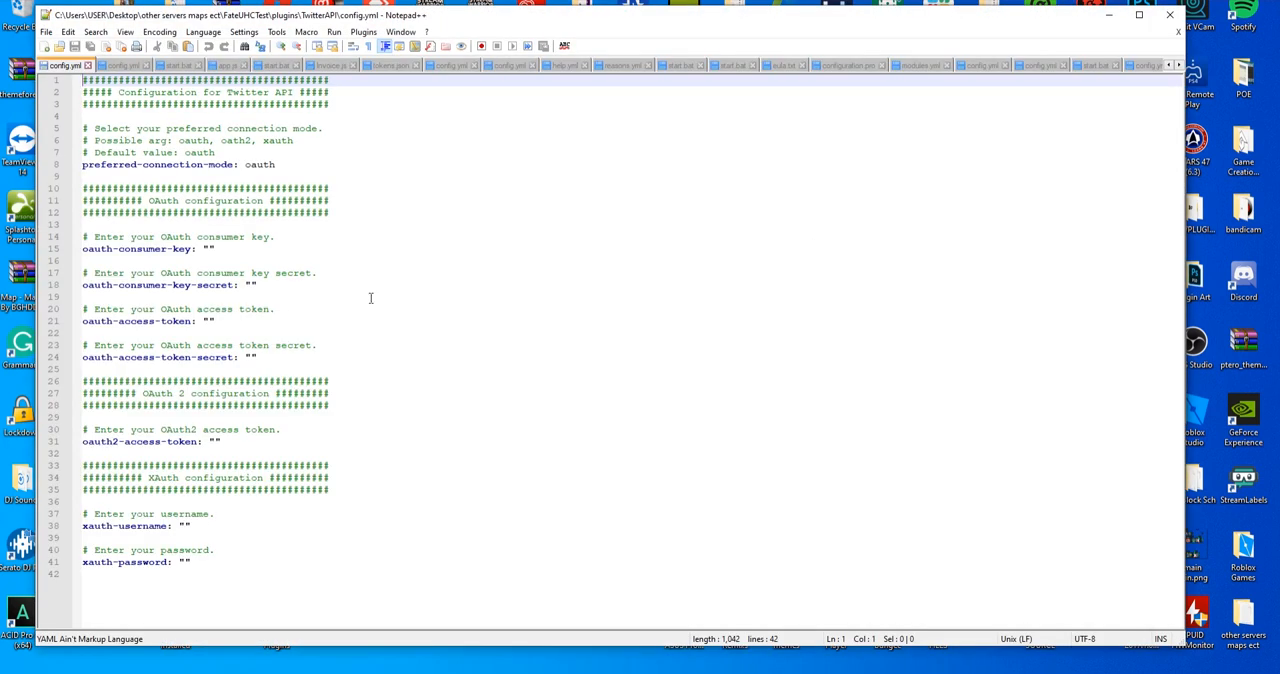
{"action": "mouse_move", "coordinate": [340, 364]}
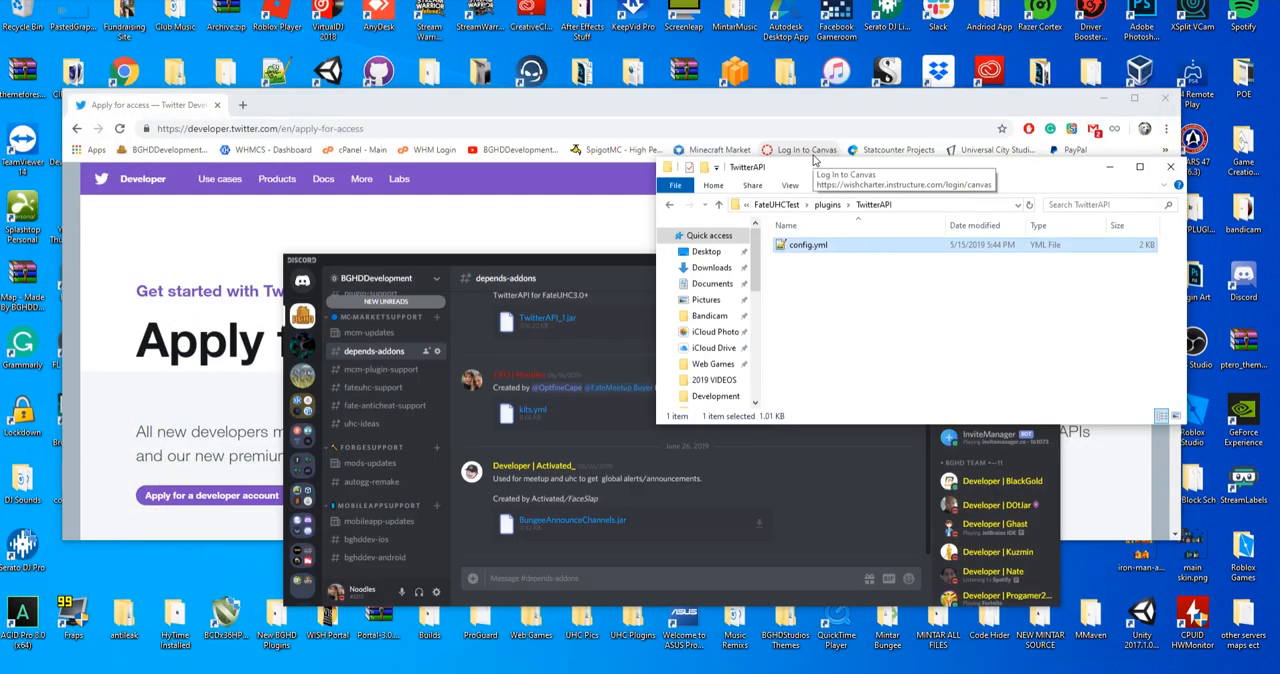
{"action": "mouse_move", "coordinate": [616, 264]}
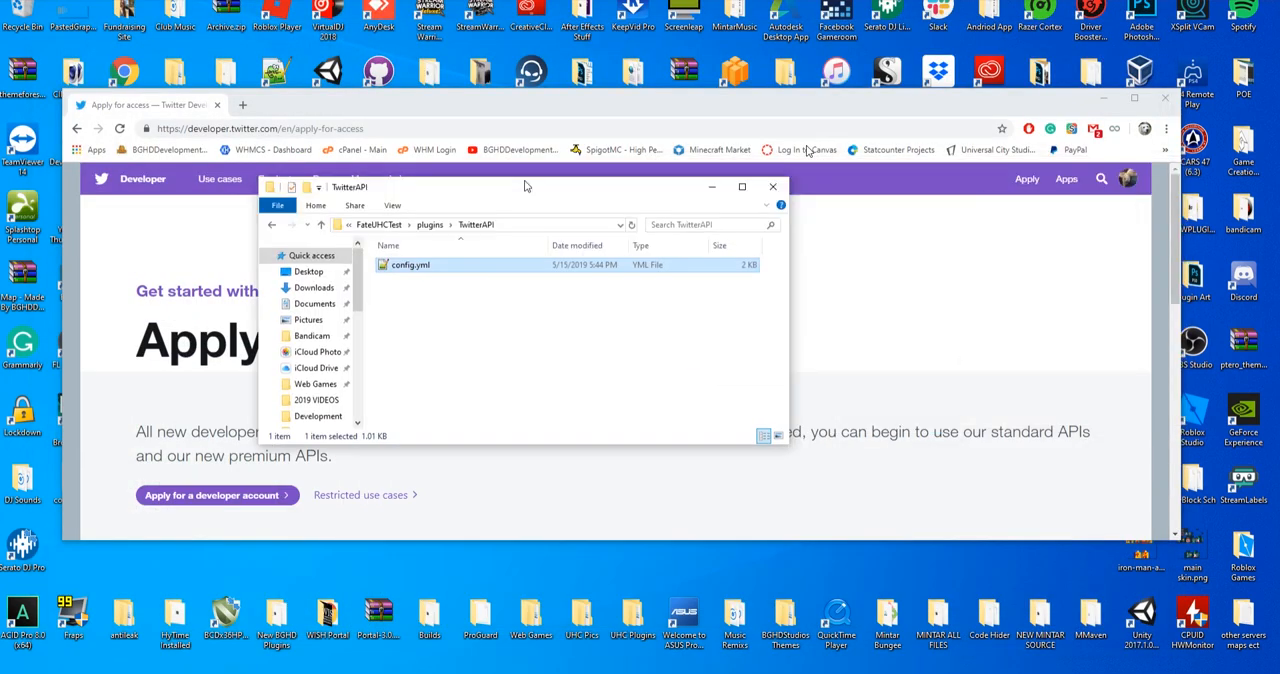
Step: Start a Twitter developer account application and choose the use-case reason
{"action": "left_click", "coordinate": [772, 186]}
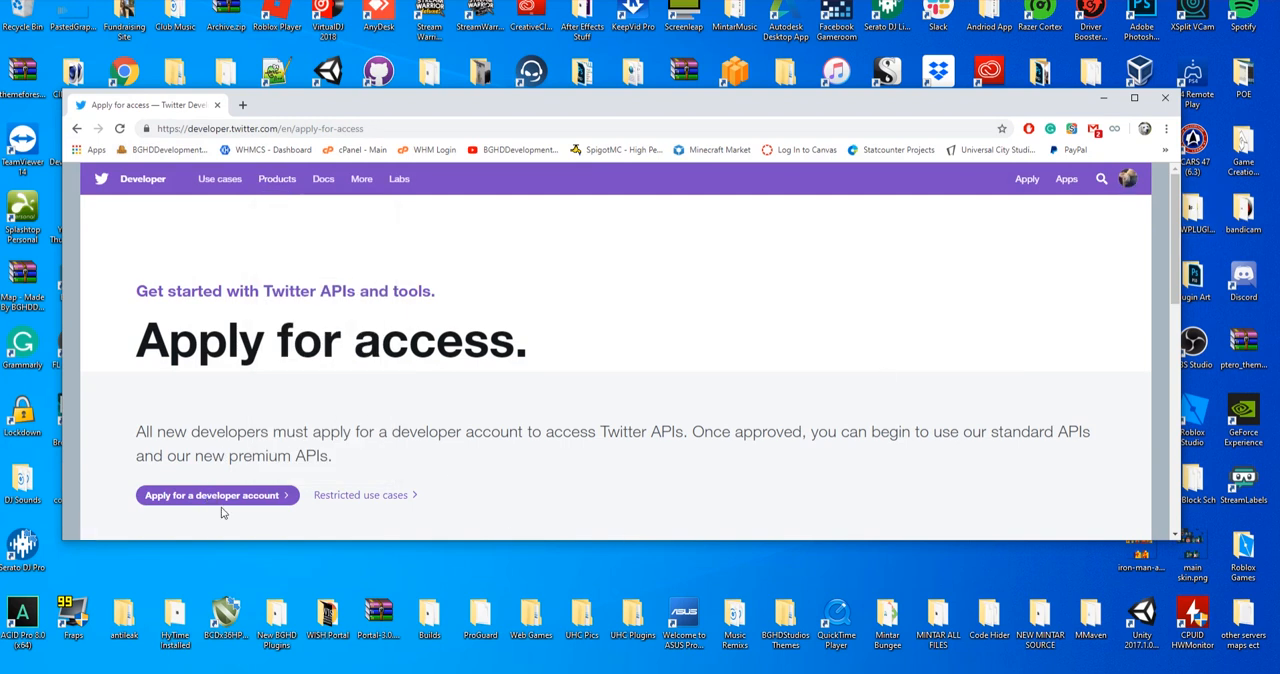
{"action": "left_click", "coordinate": [212, 496]}
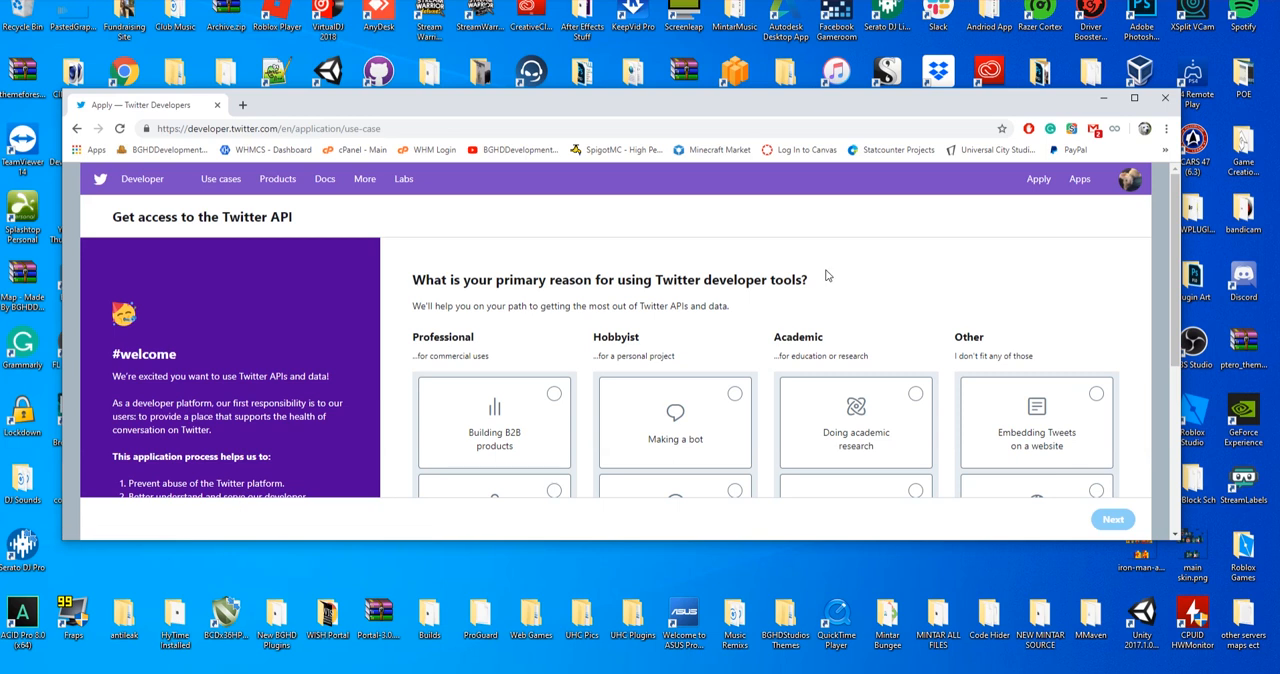
{"action": "left_click", "coordinate": [1136, 98]}
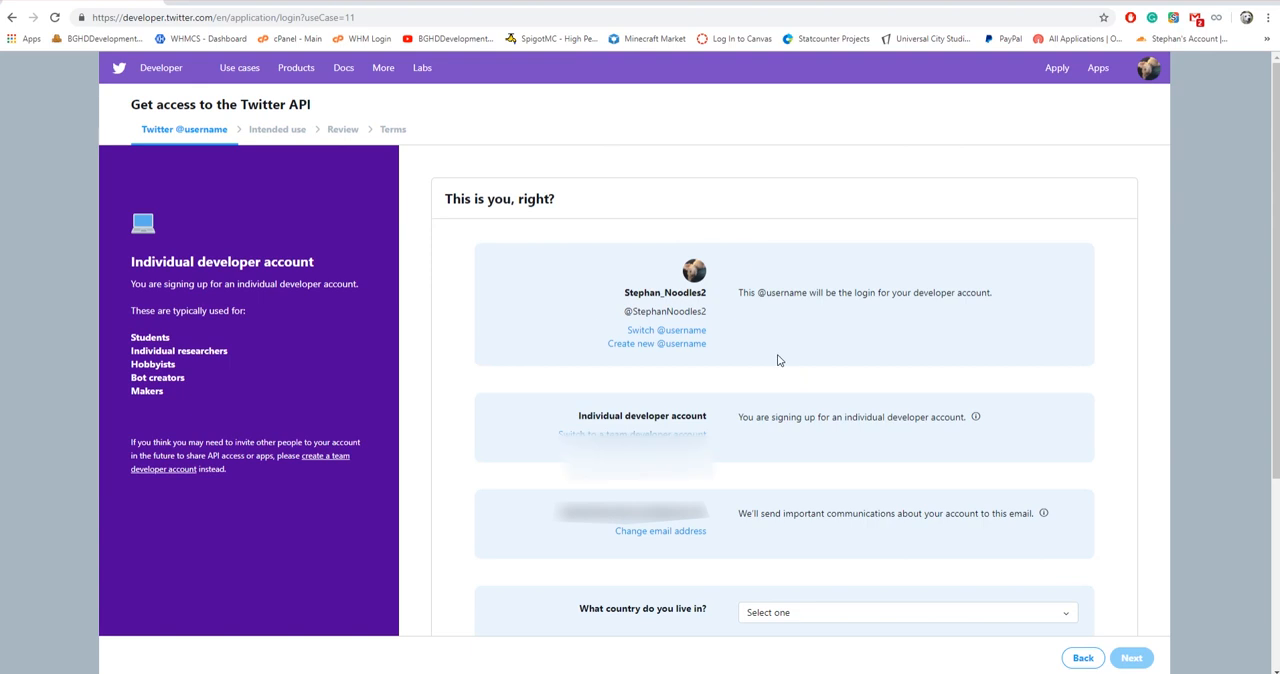
Step: Set the country to United States and name the developer account 'Stephan'
{"action": "scroll", "scroll_direction": "down", "scroll_amount": 3}
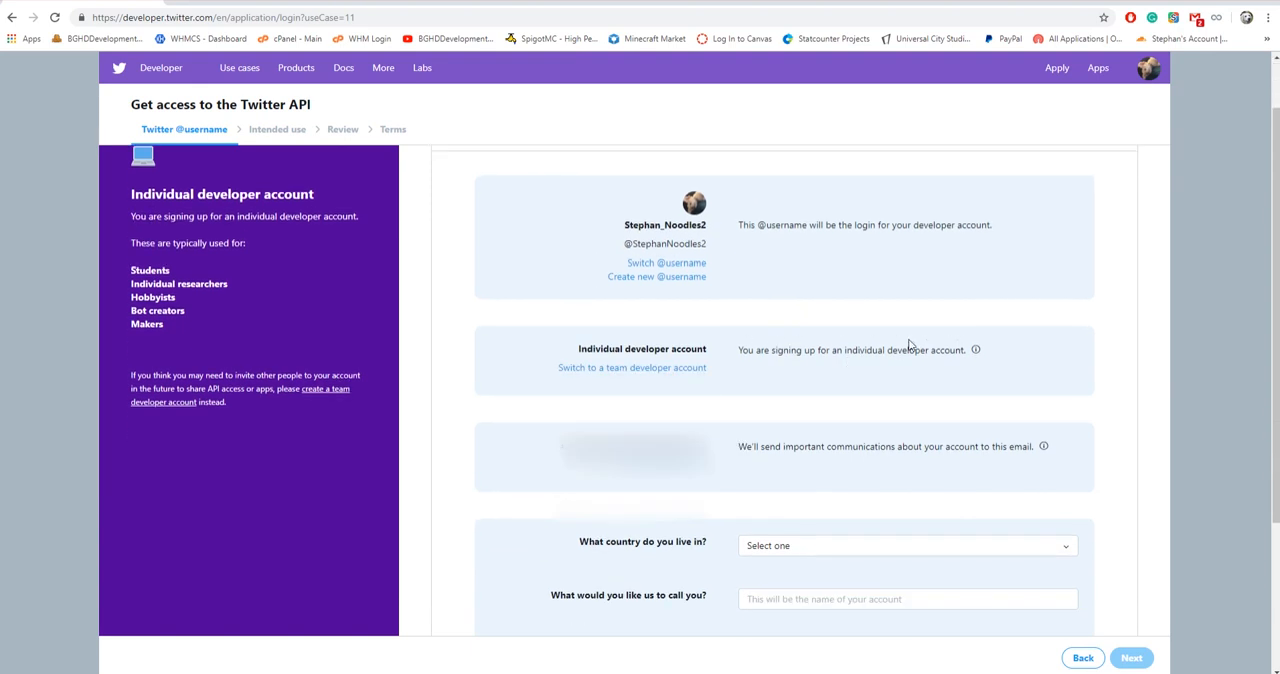
{"action": "scroll", "scroll_direction": "down", "scroll_amount": 3}
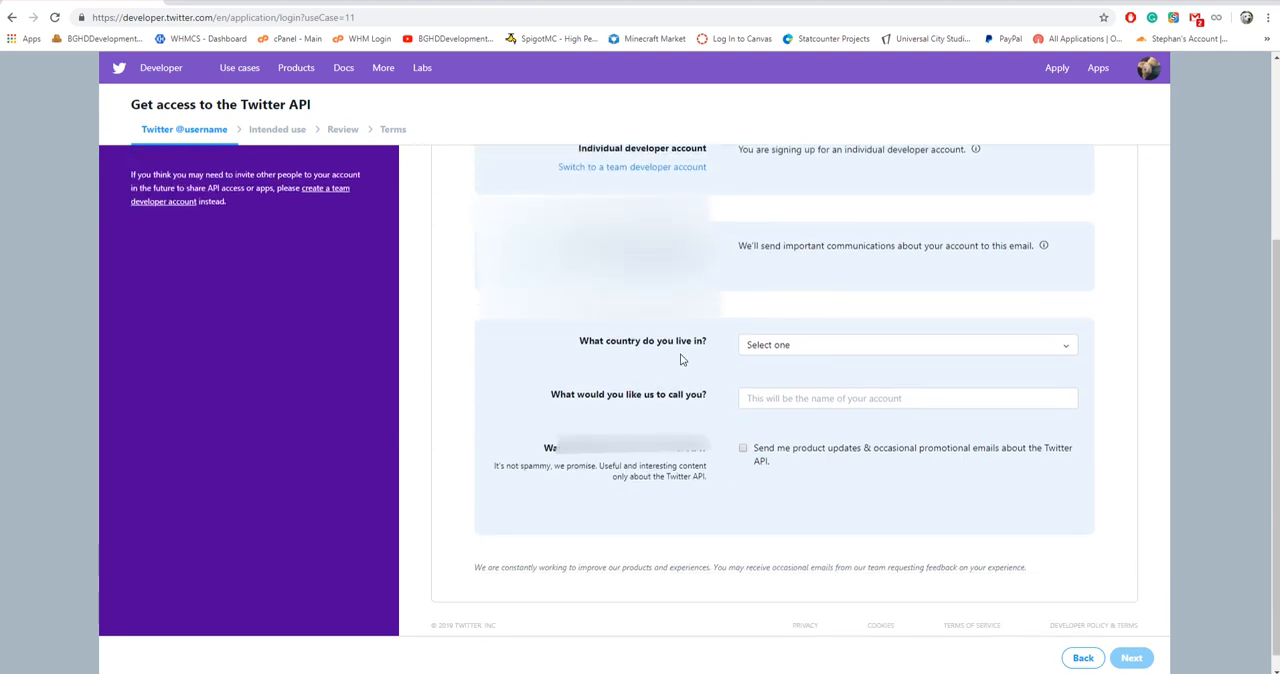
{"action": "left_click", "coordinate": [904, 344]}
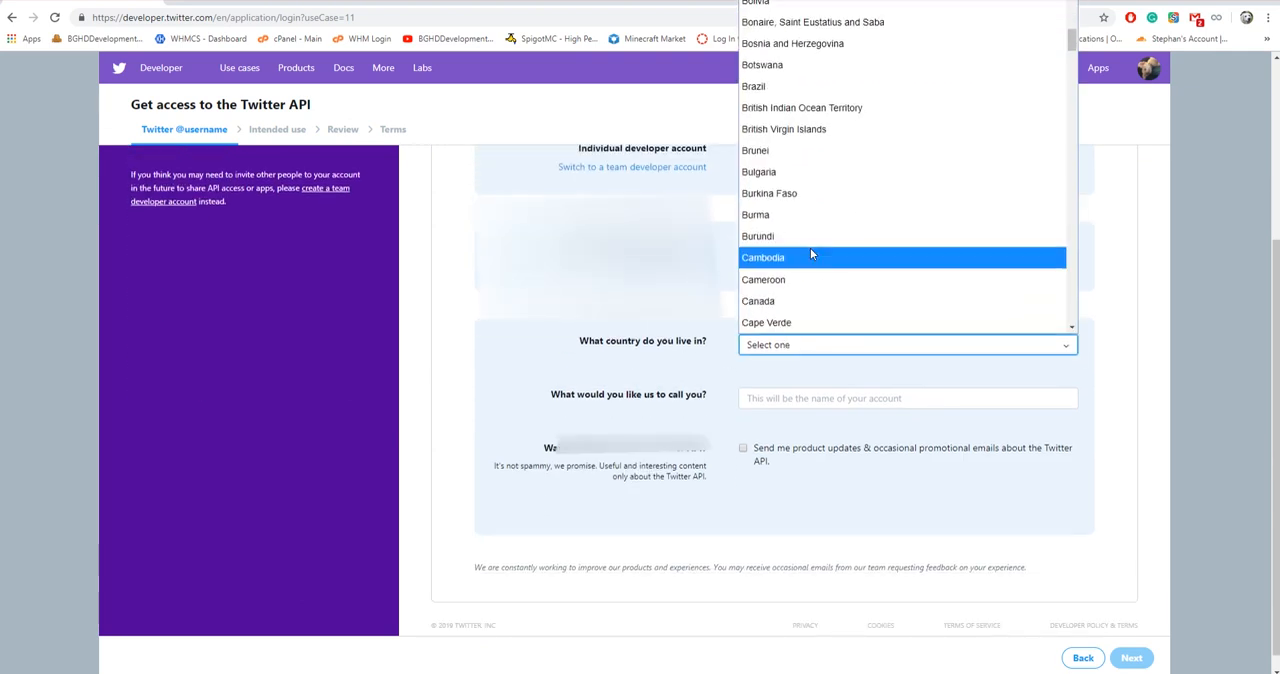
{"action": "scroll", "scroll_direction": "down", "scroll_amount": 3}
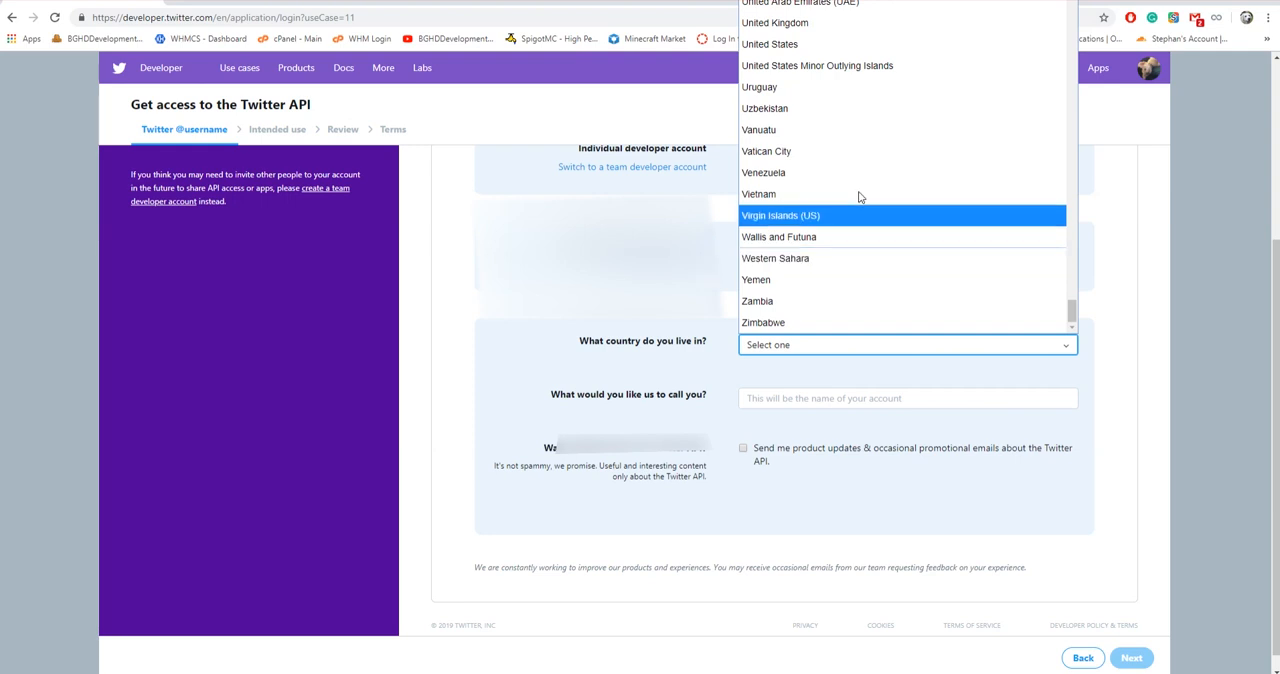
{"action": "left_click", "coordinate": [770, 44]}
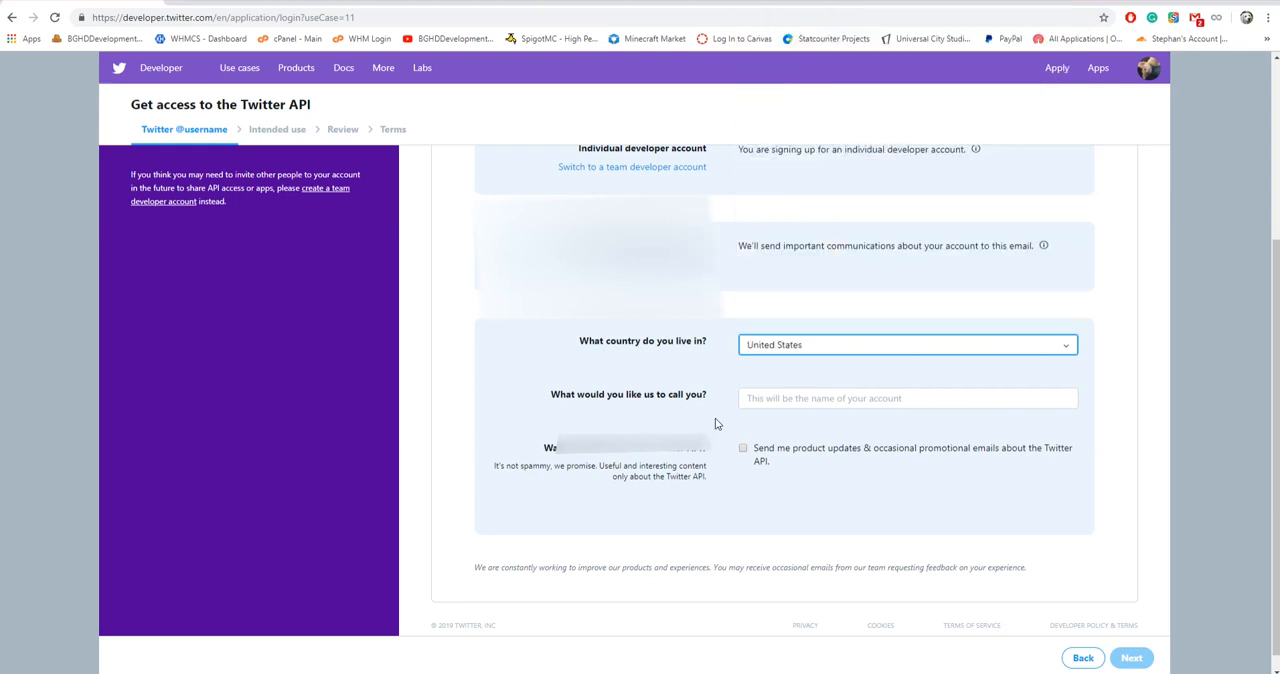
{"action": "left_click", "coordinate": [906, 398]}
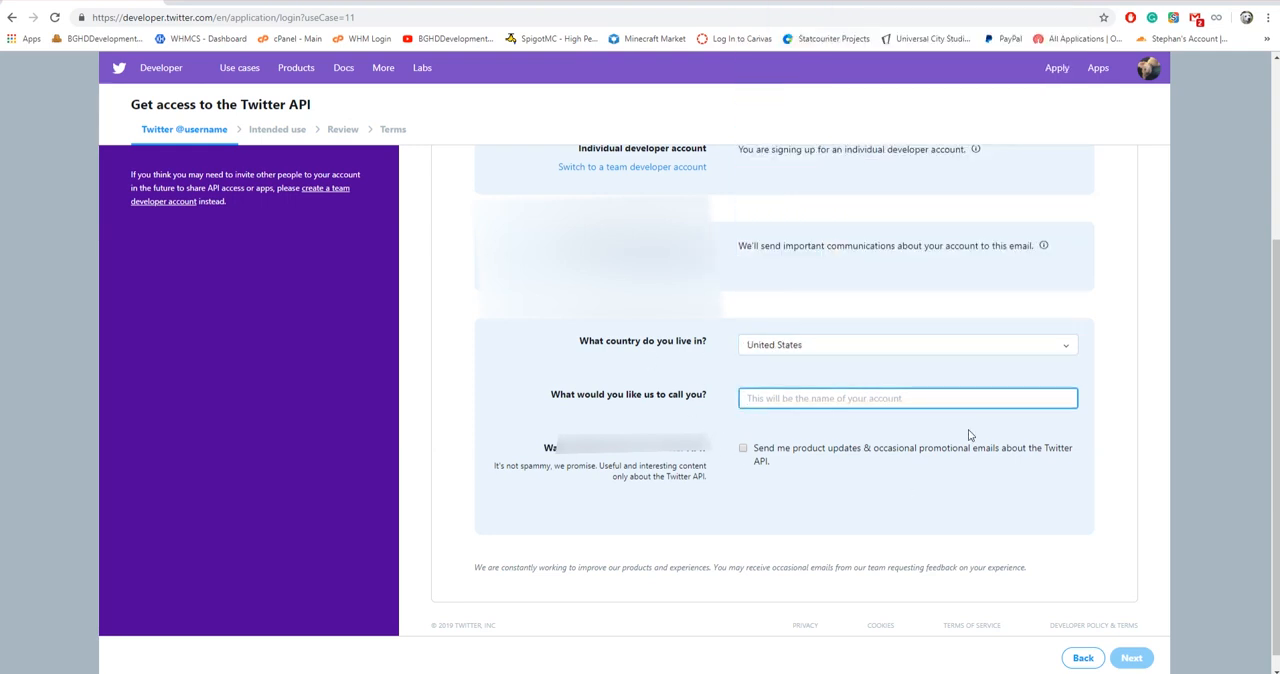
{"action": "type", "text": "Stephan"}
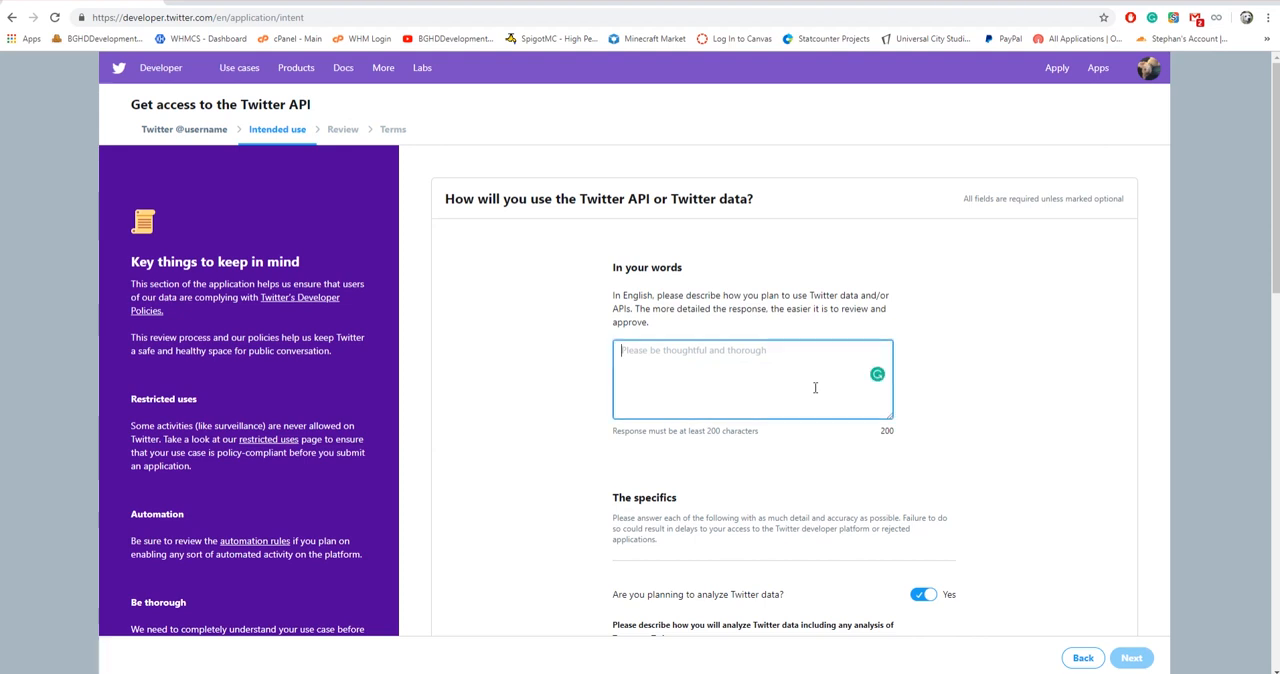
Step: Describe using the API to tweet game announcements through a Minecraft plugin when servers enable/disable gamemodes
{"action": "type", "text": "I will be using"}
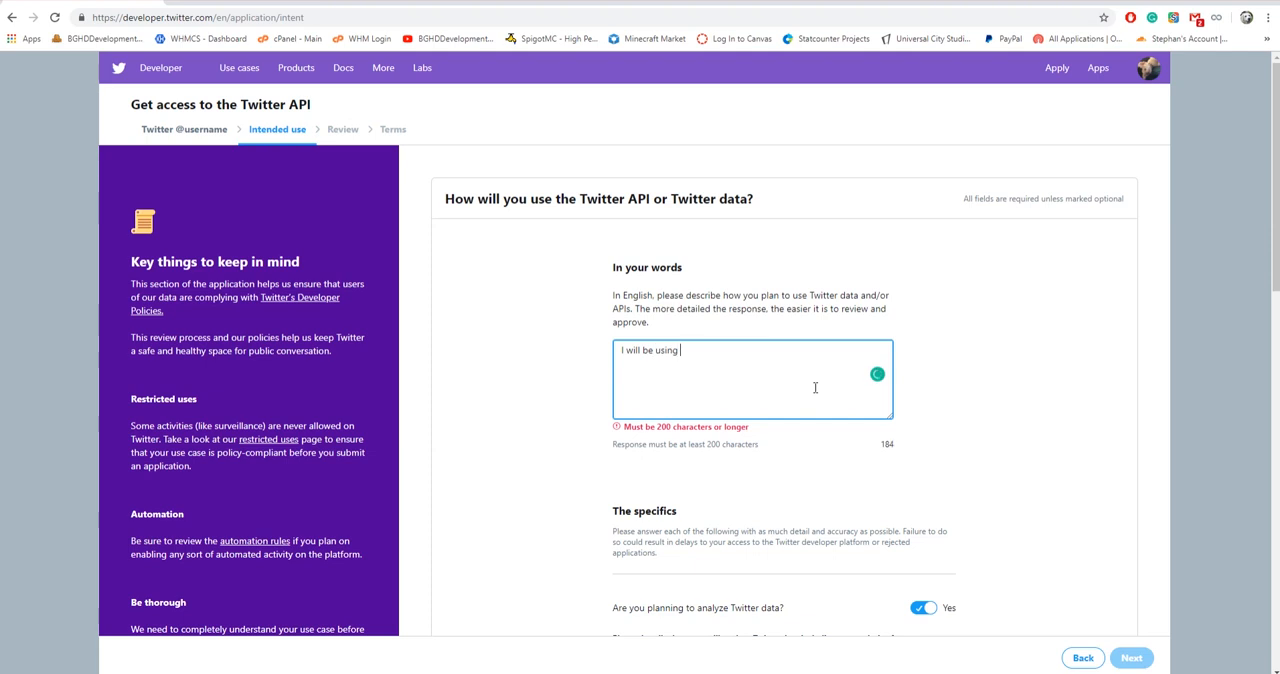
{"action": "type", "text": "this API"}
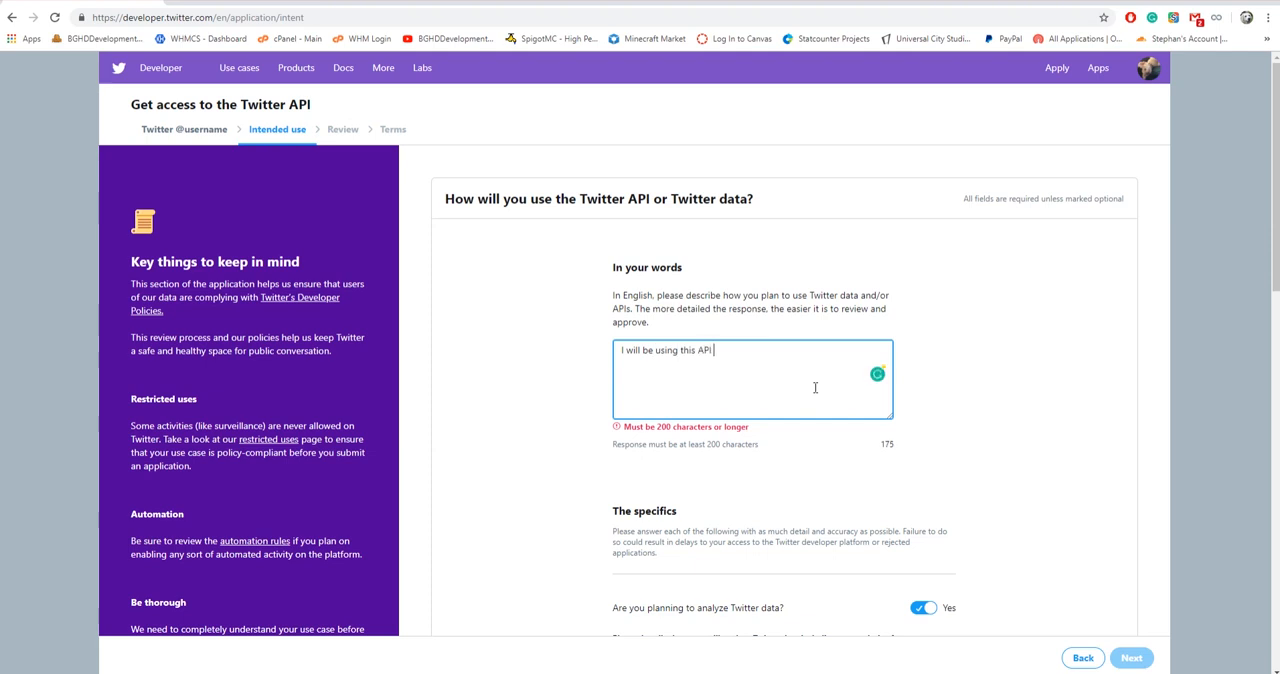
{"action": "type", "text": "to tweet"}
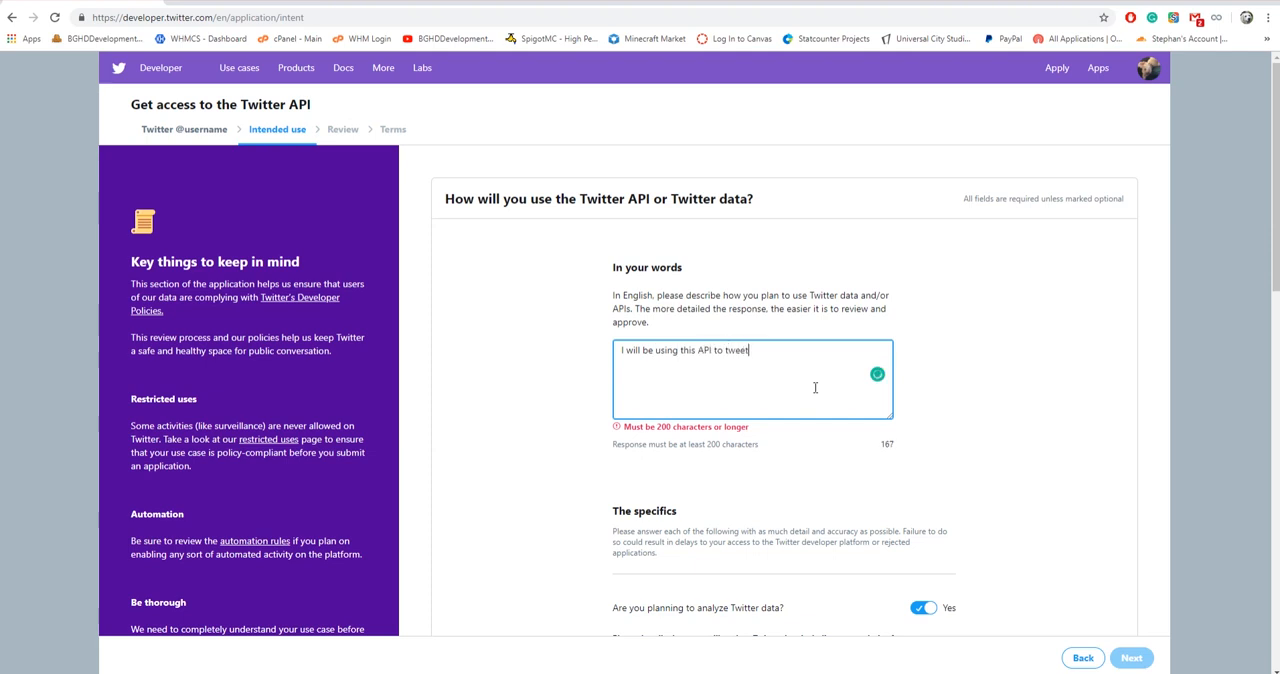
{"action": "type", "text": "out"}
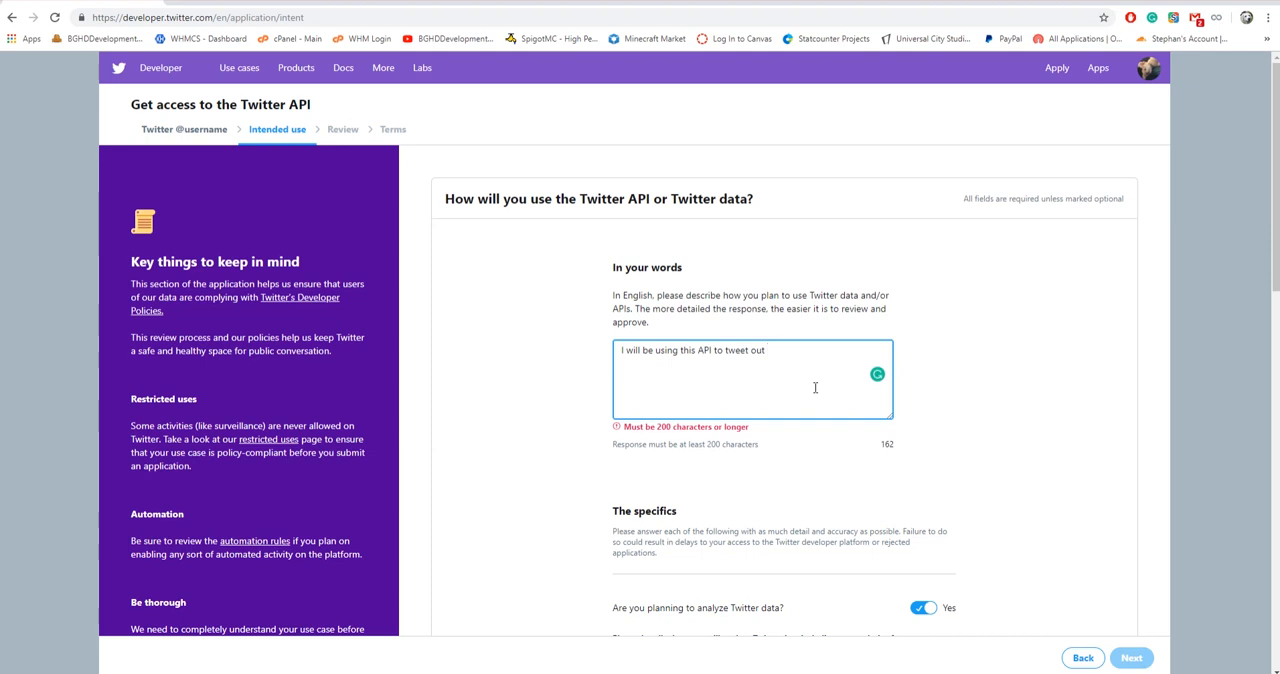
{"action": "type", "text": "game announcement"}
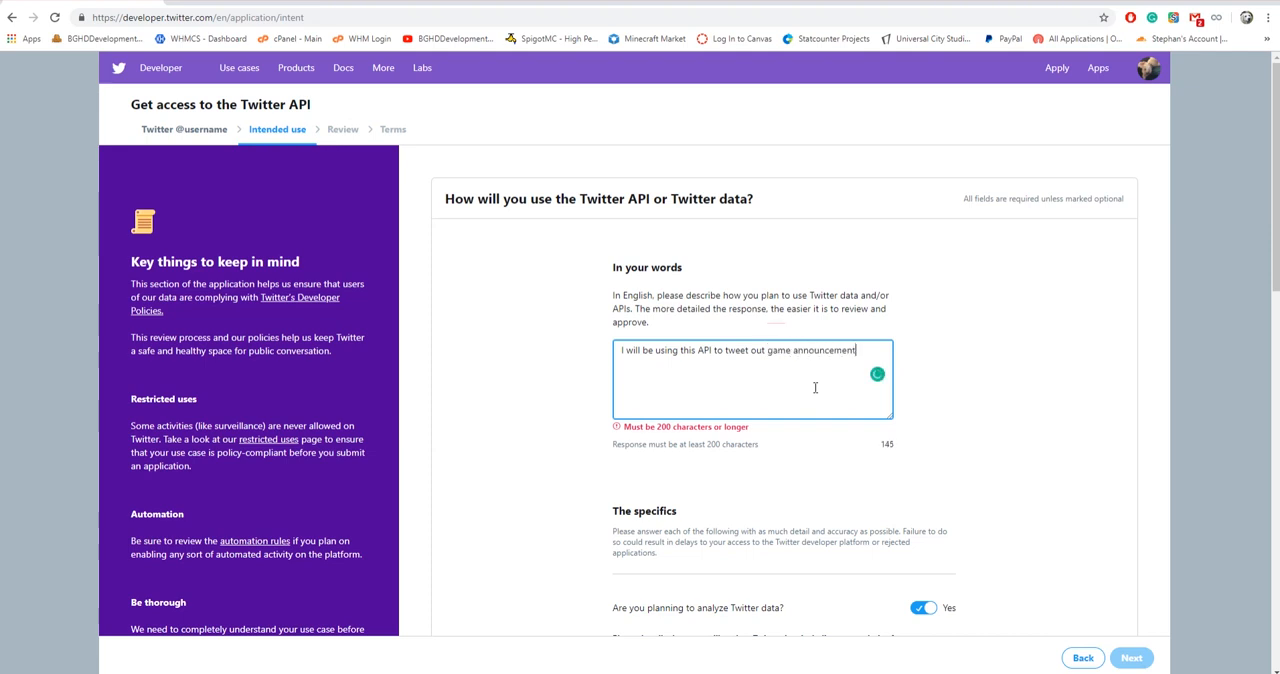
{"action": "type", "text": "s through my"}
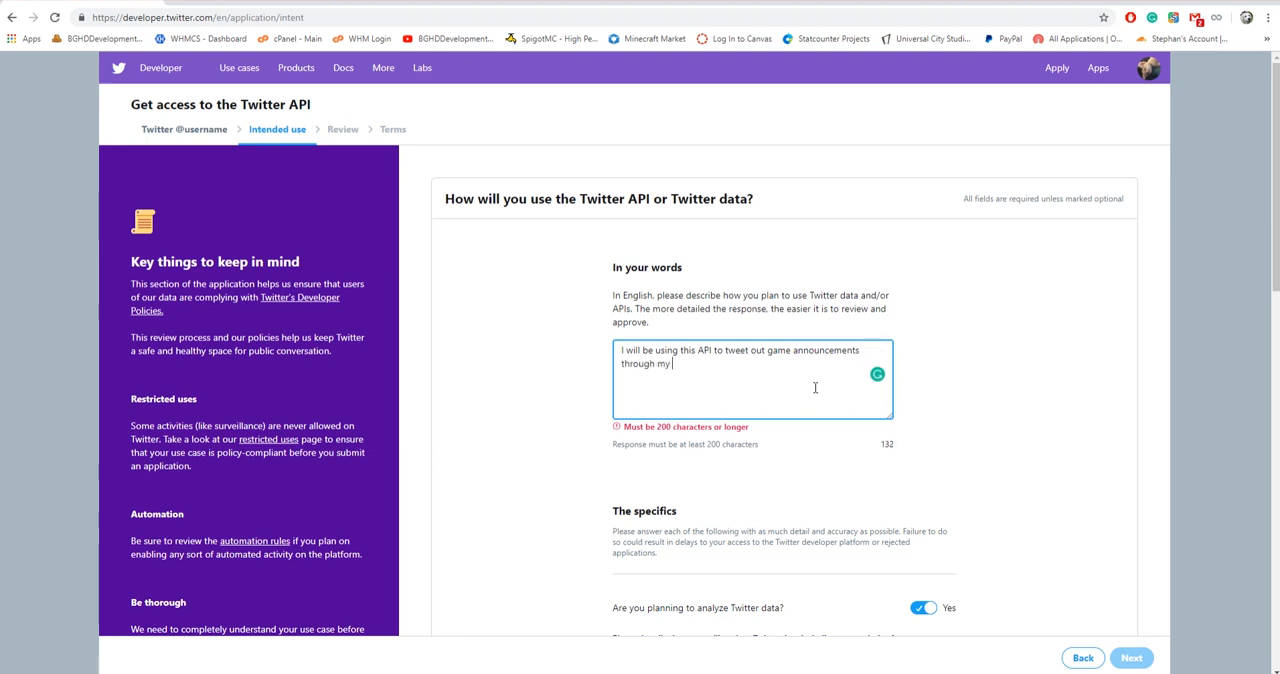
{"action": "type", "text": "Minecraft plugin. This"}
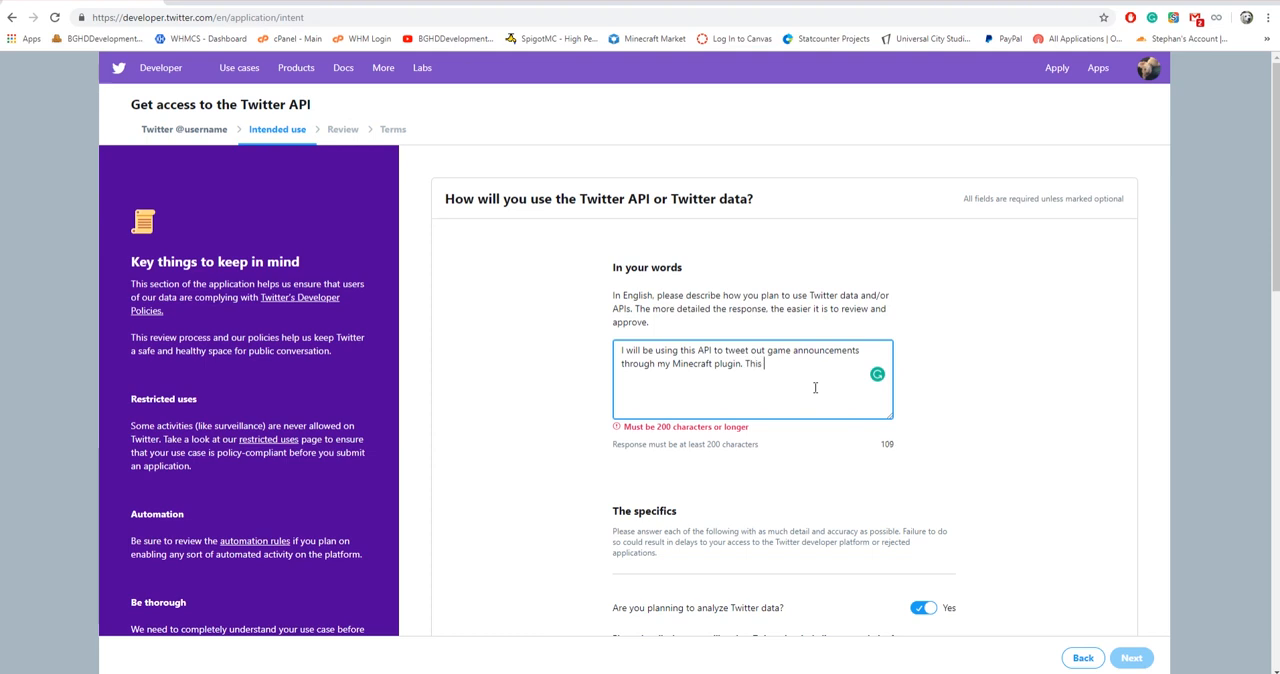
{"action": "type", "text": "plugin will tweet"}
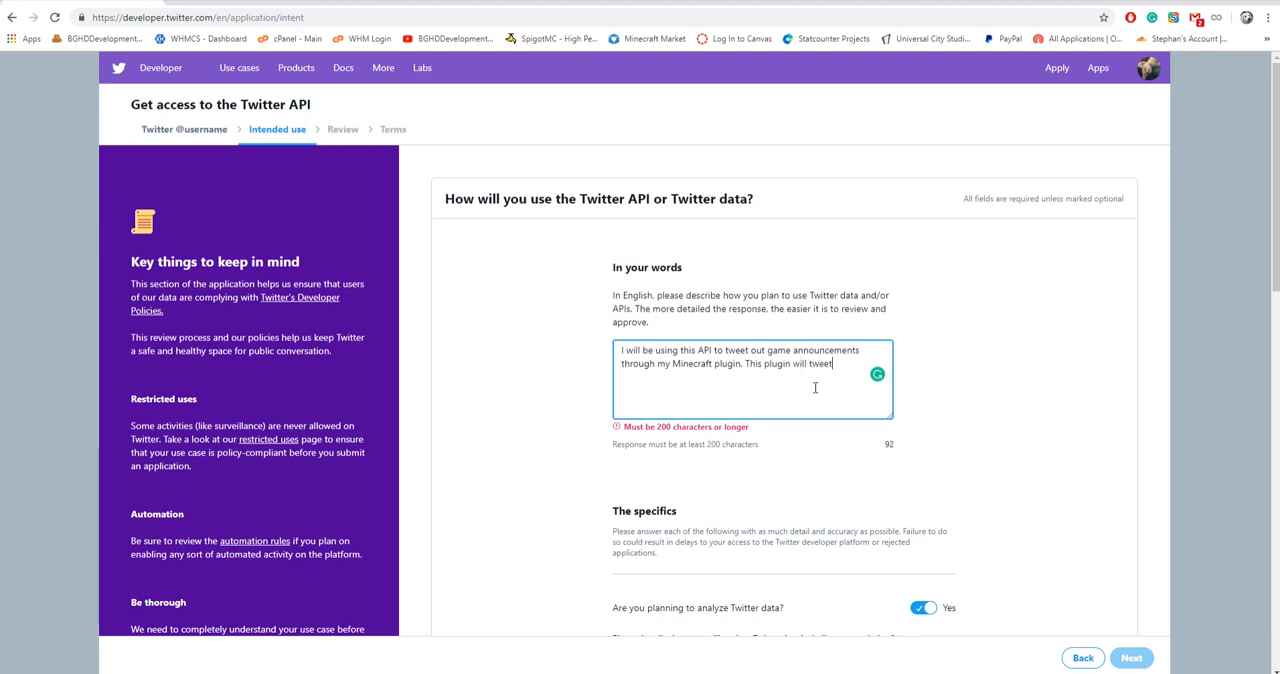
{"action": "type", "text": "when servers"}
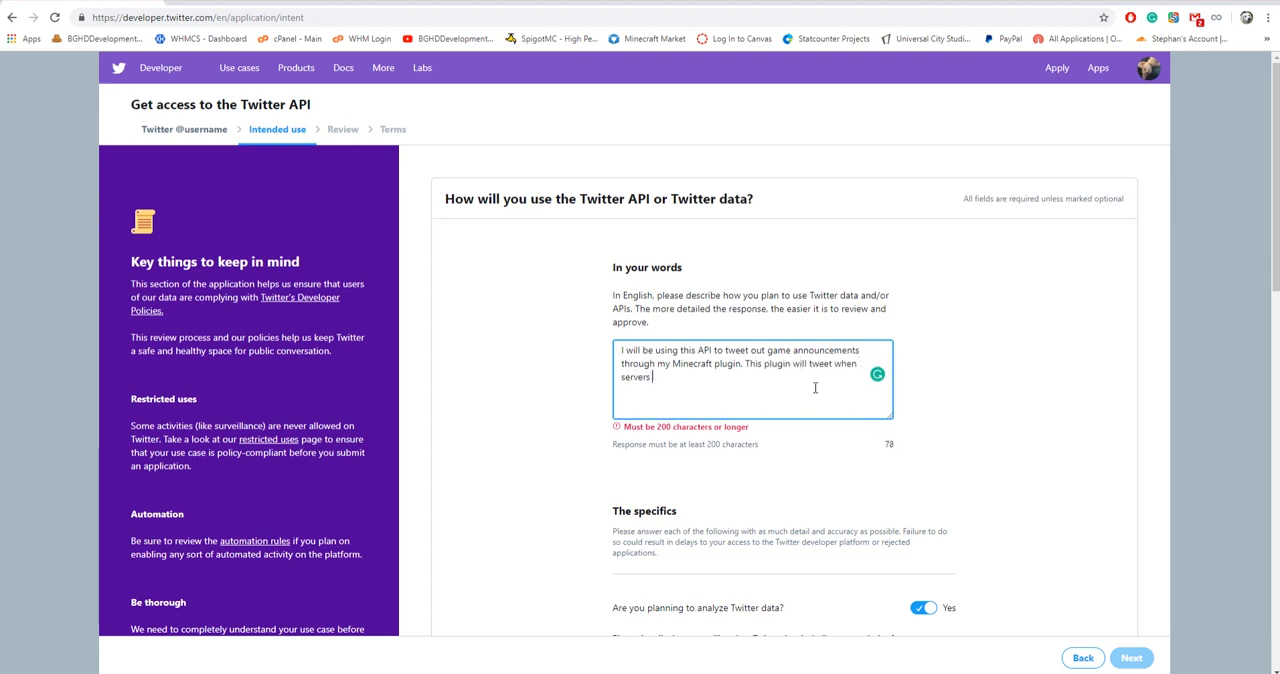
{"action": "type", "text": "e"}
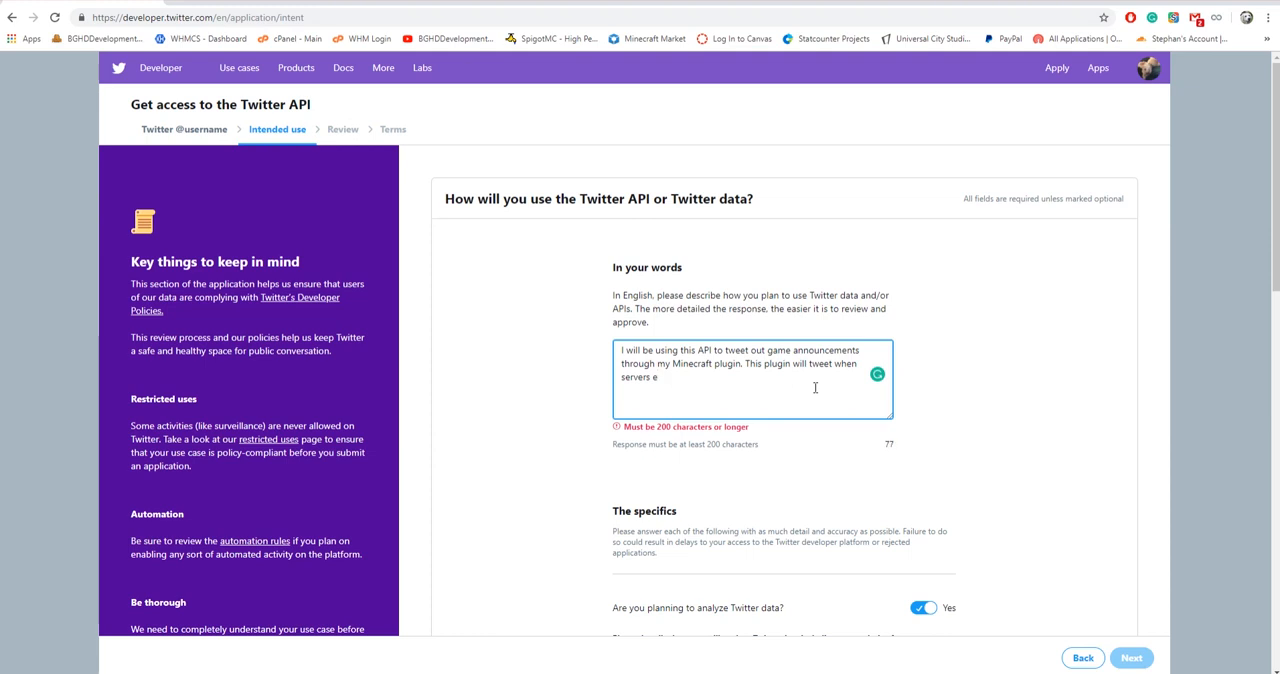
{"action": "type", "text": "nable/disable this plugin"}
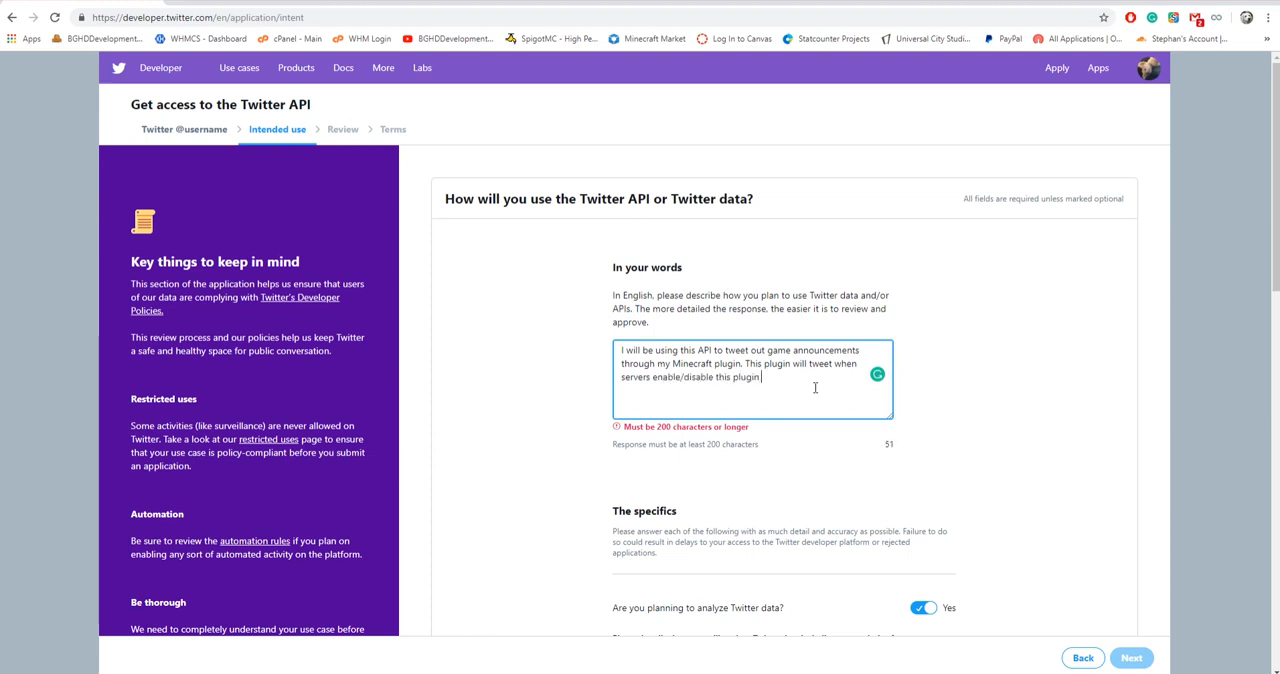
{"action": "type", "text": "to inform users on upcom"}
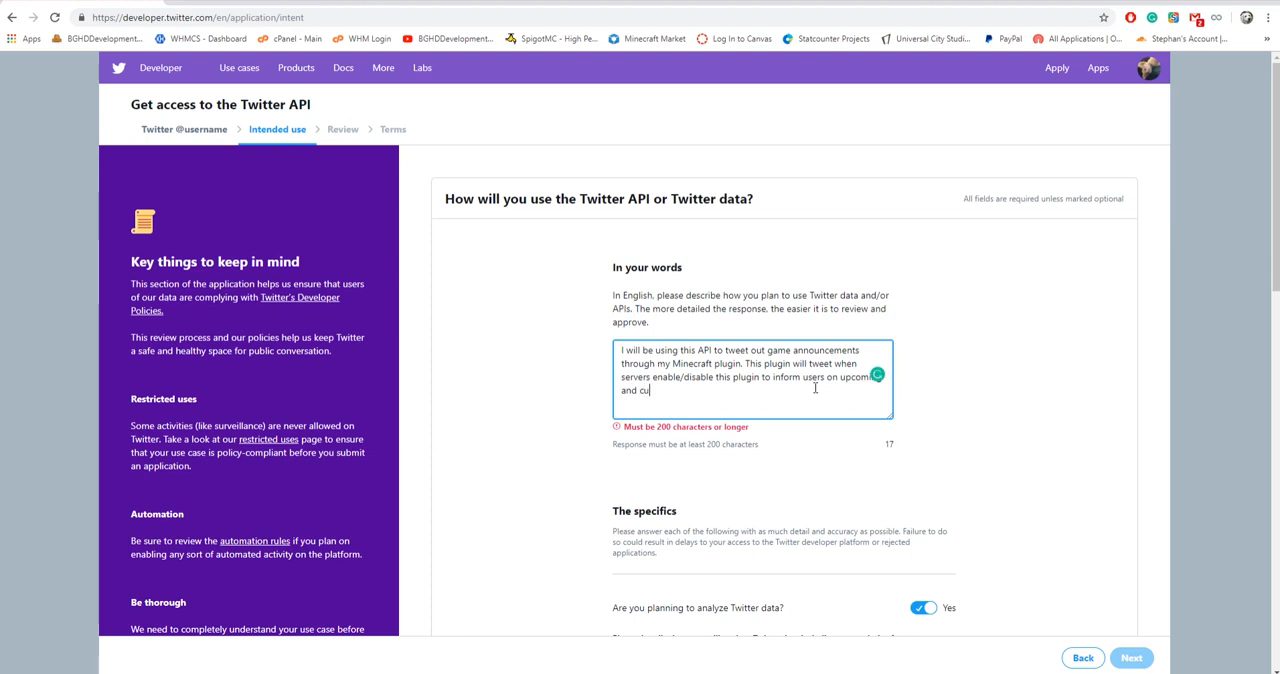
{"action": "type", "text": "rrent"}
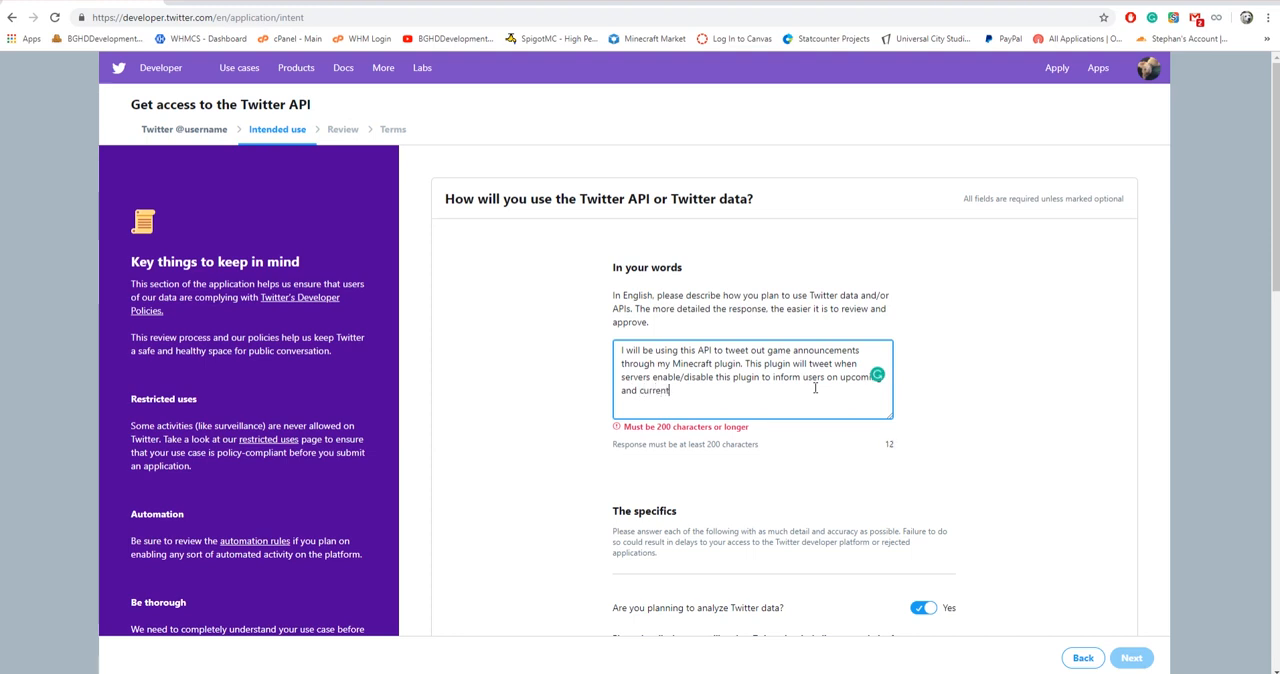
{"action": "type", "text": "gamemodes."}
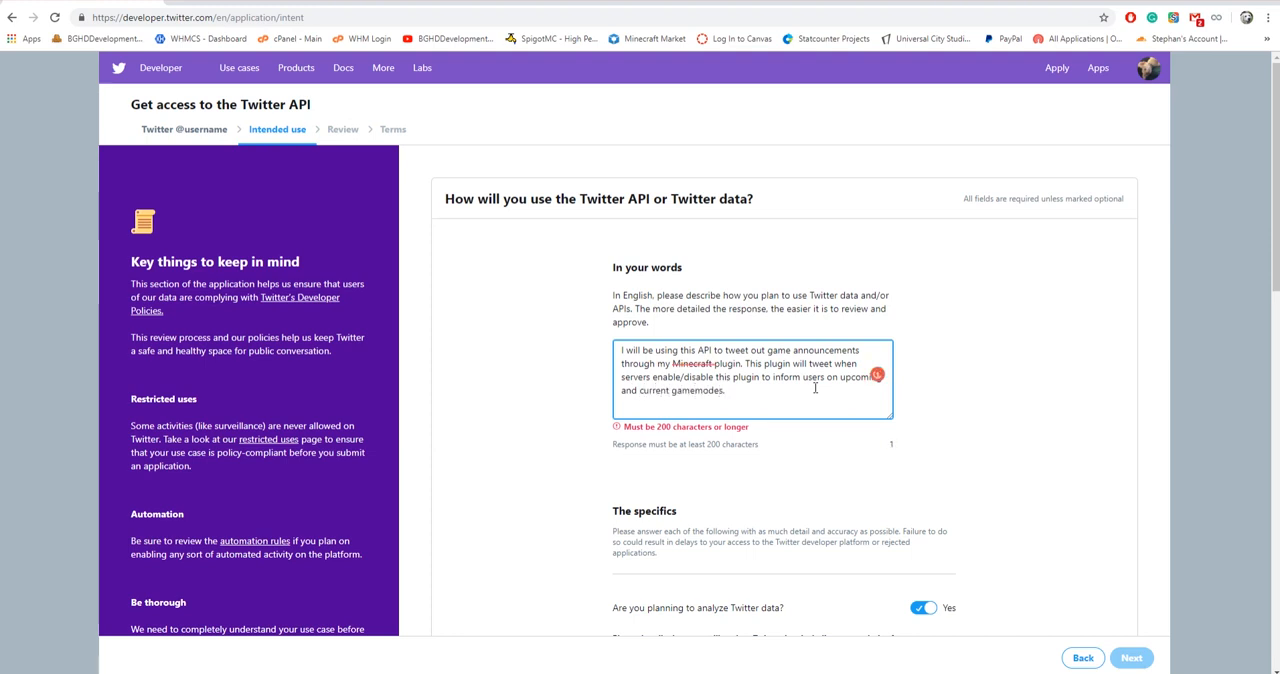
Step: Explain the tweet feature: it tweets a text when the game begins for users to retweet
{"action": "scroll", "scroll_direction": "down", "scroll_amount": 3}
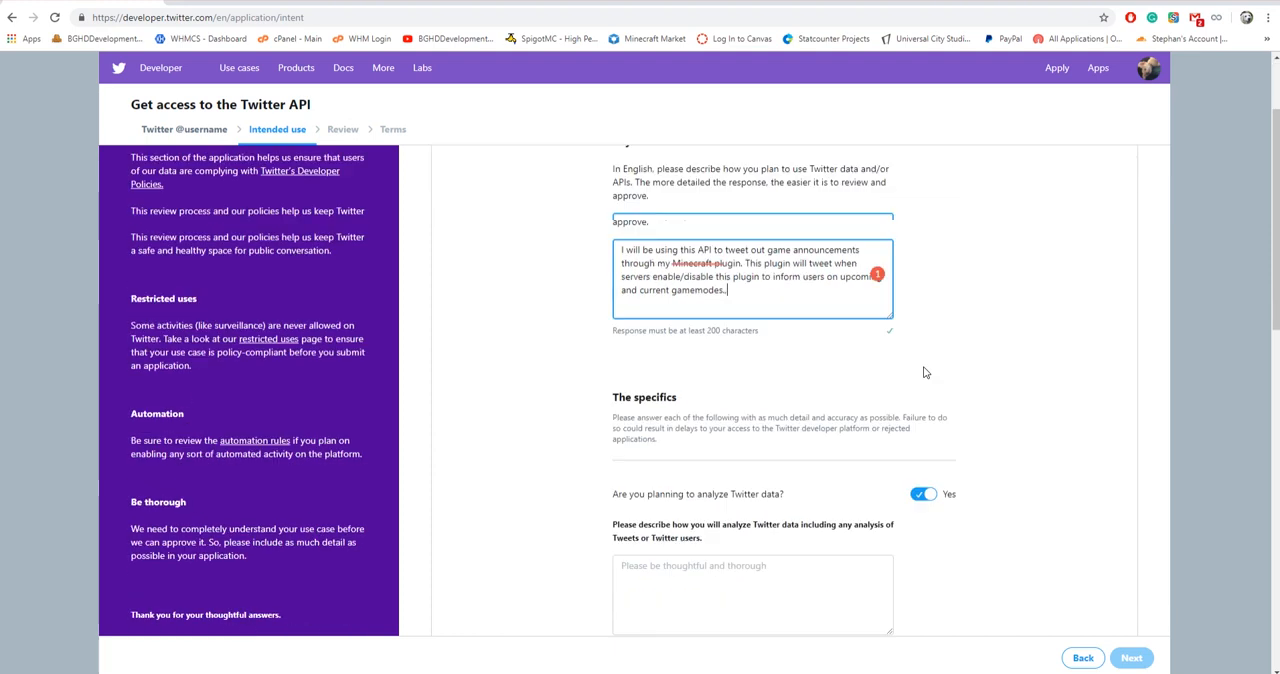
{"action": "scroll", "scroll_direction": "down", "scroll_amount": 3}
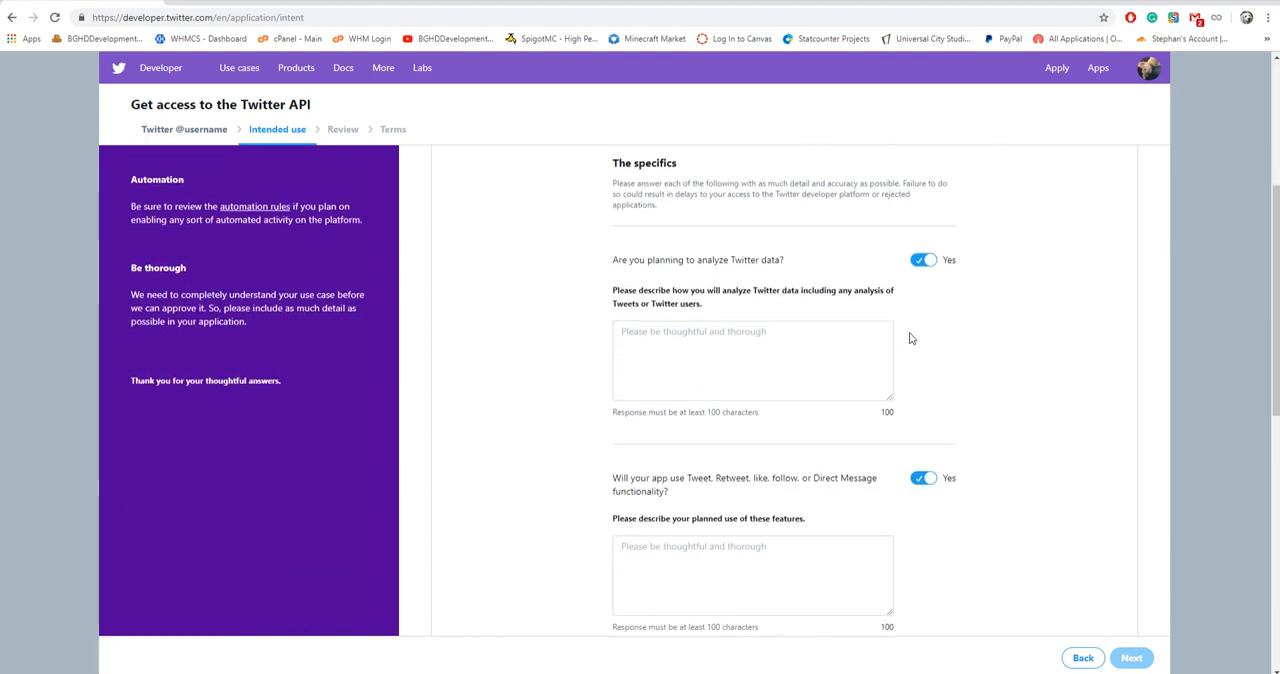
{"action": "mouse_move", "coordinate": [1040, 280]}
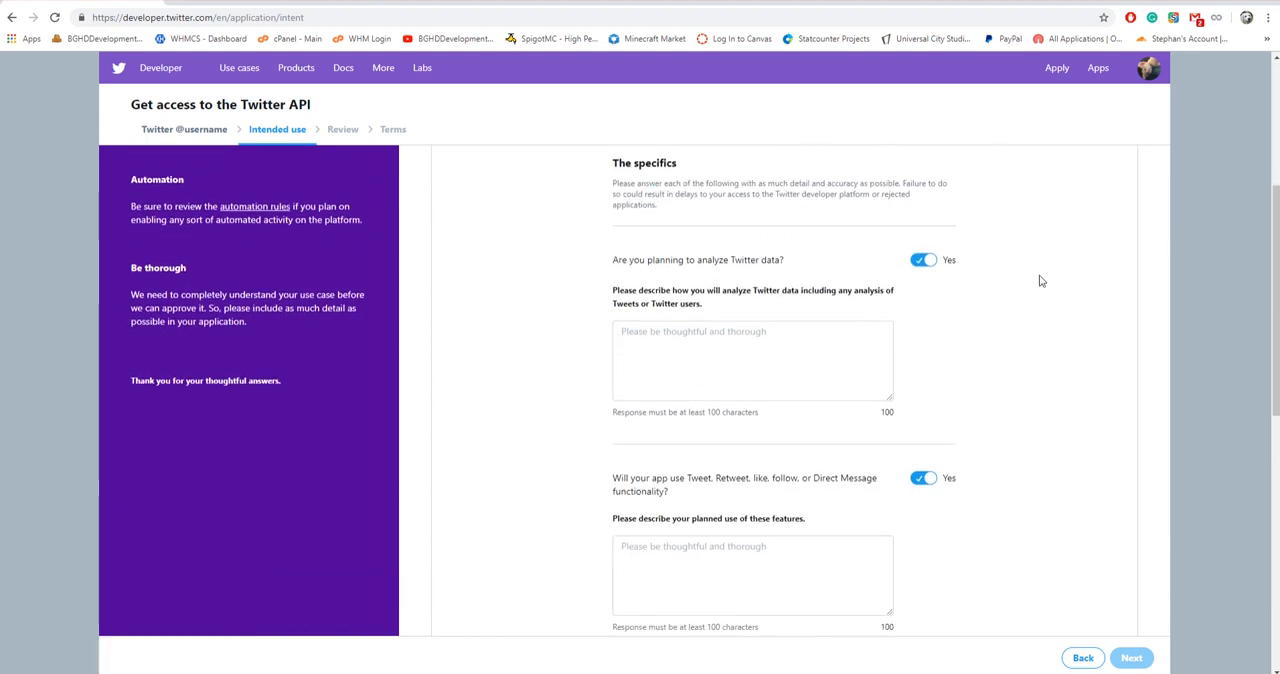
{"action": "mouse_move", "coordinate": [938, 312]}
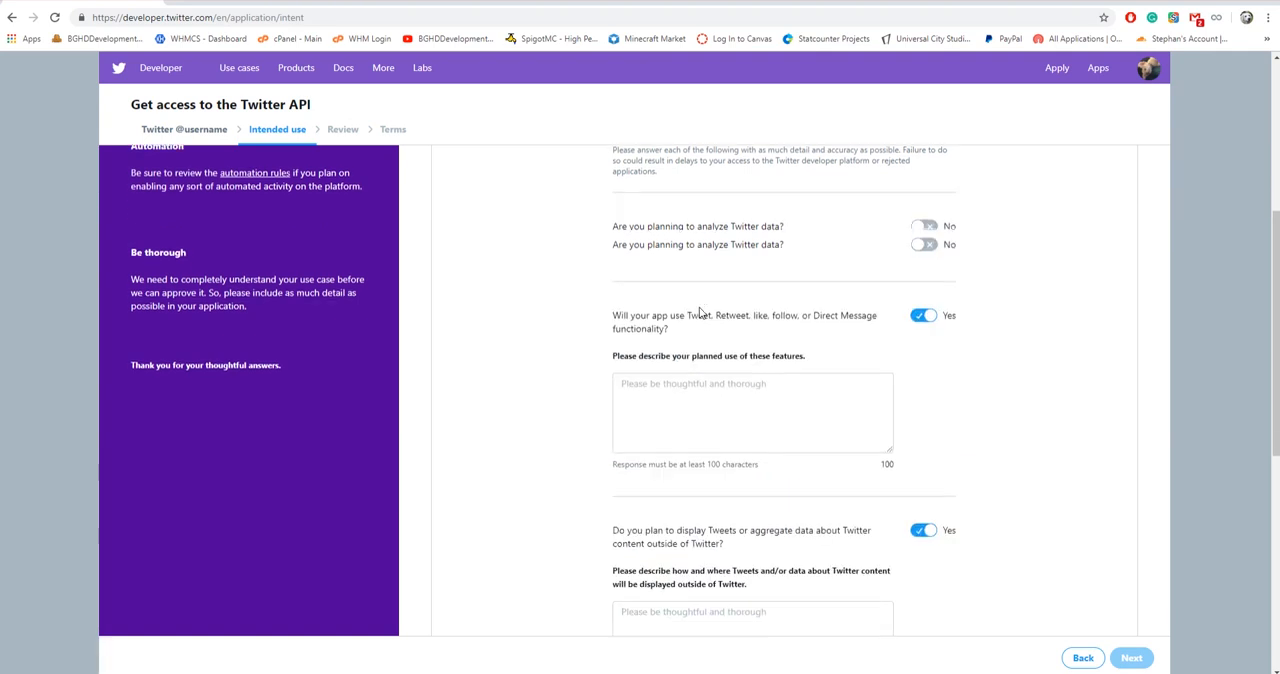
{"action": "scroll", "scroll_direction": "down", "scroll_amount": 3}
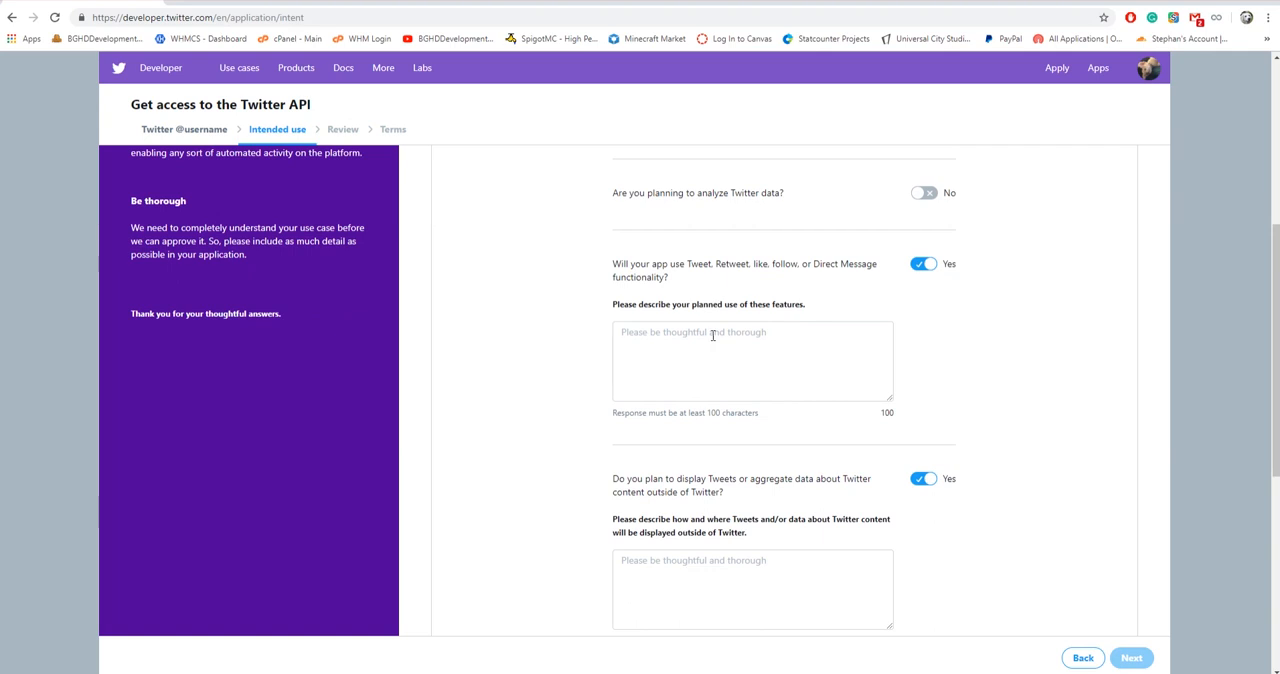
{"action": "type", "text": "It w"}
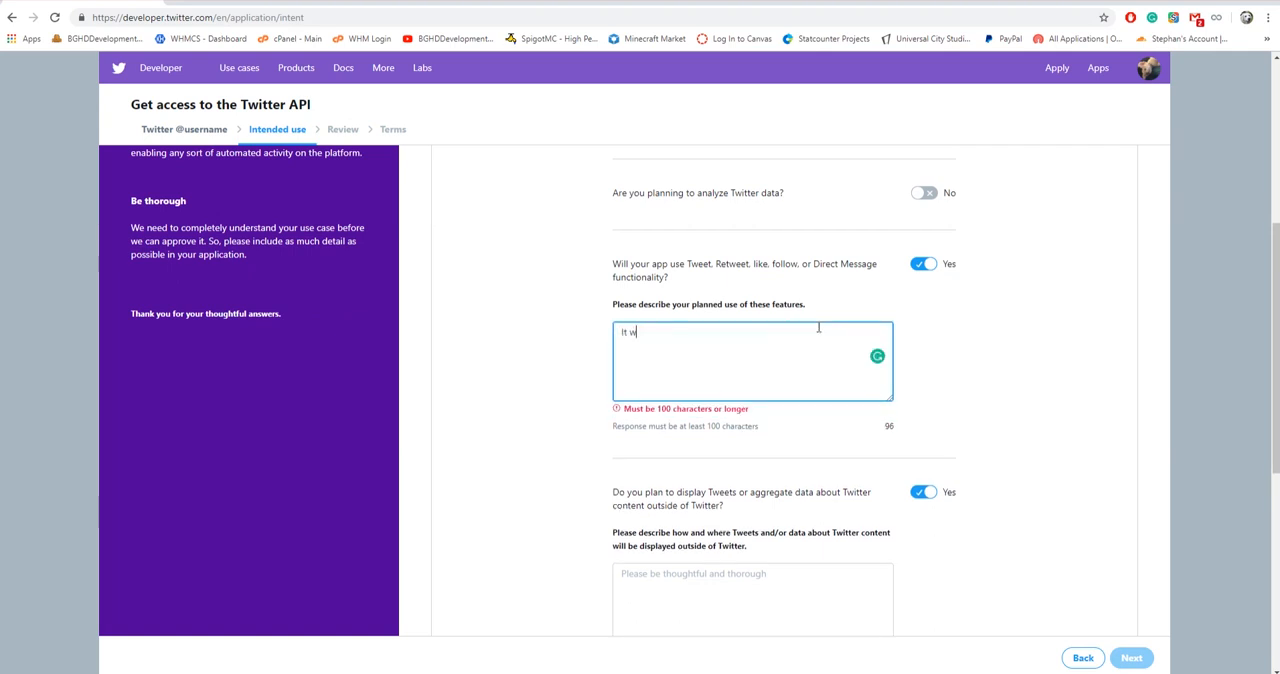
{"action": "type", "text": "ill tweet out"}
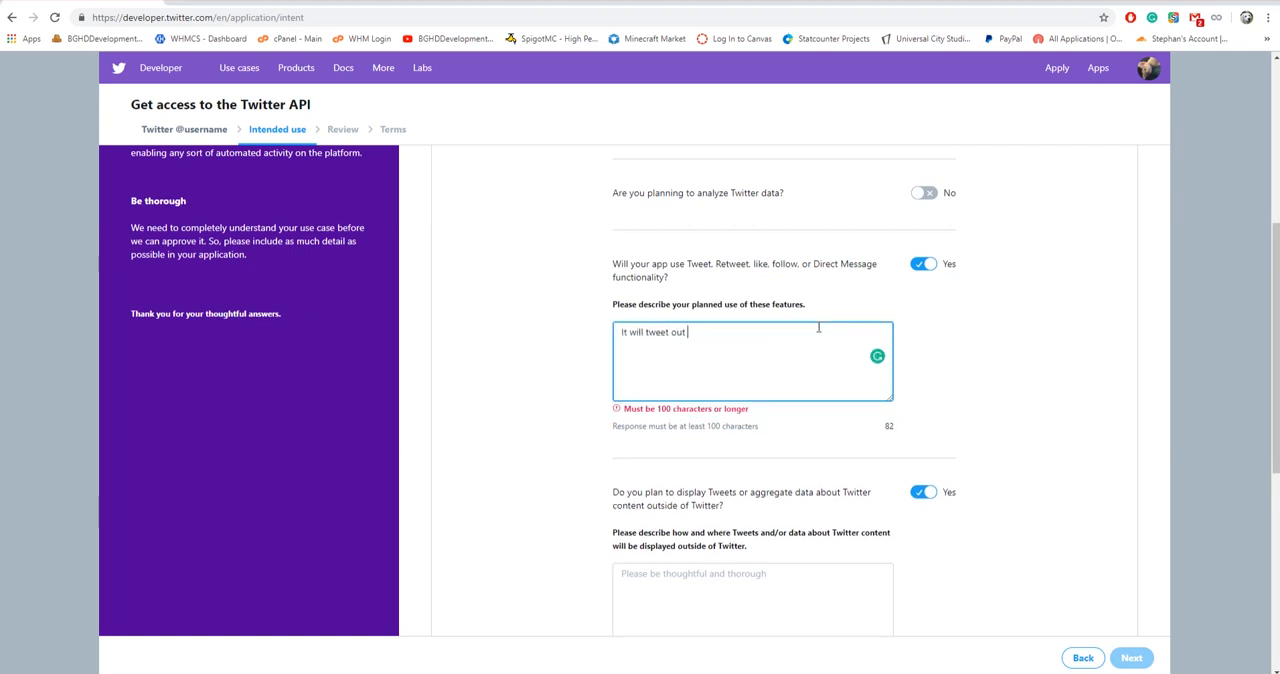
{"action": "type", "text": "a"}
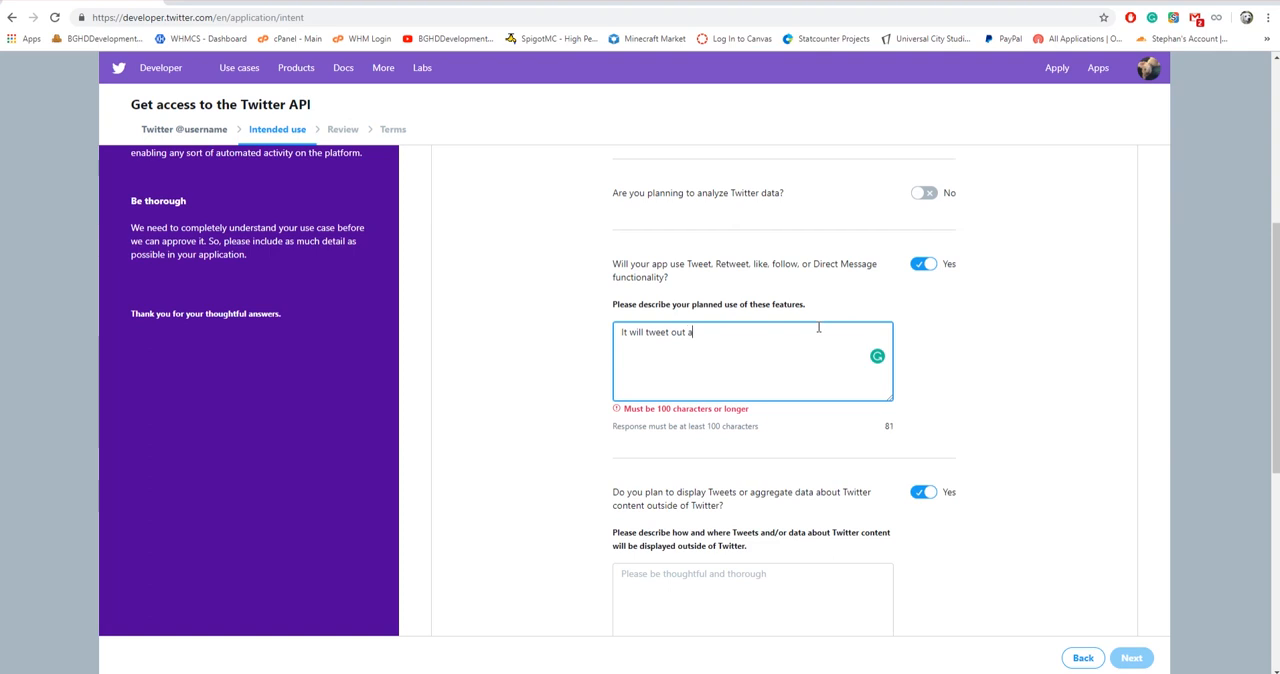
{"action": "type", "text": "text that says"}
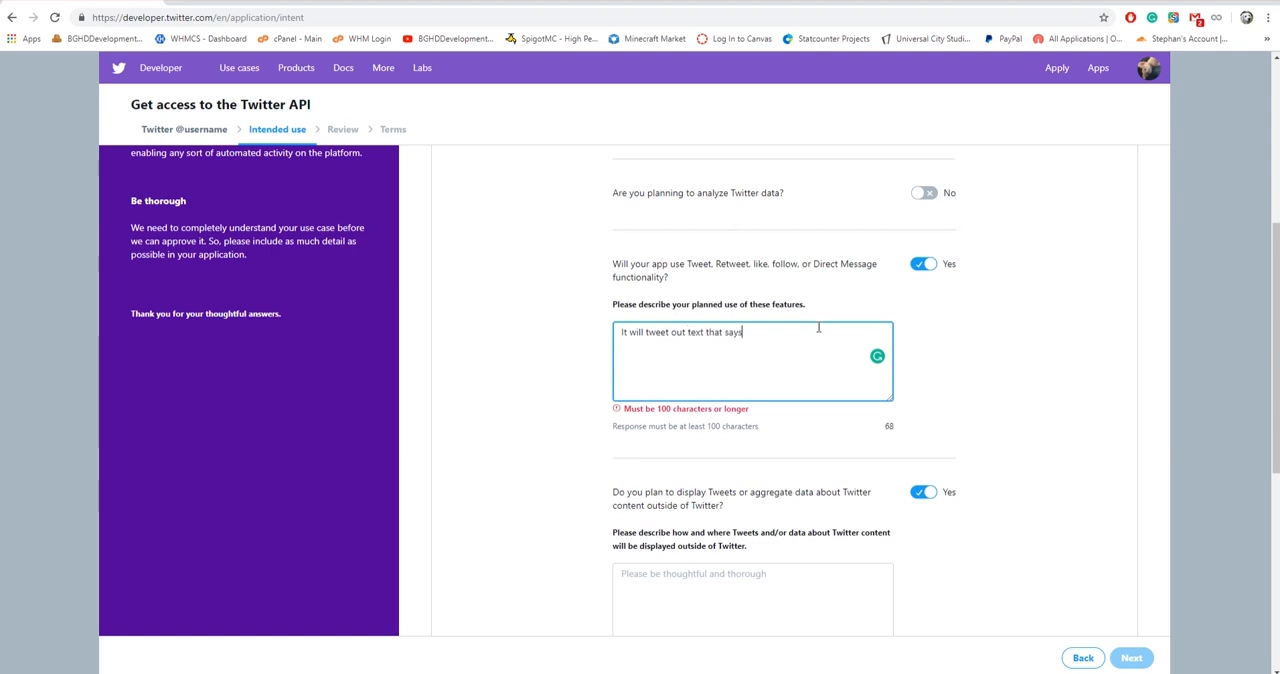
{"action": "key", "text": "Backspace"}
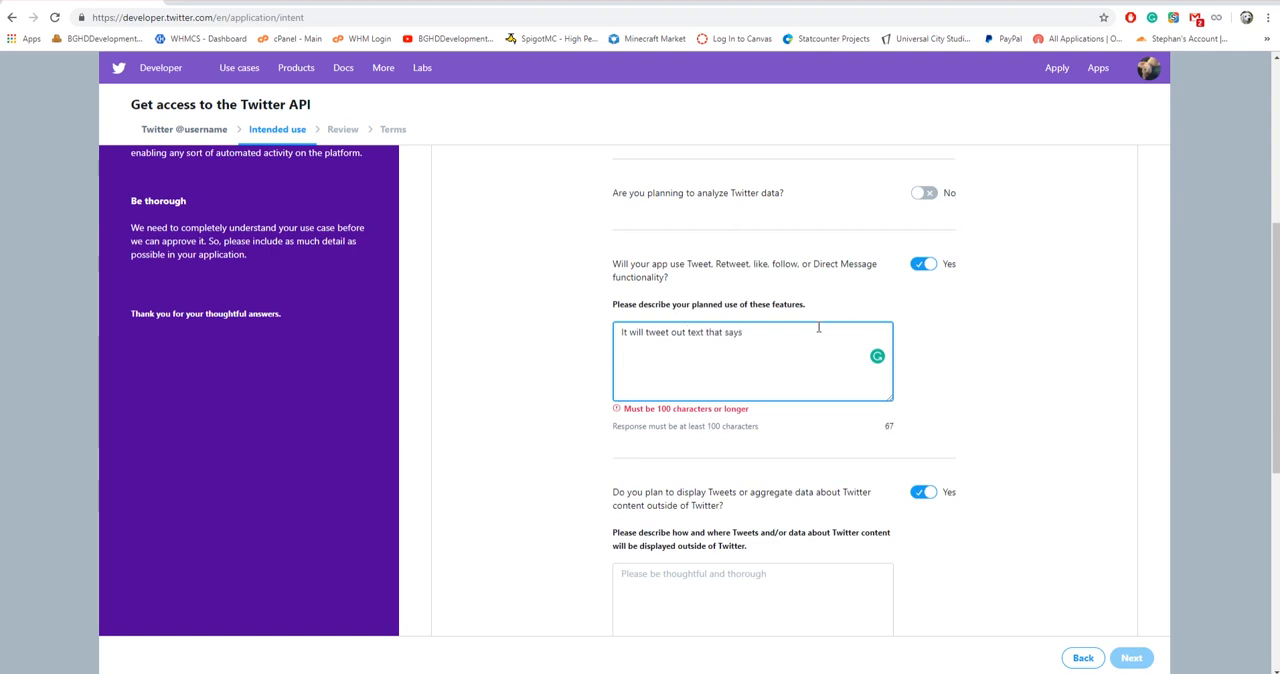
{"action": "type", "text": "when the game begins, ends, the winner and more. It will not"}
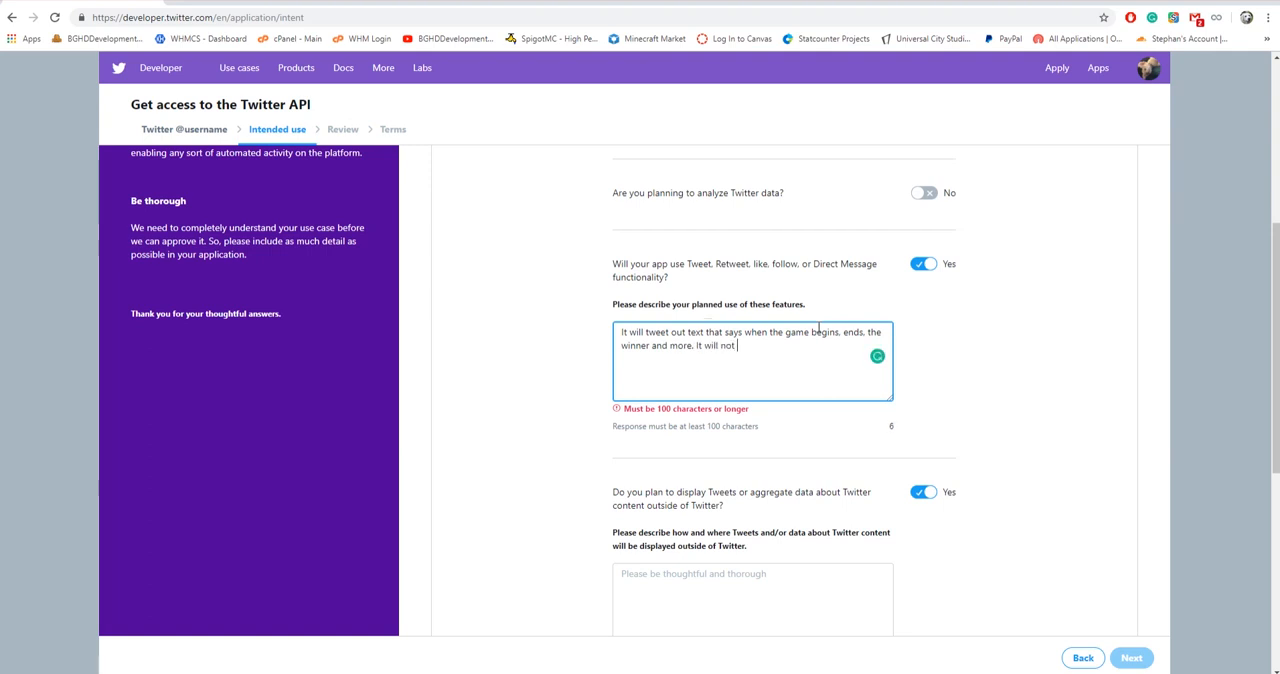
{"action": "type", "text": "retweet. I"}
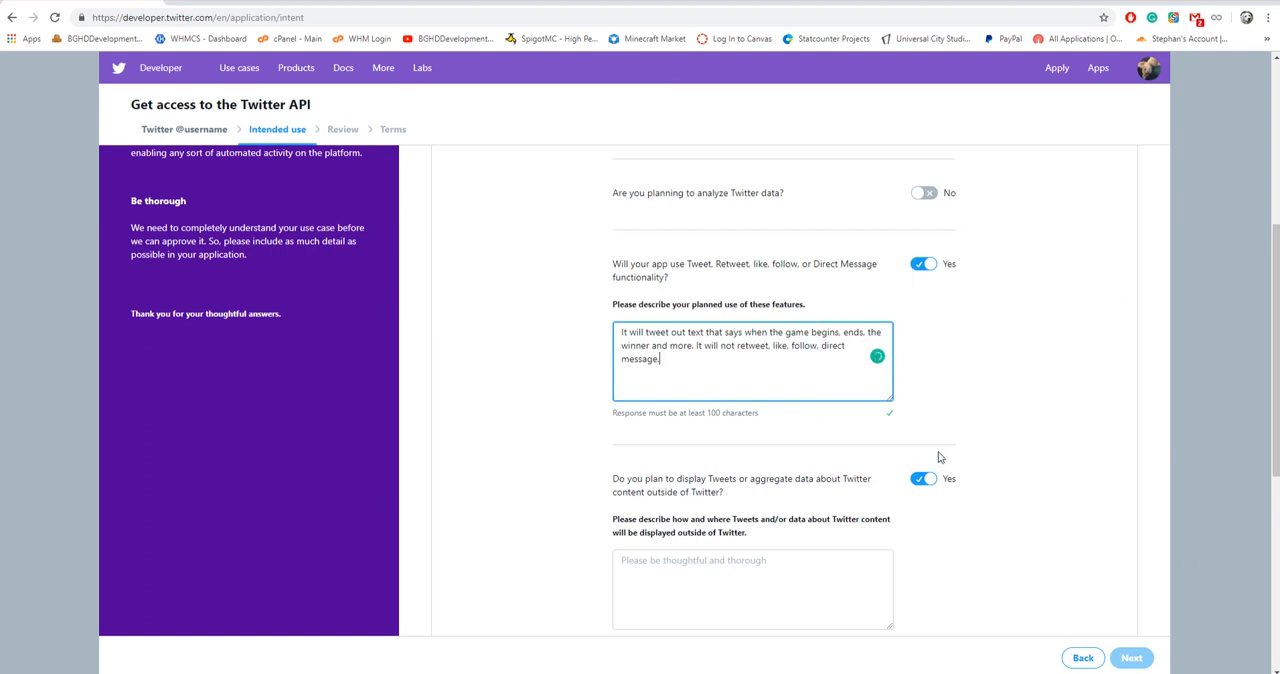
Step: Answer No to displaying tweets outside Twitter and to sharing with government entities
{"action": "left_click", "coordinate": [922, 478]}
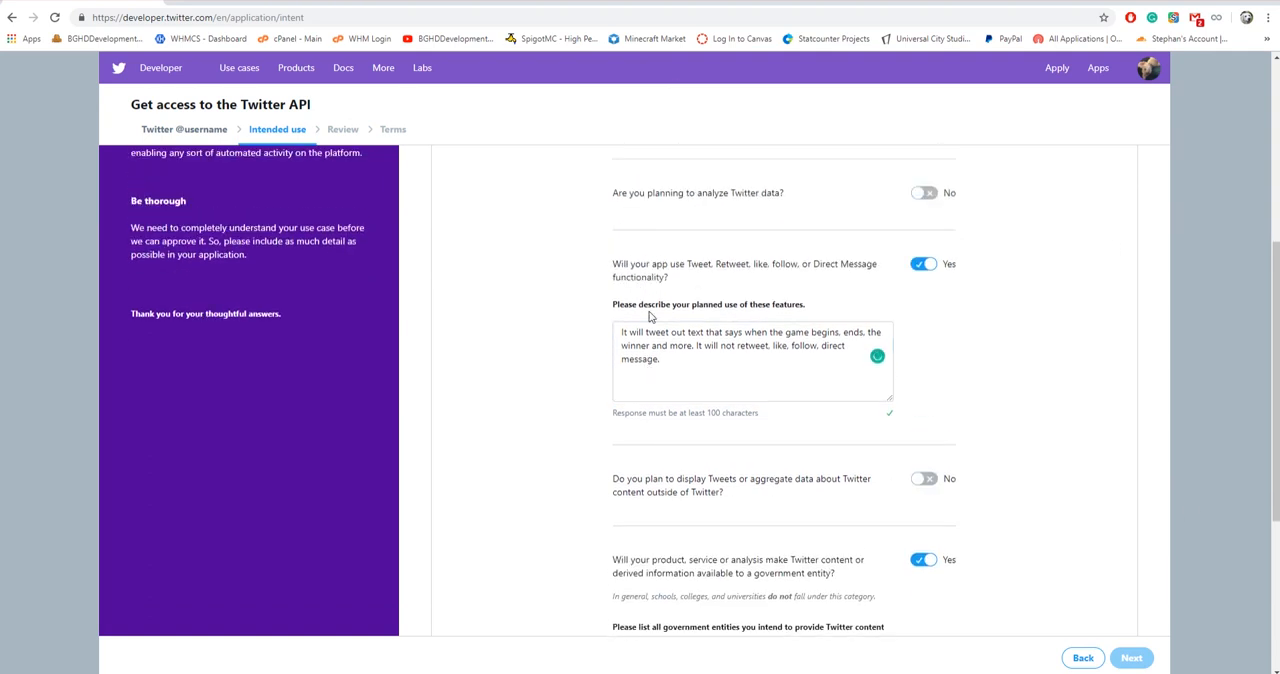
{"action": "mouse_move", "coordinate": [810, 472]}
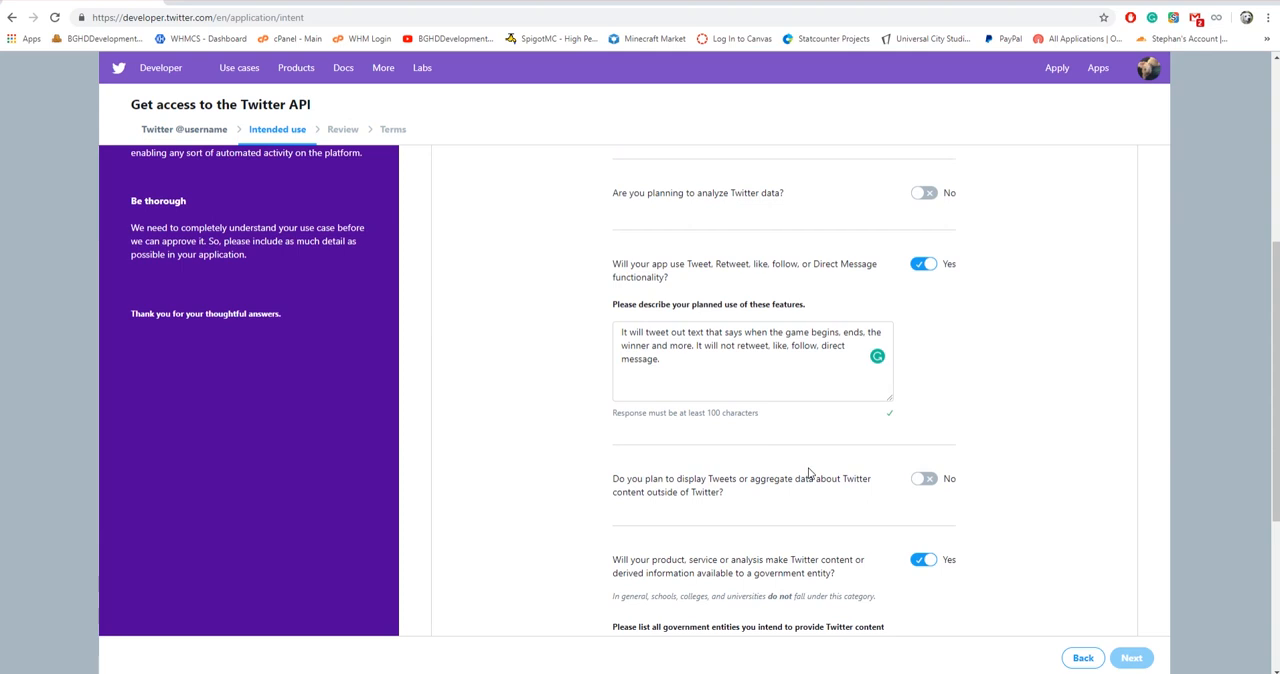
{"action": "scroll", "scroll_direction": "down", "scroll_amount": 3}
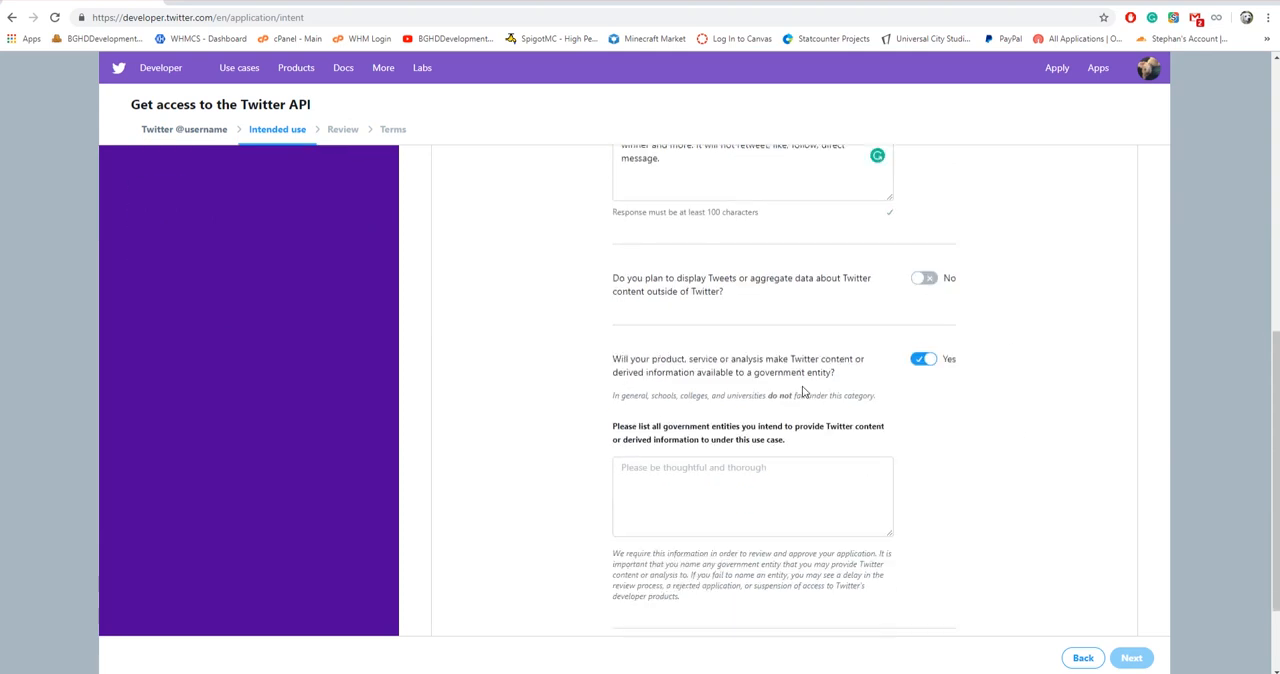
{"action": "left_click", "coordinate": [922, 358]}
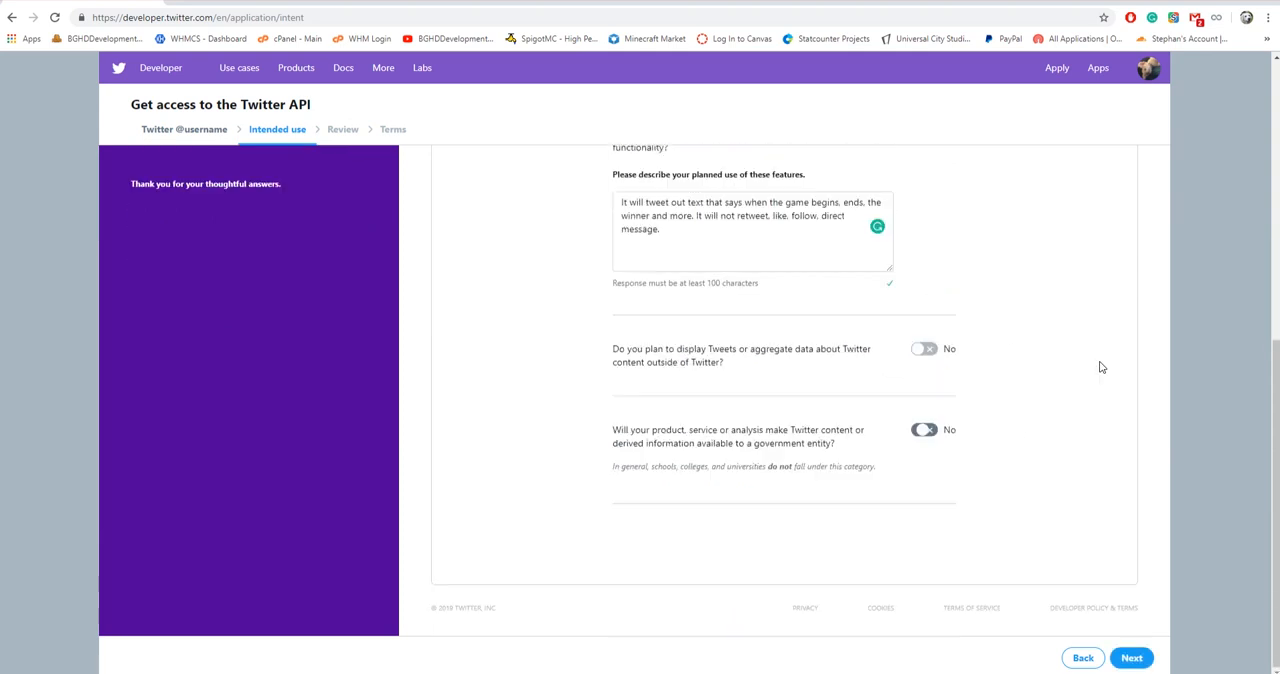
Step: Review the application and tick the Developer Agreement and Policy checkbox
{"action": "scroll", "scroll_direction": "up", "scroll_amount": 3}
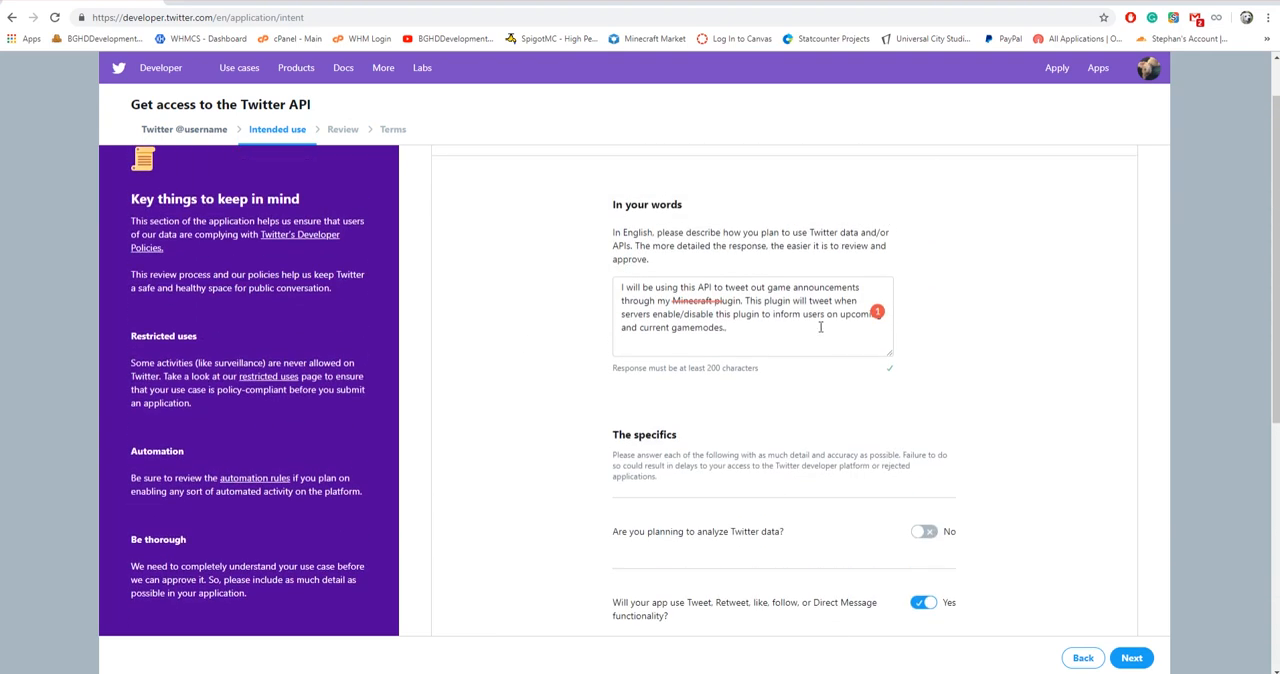
{"action": "scroll", "scroll_direction": "down", "scroll_amount": 3}
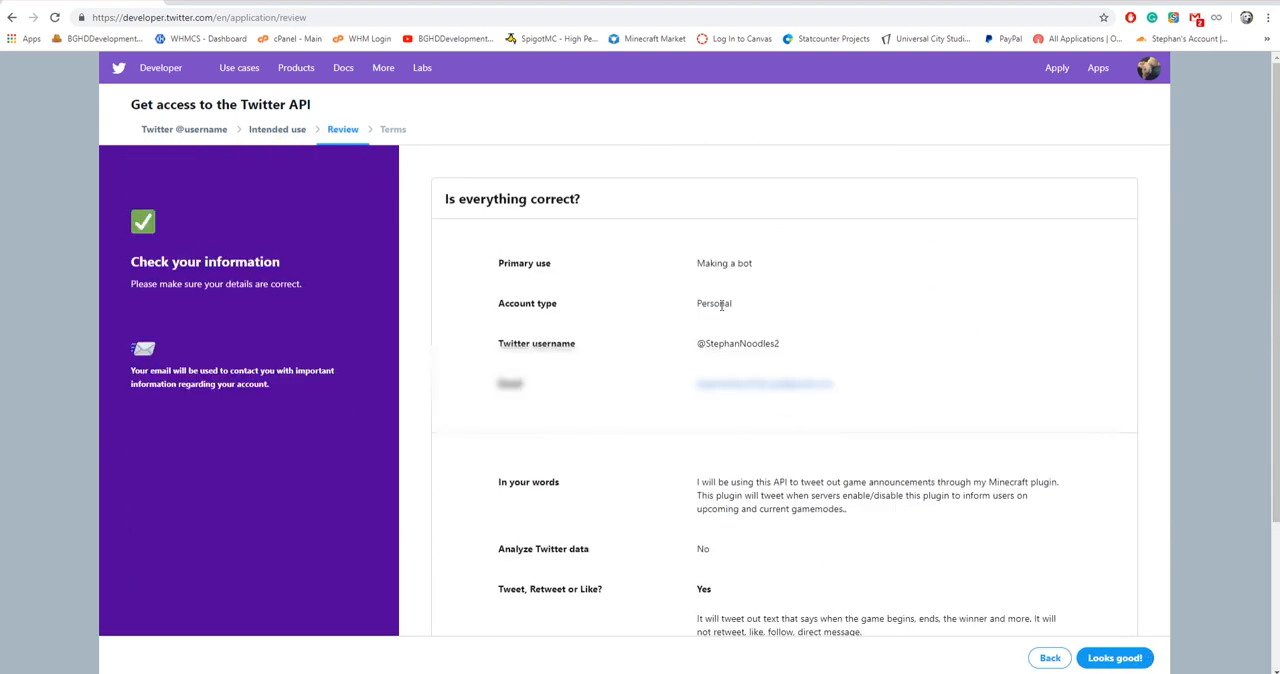
{"action": "scroll", "scroll_direction": "down", "scroll_amount": 3}
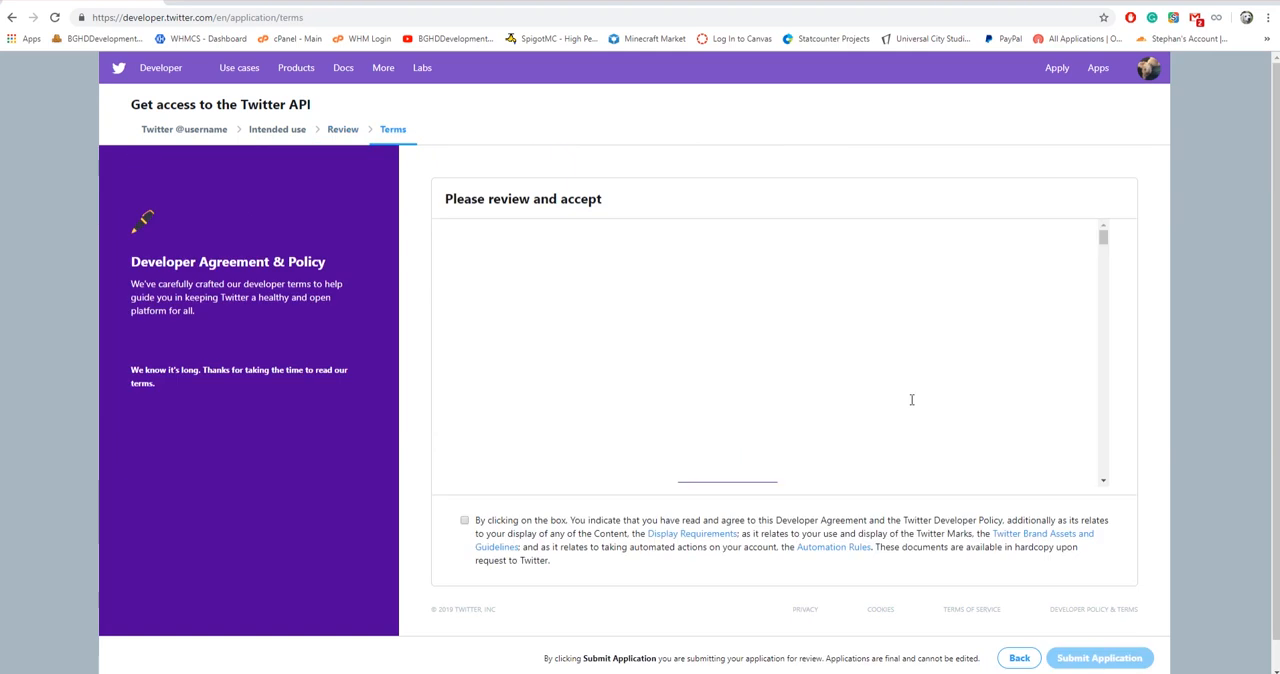
{"action": "left_click", "coordinate": [464, 520]}
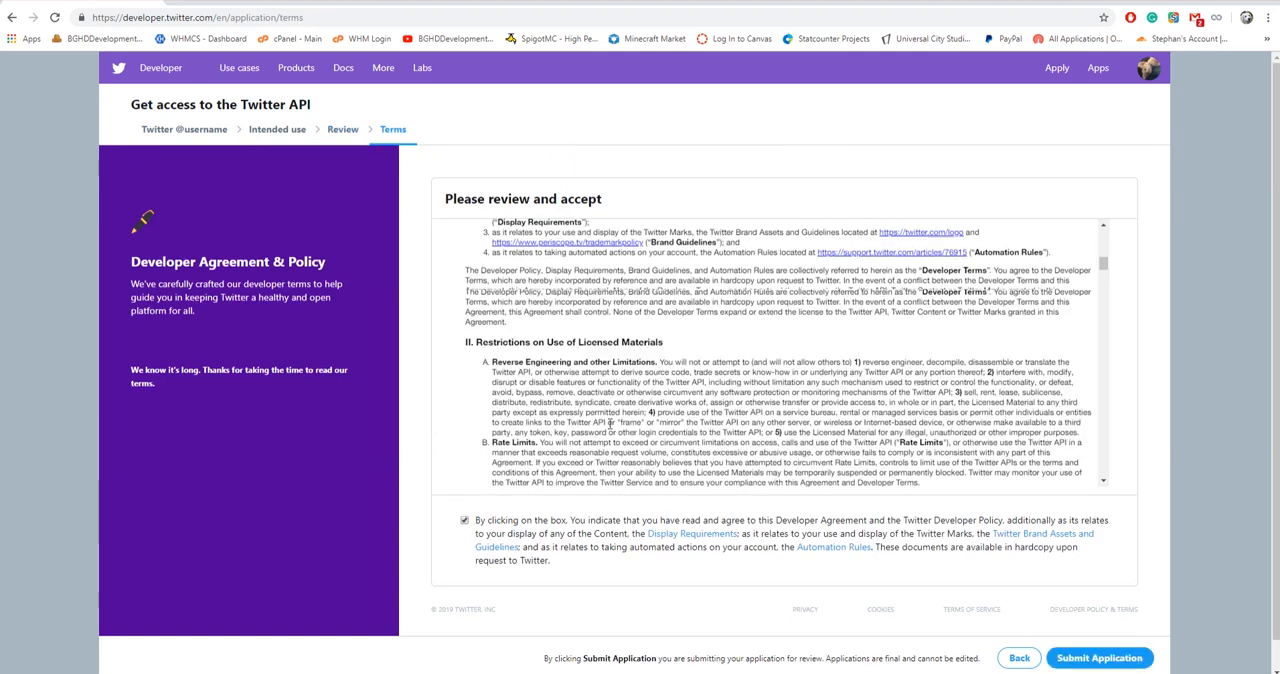
{"action": "scroll", "scroll_direction": "up", "scroll_amount": 3}
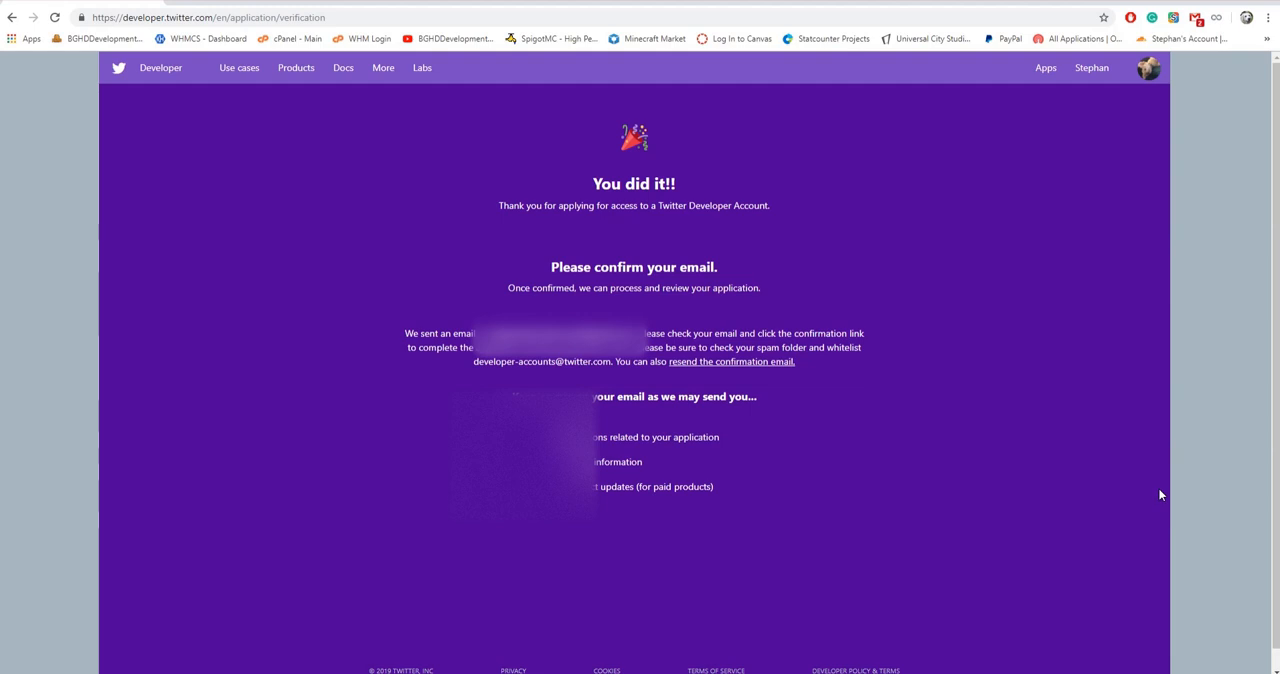
{"action": "mouse_move", "coordinate": [472, 328]}
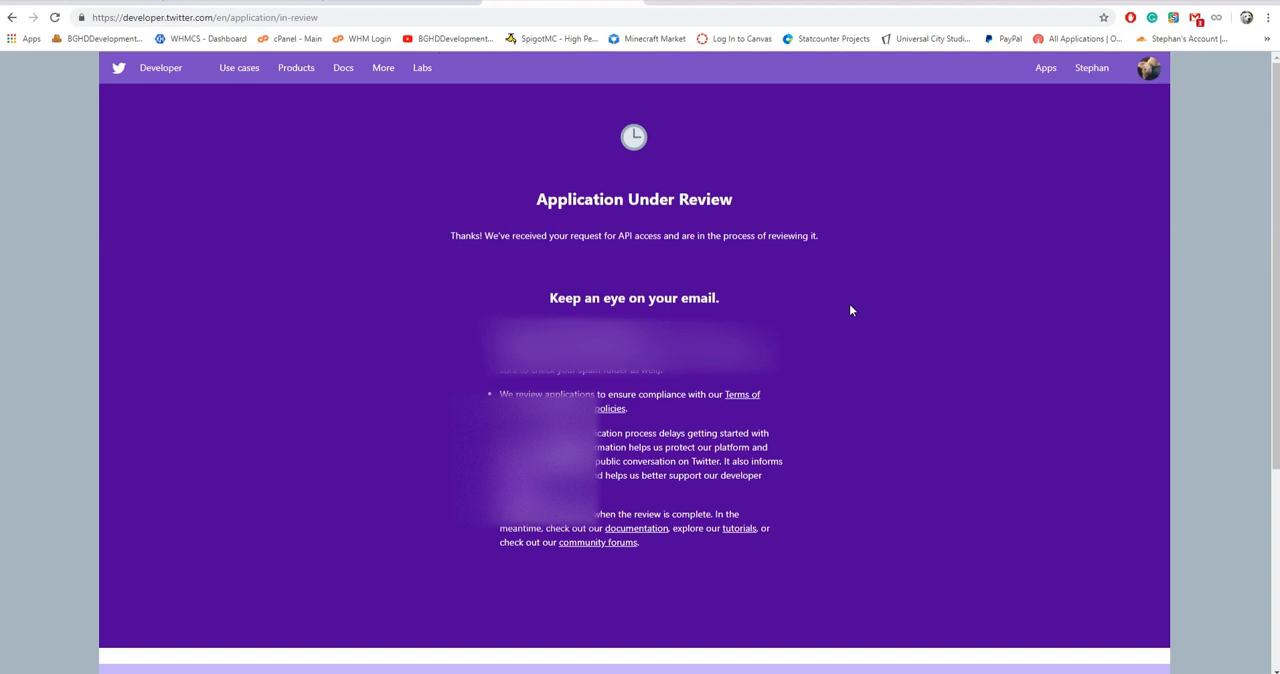
{"action": "mouse_move", "coordinate": [504, 264]}
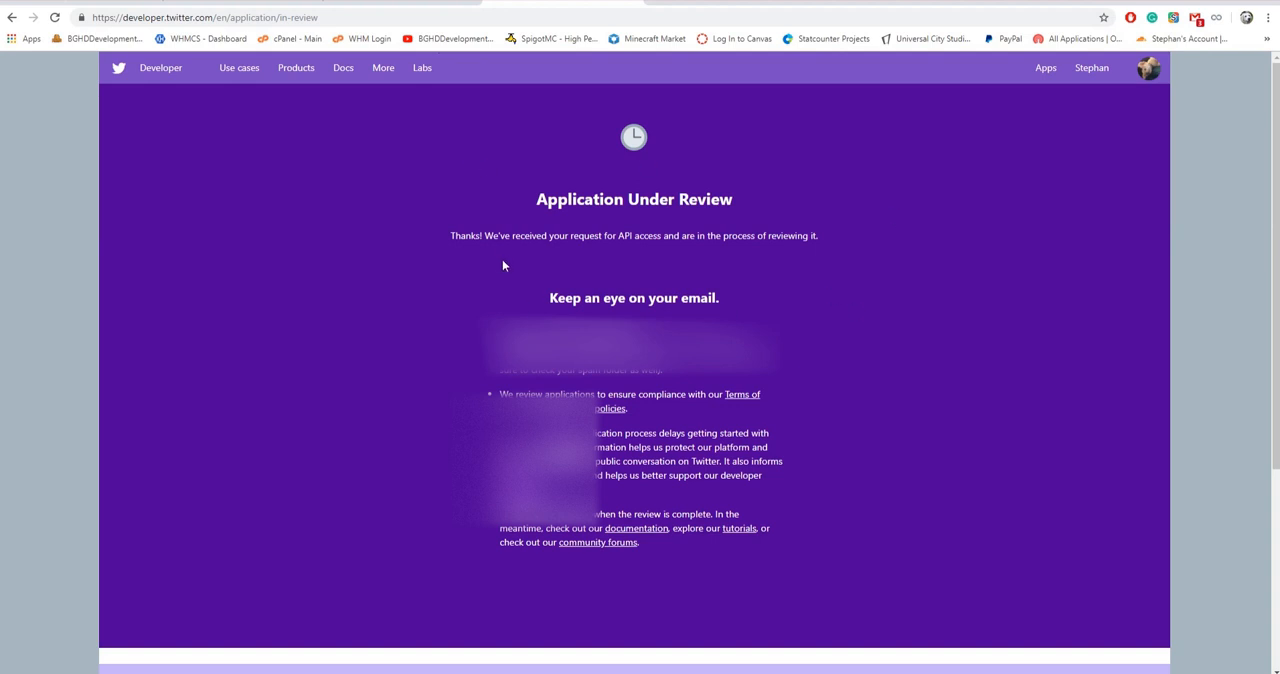
{"action": "mouse_move", "coordinate": [632, 224]}
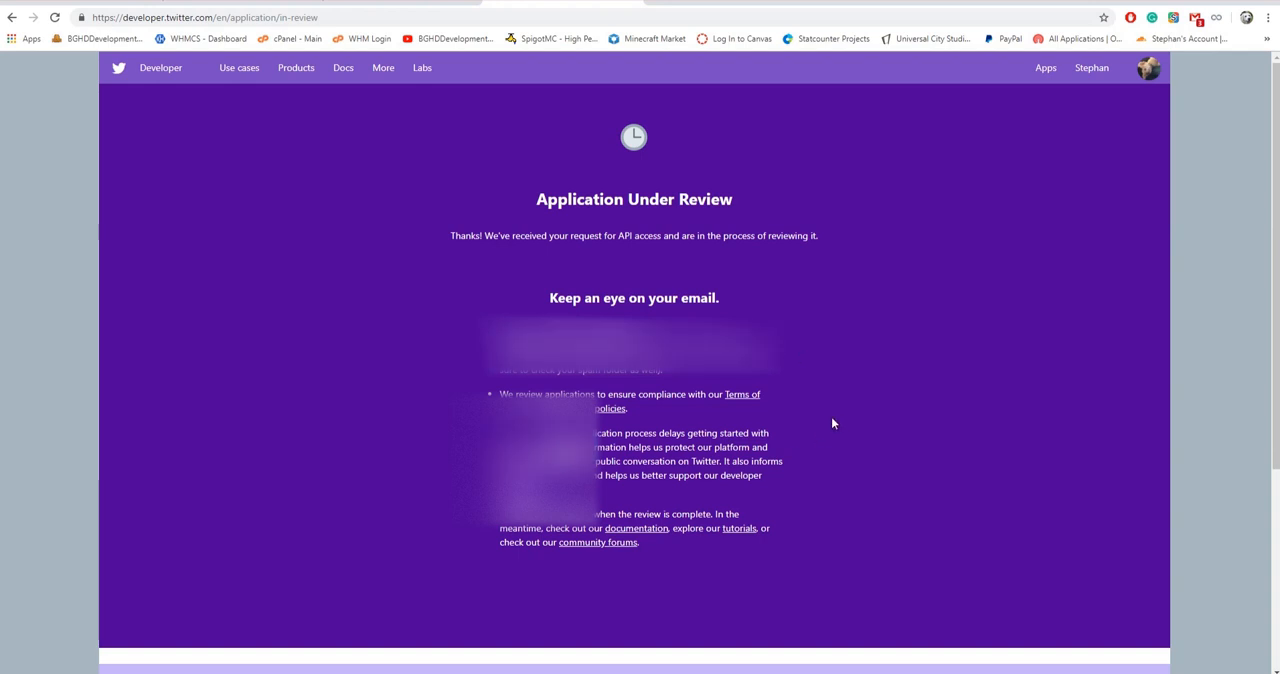
Step: Leave the Application Under Review notice and go to the developer Apps page
{"action": "scroll", "scroll_direction": "down", "scroll_amount": 3}
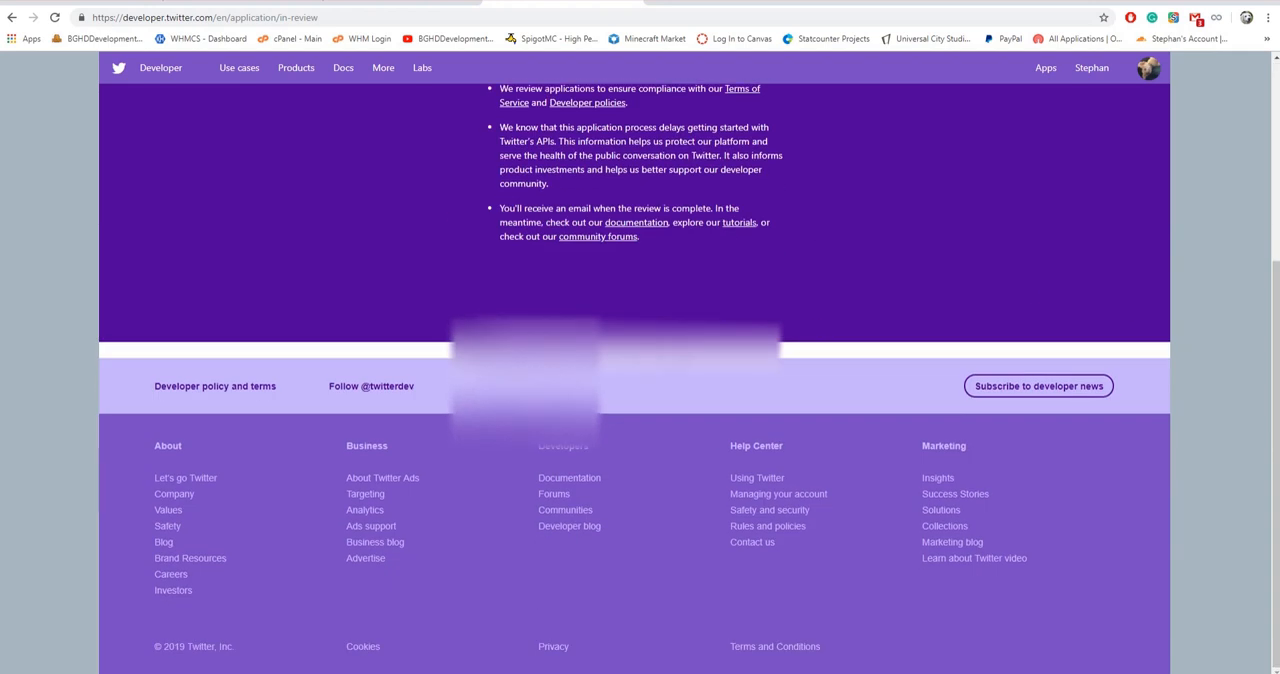
{"action": "scroll", "scroll_direction": "up", "scroll_amount": 3}
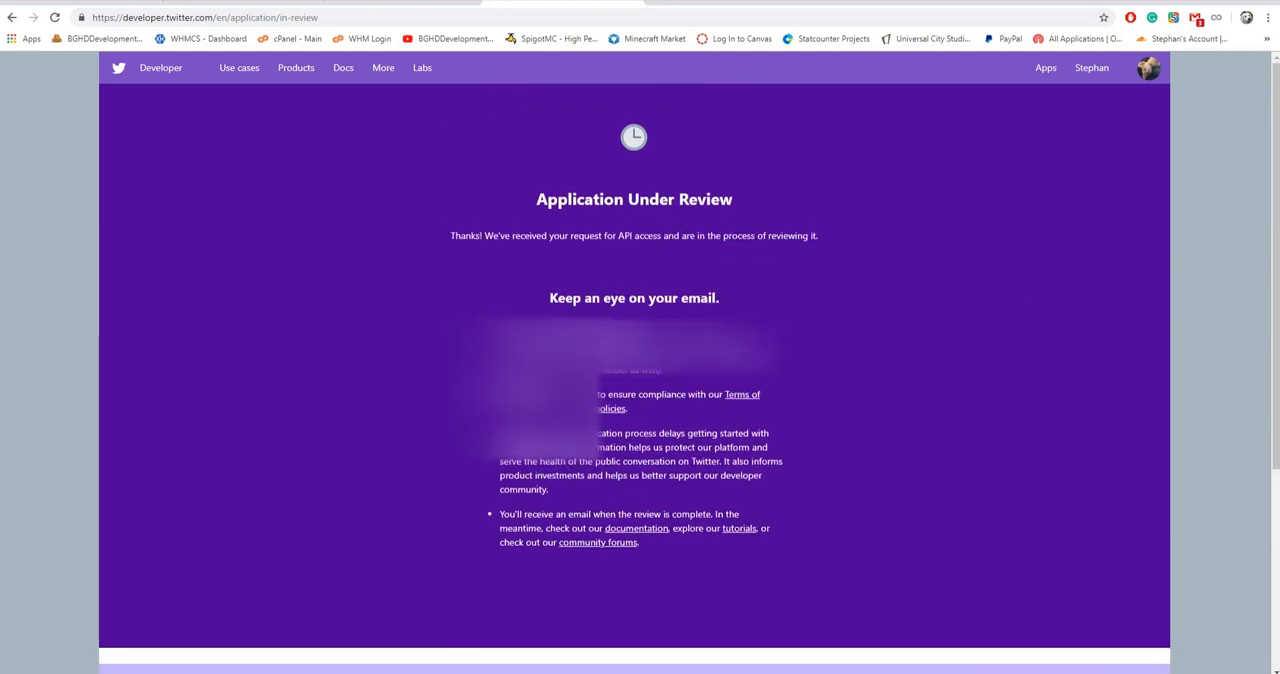
{"action": "mouse_move", "coordinate": [976, 96]}
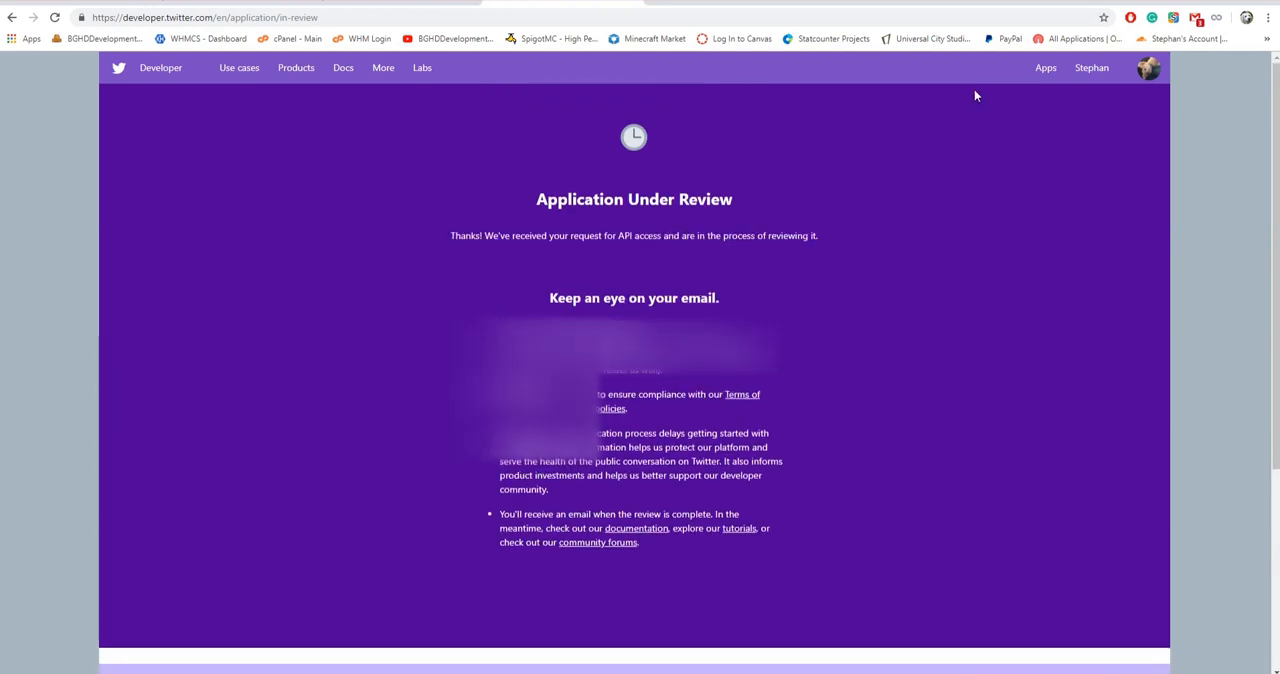
{"action": "left_click", "coordinate": [1044, 68]}
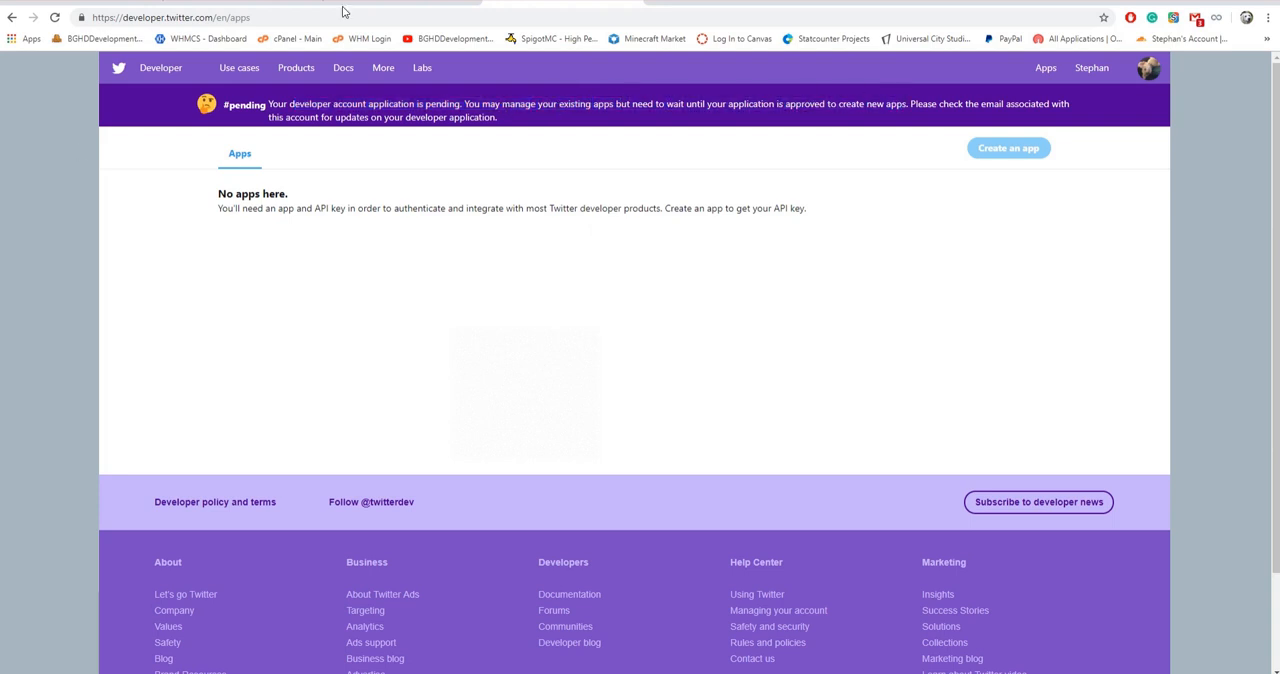
{"action": "mouse_move", "coordinate": [728, 260]}
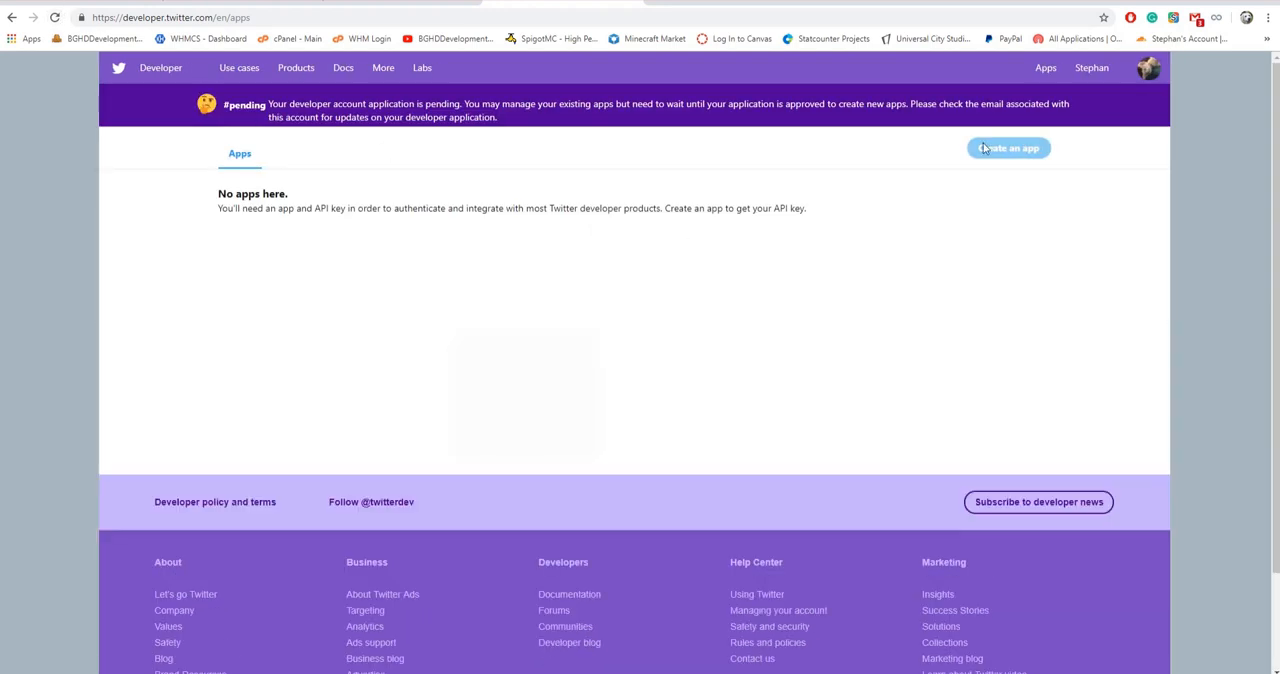
{"action": "mouse_move", "coordinate": [900, 248]}
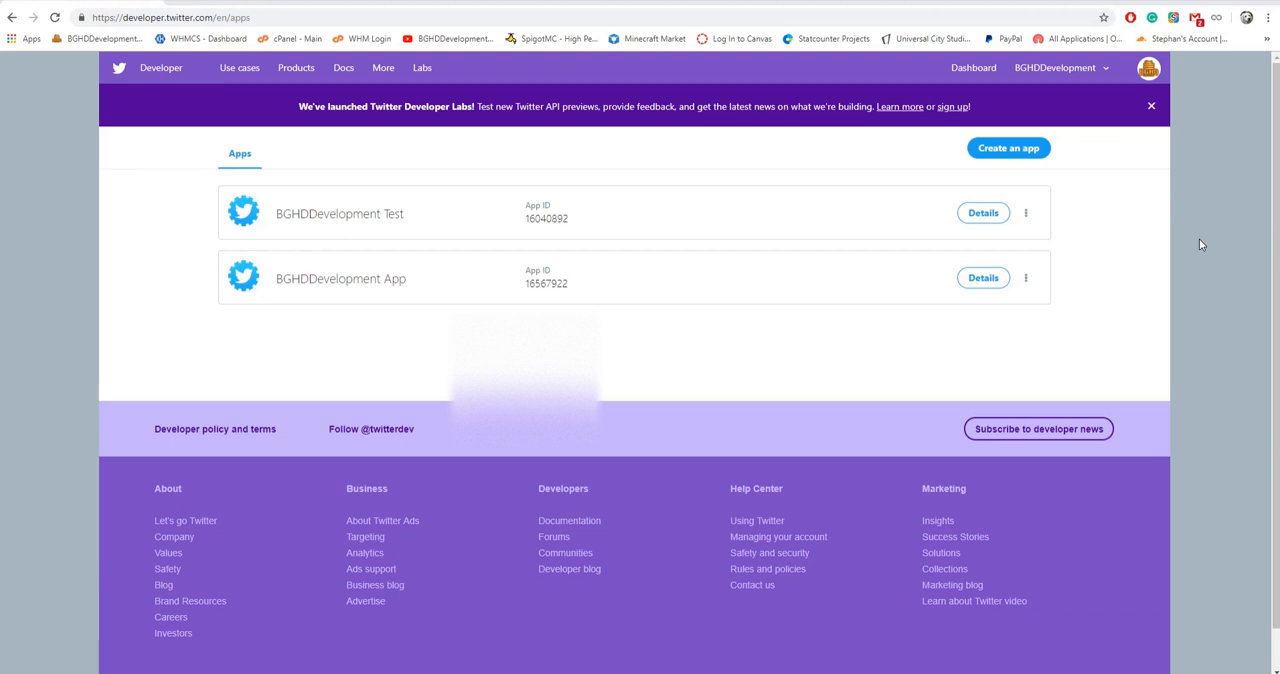
{"action": "mouse_move", "coordinate": [644, 202]}
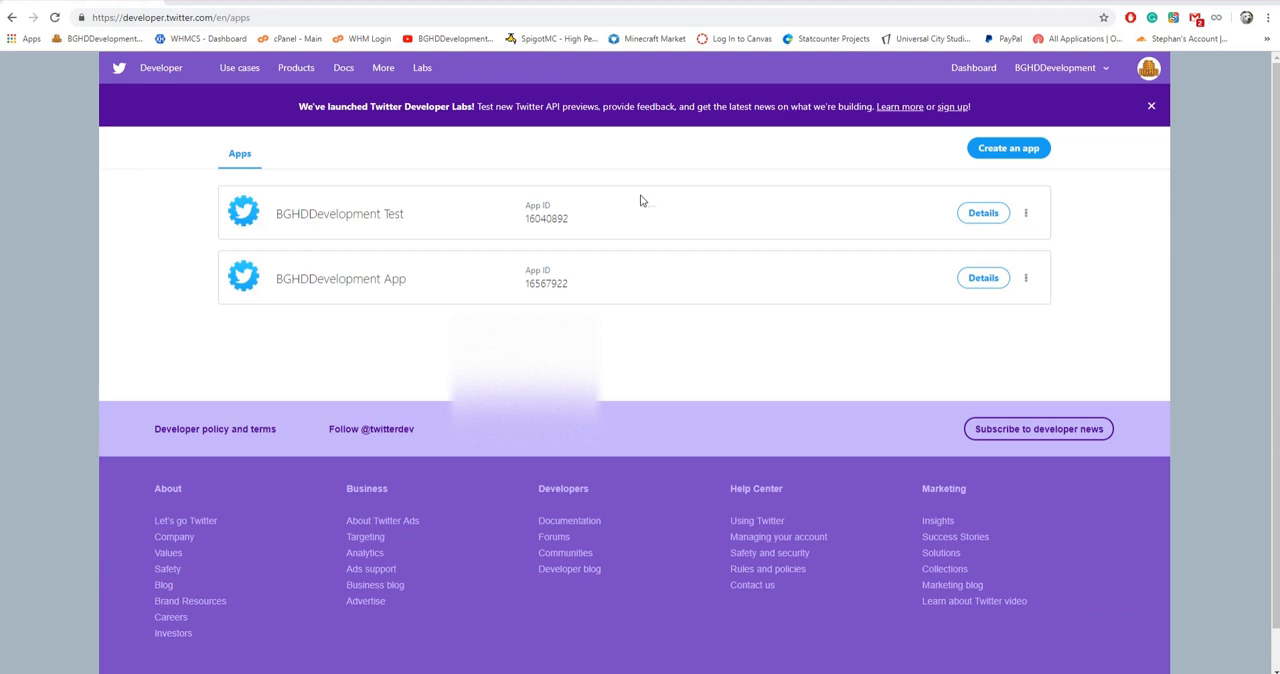
{"action": "mouse_move", "coordinate": [652, 348]}
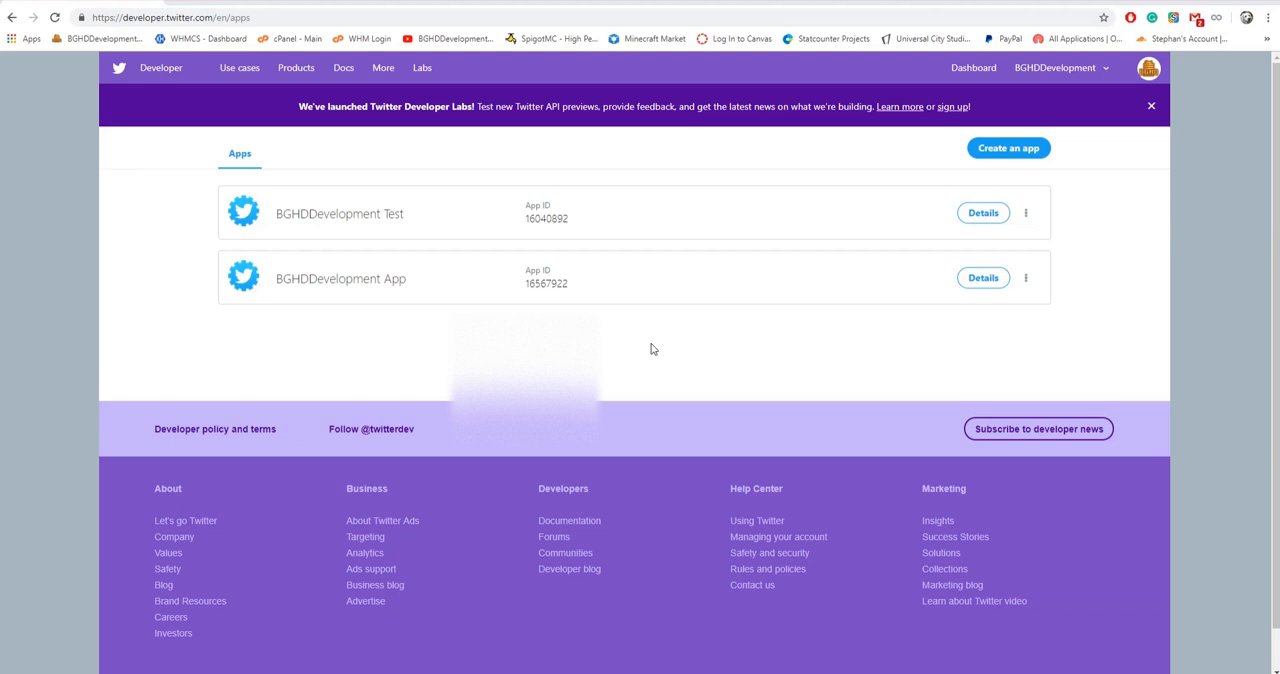
{"action": "mouse_move", "coordinate": [1056, 176]}
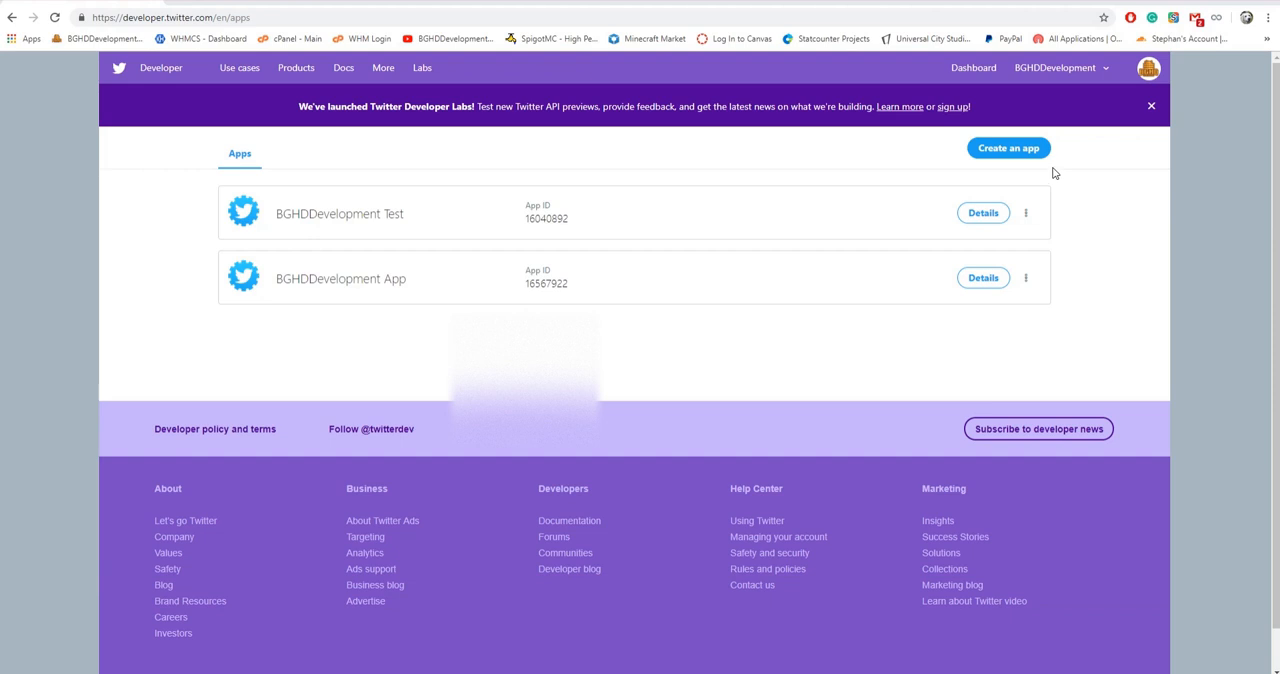
Step: Start creating a new app and name it 'YT App 1'
{"action": "left_click", "coordinate": [1008, 148]}
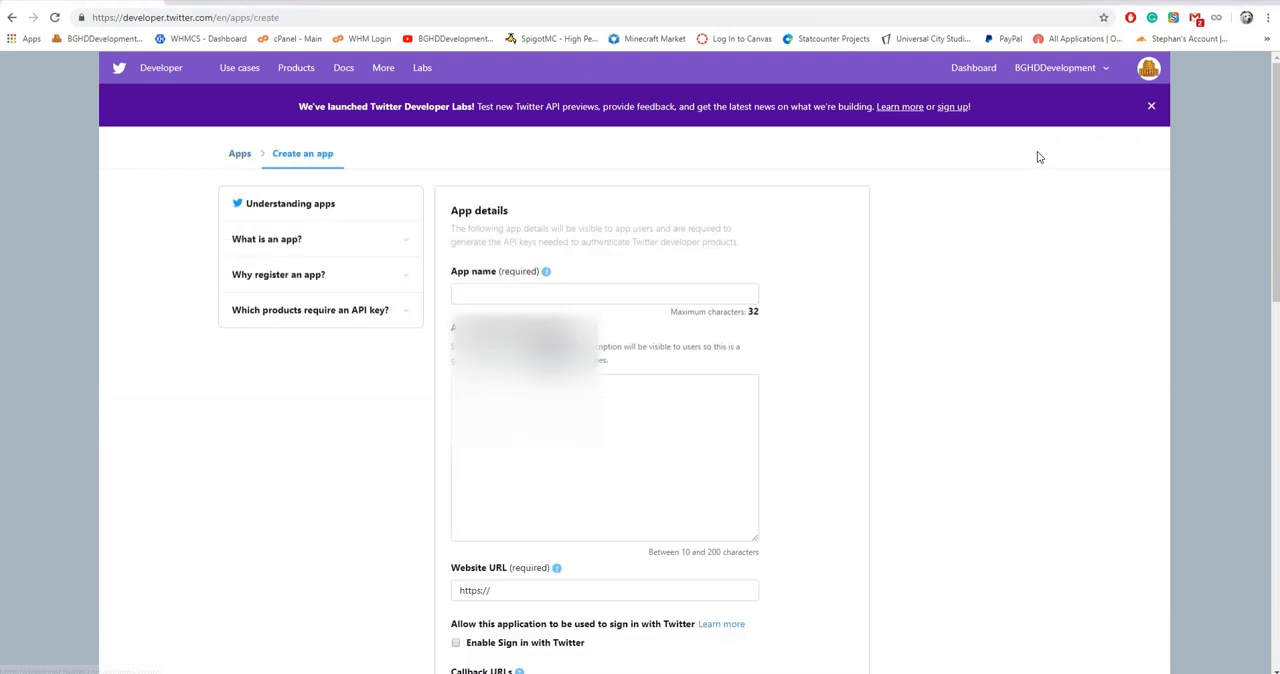
{"action": "left_click", "coordinate": [604, 292]}
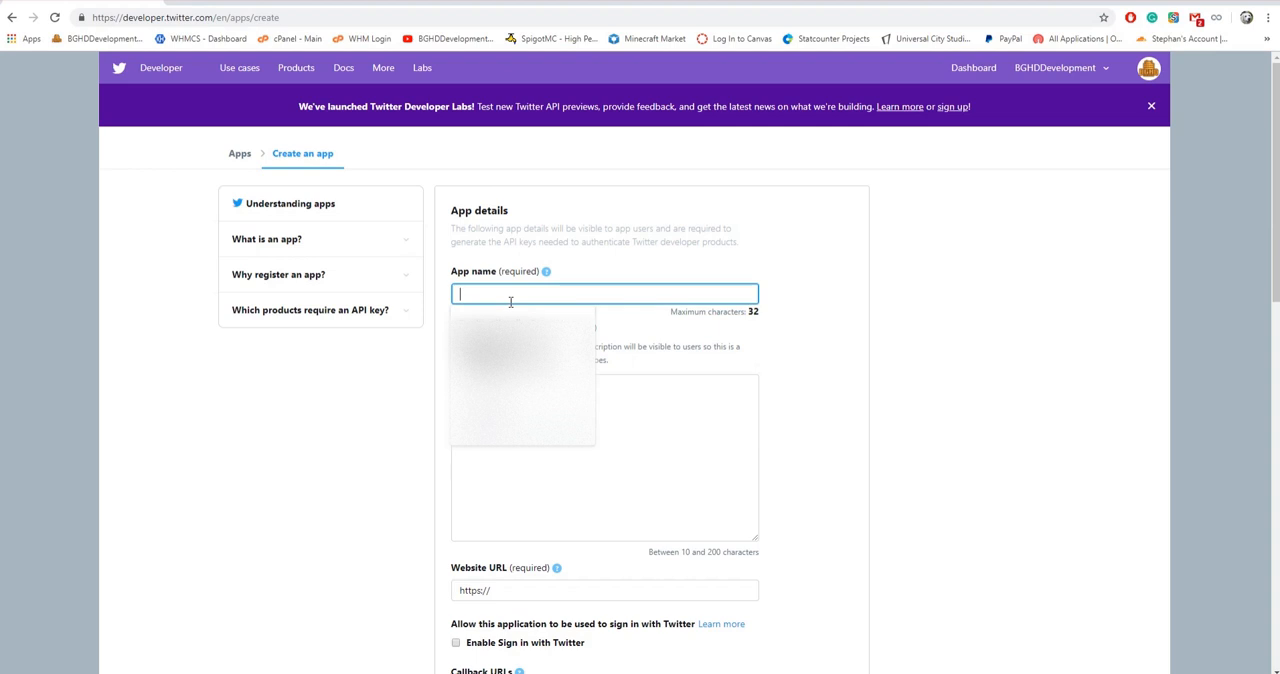
{"action": "type", "text": "YT App '1"}
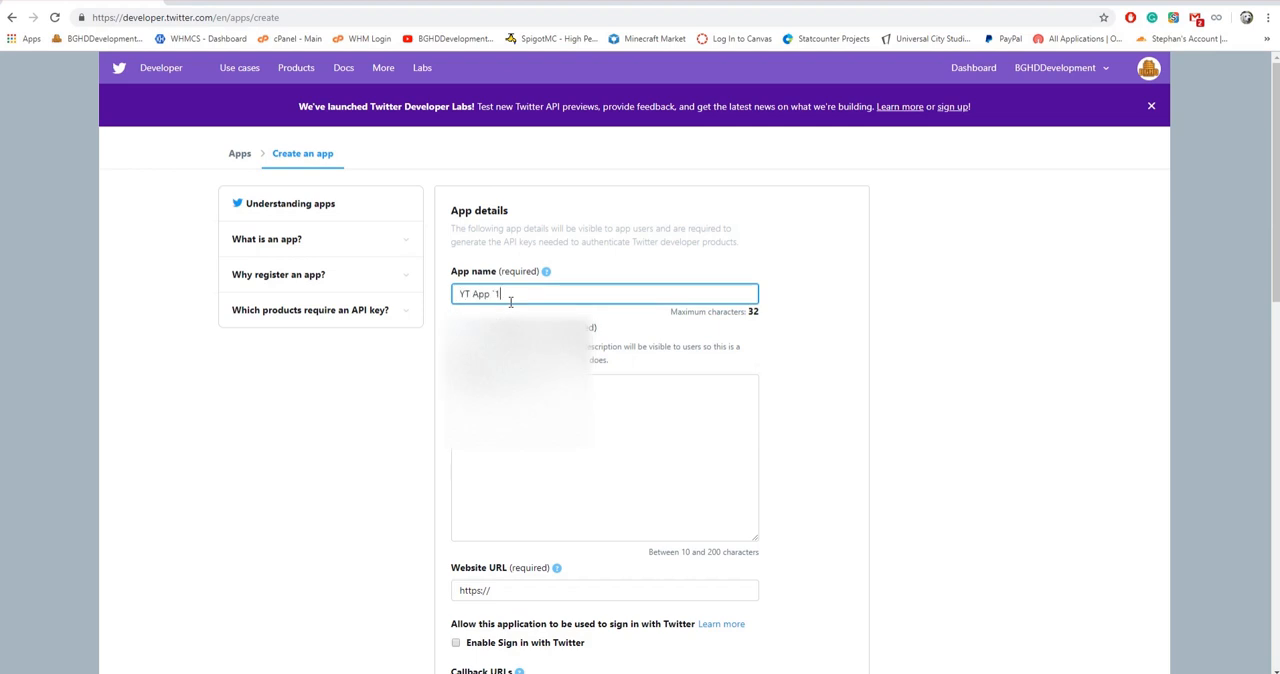
Step: Describe the app as tweeting news about UHC games and fill in the website address
{"action": "scroll", "scroll_direction": "down", "scroll_amount": 3}
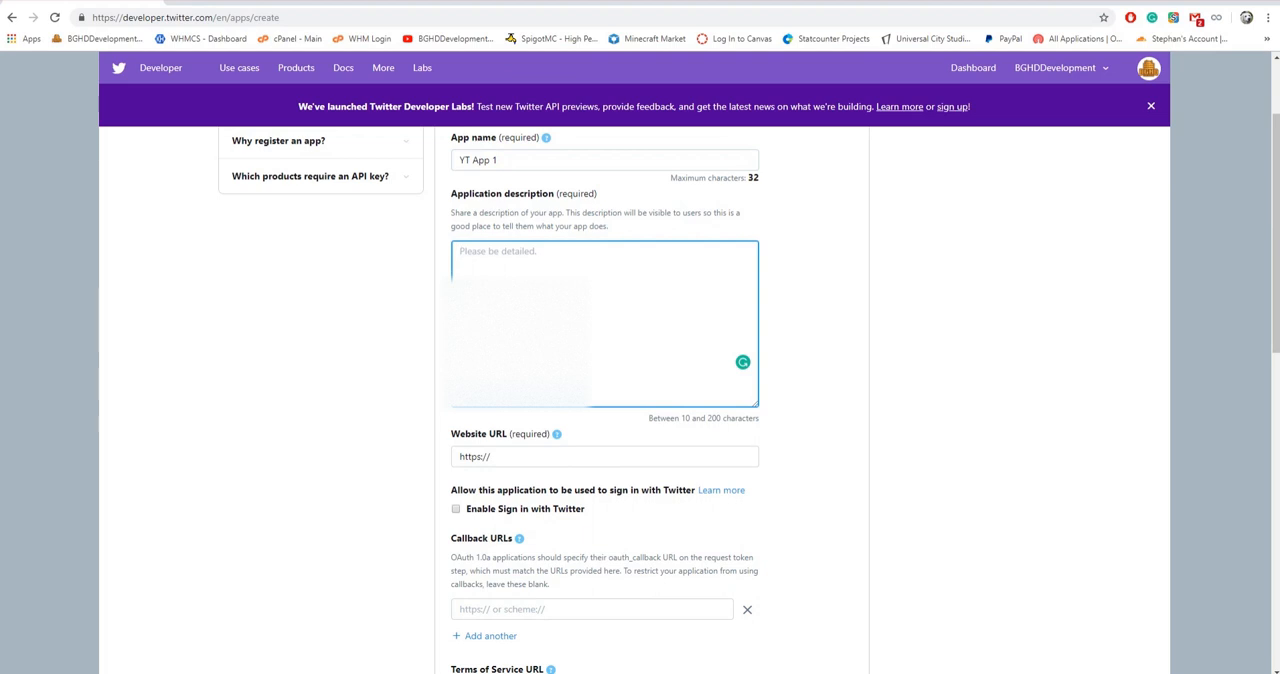
{"action": "type", "text": "It will tweet out"}
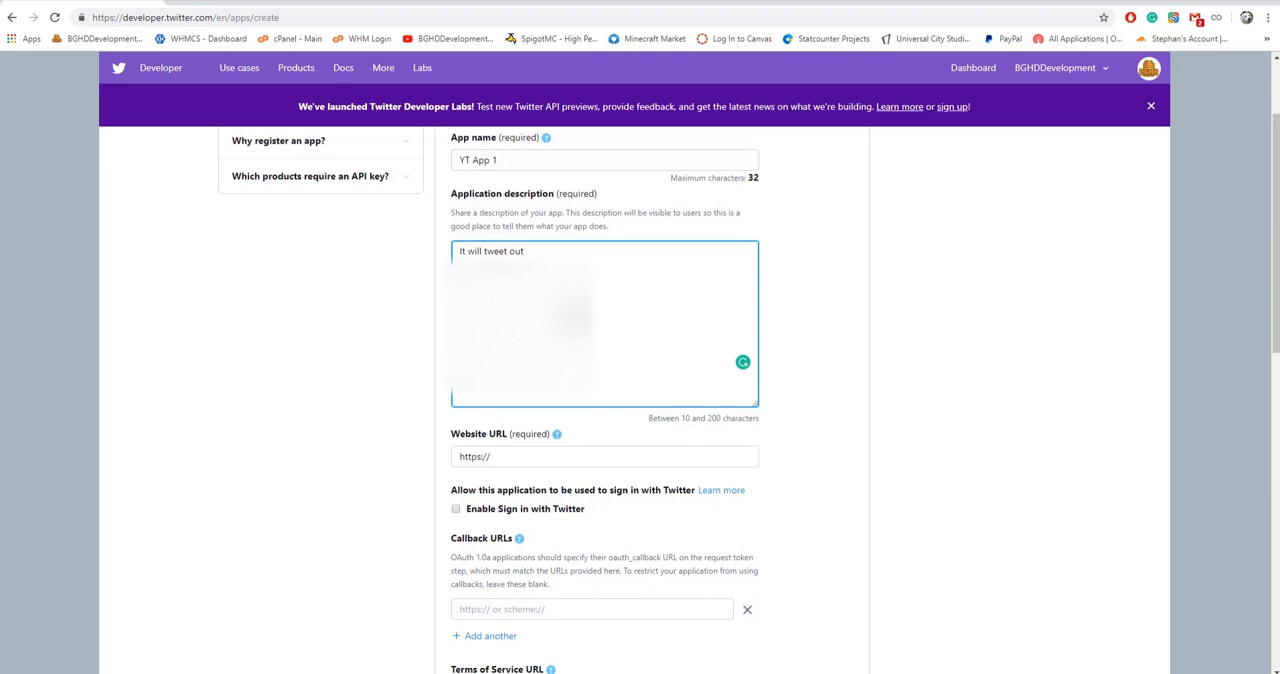
{"action": "type", "text": "r"}
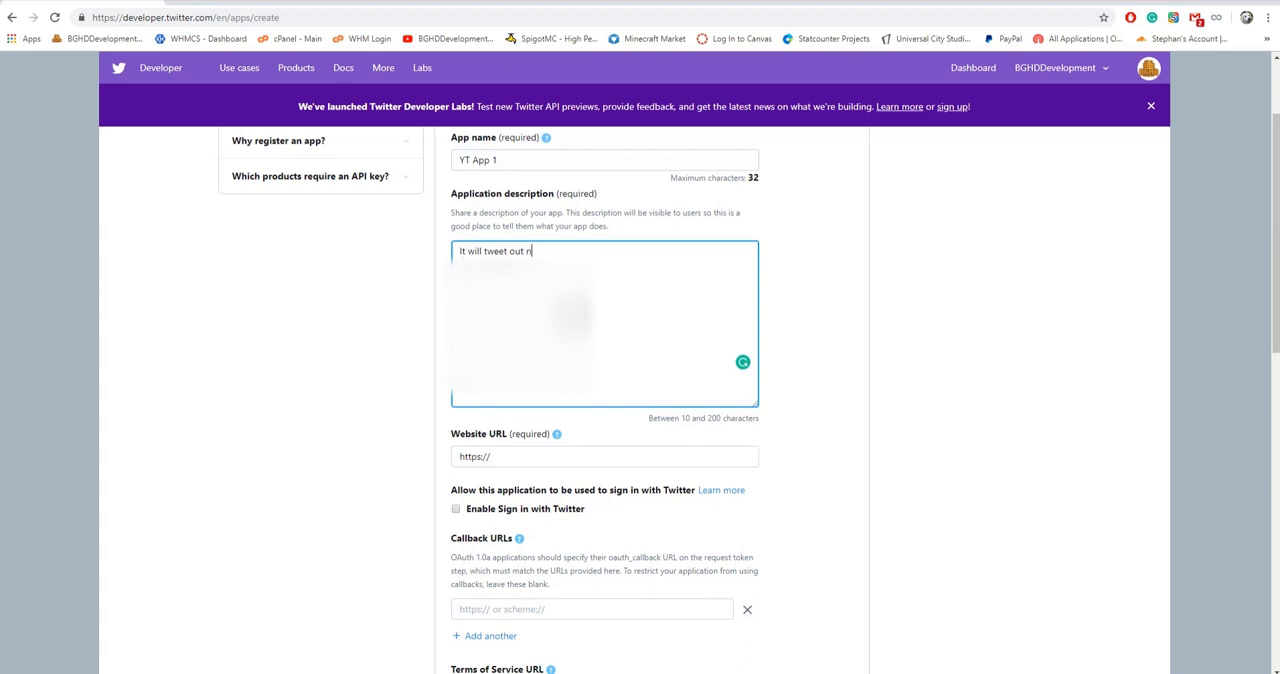
{"action": "type", "text": "news a about"}
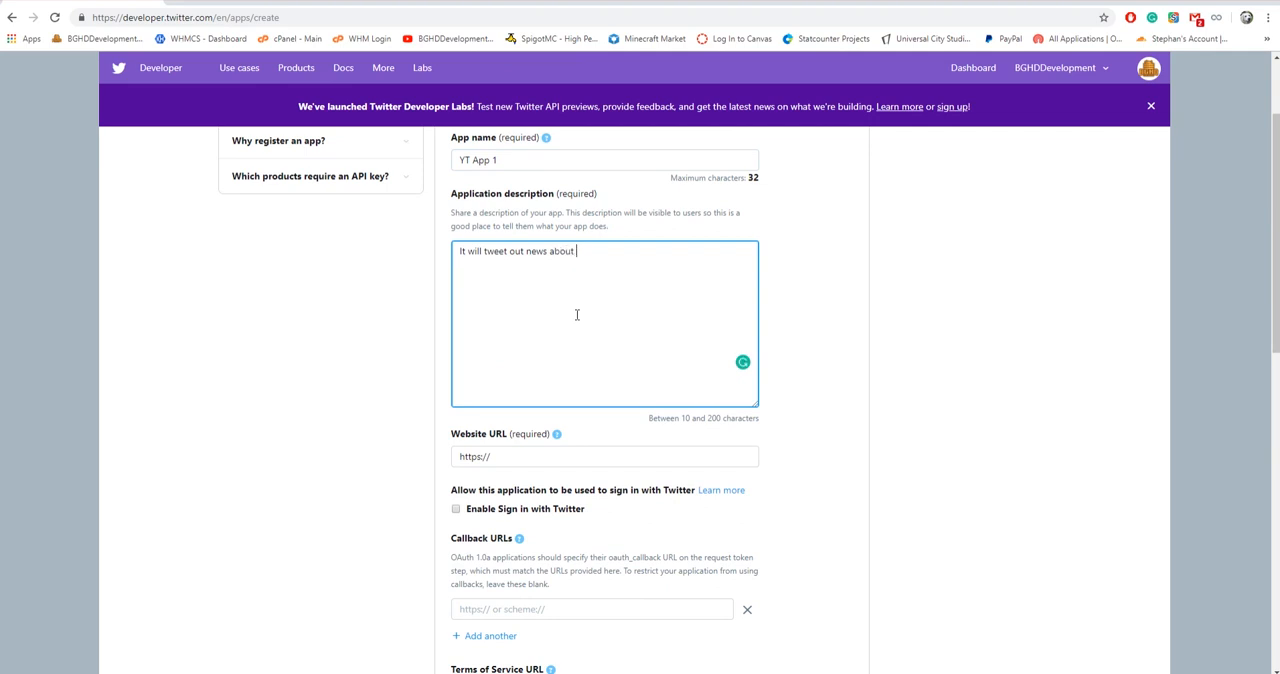
{"action": "type", "text": "UHC games."}
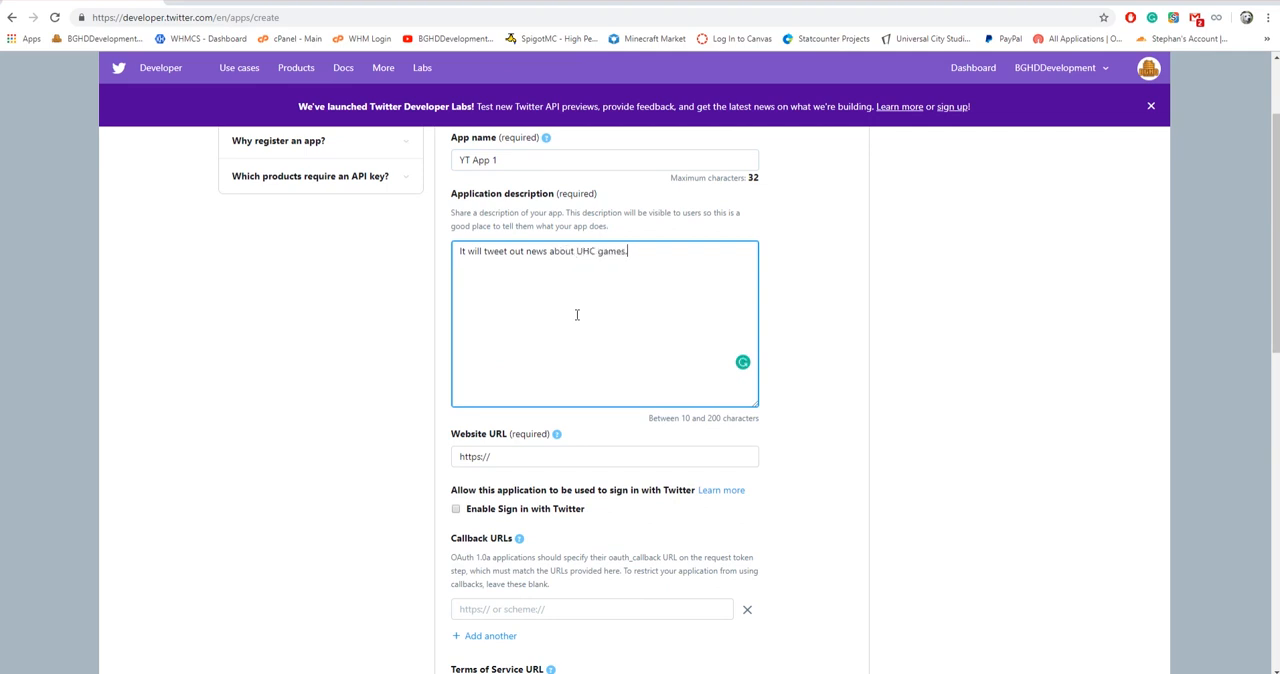
{"action": "key", "text": "ctrl+a"}
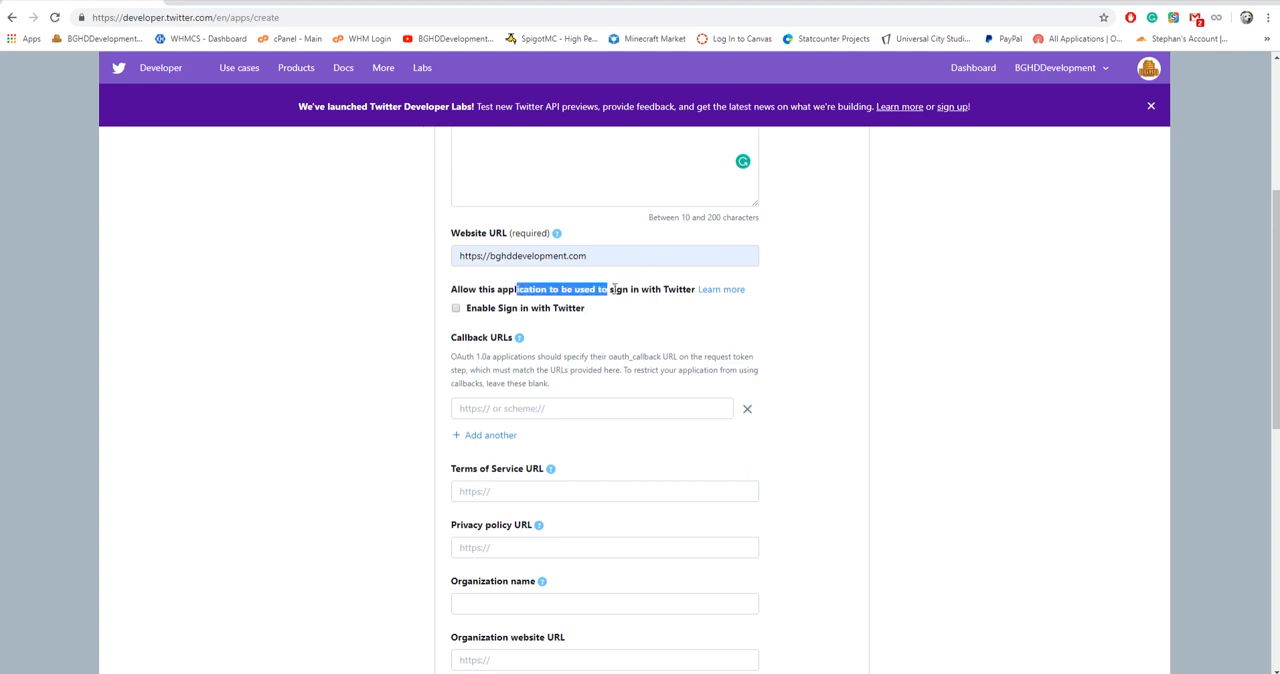
Step: Enable Sign in with Twitter for the app and look over the remaining form fields
{"action": "left_click", "coordinate": [456, 308]}
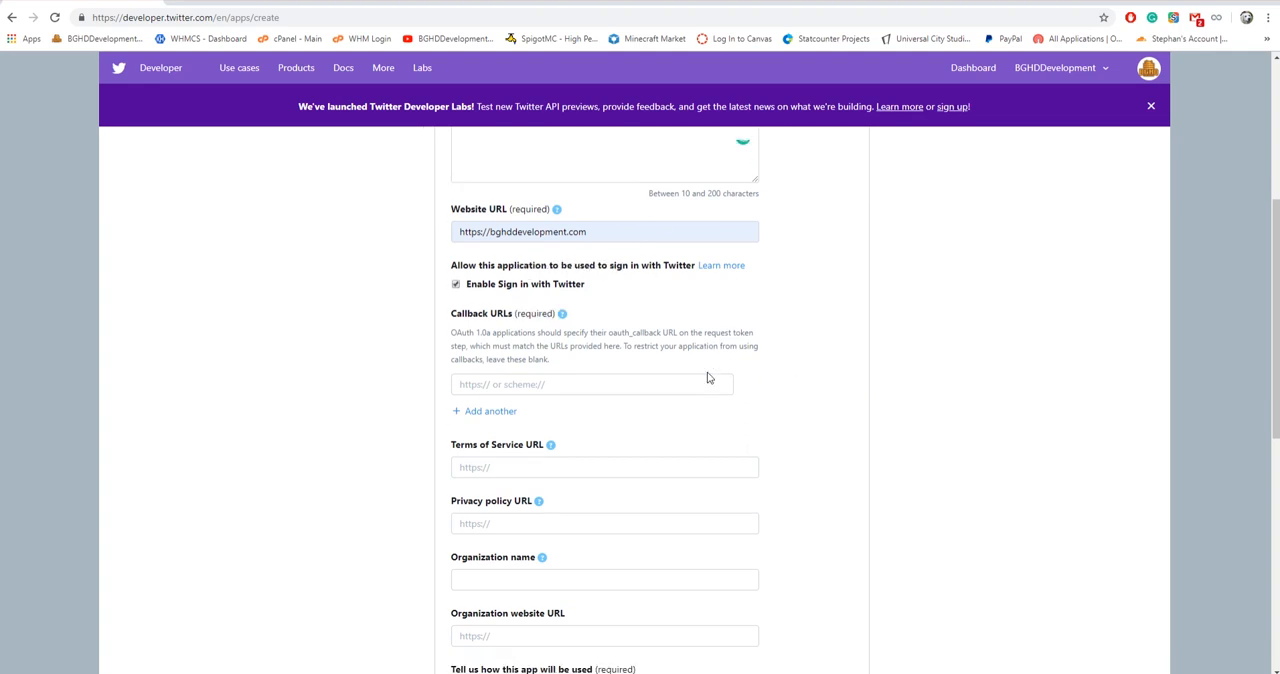
{"action": "scroll", "scroll_direction": "down", "scroll_amount": 3}
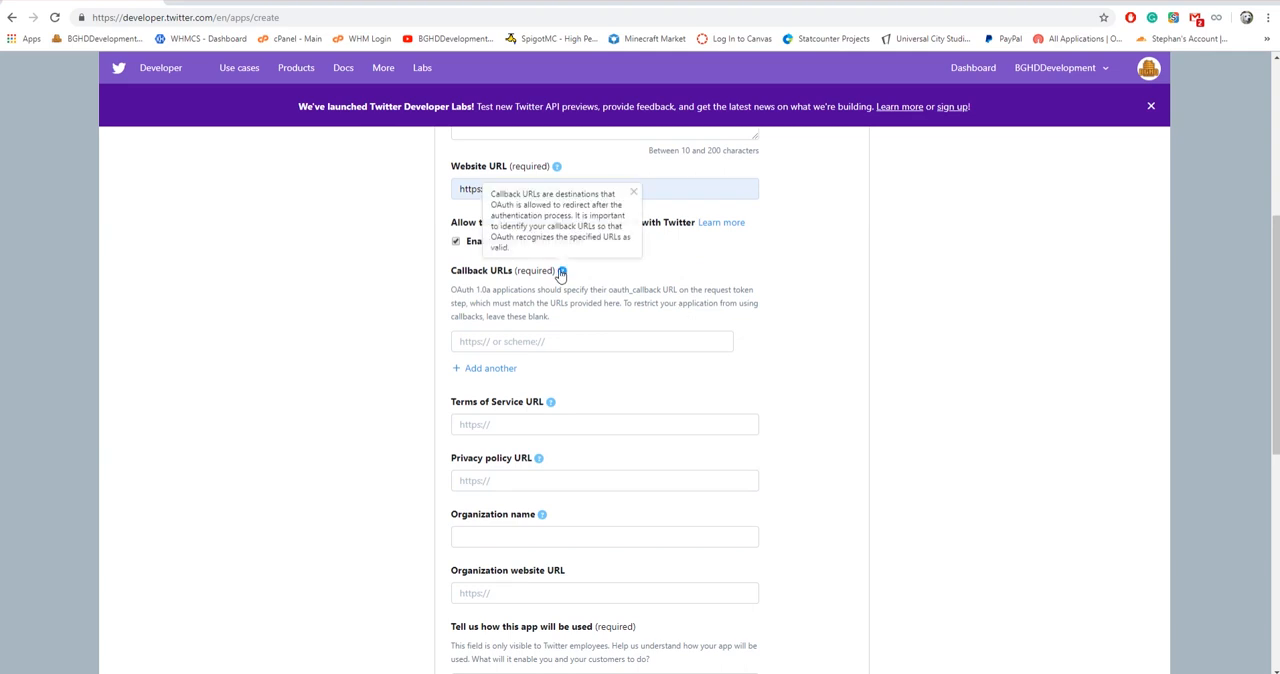
{"action": "scroll", "scroll_direction": "up", "scroll_amount": 3}
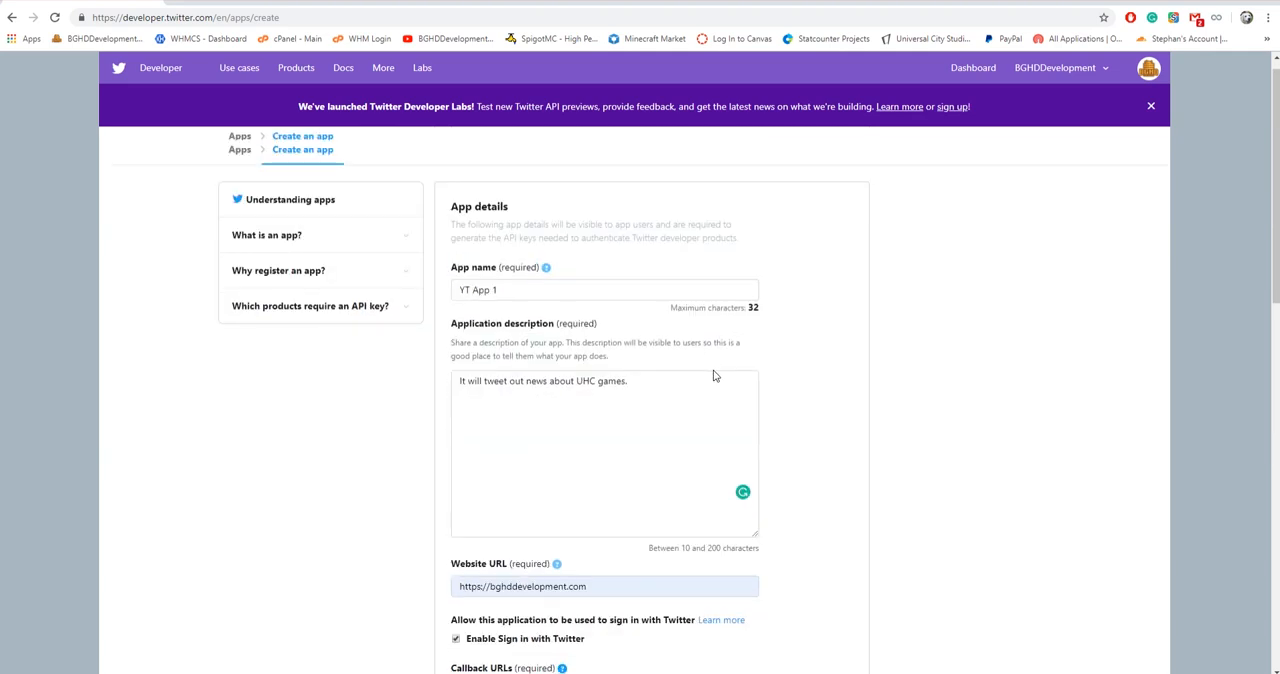
{"action": "scroll", "scroll_direction": "down", "scroll_amount": 3}
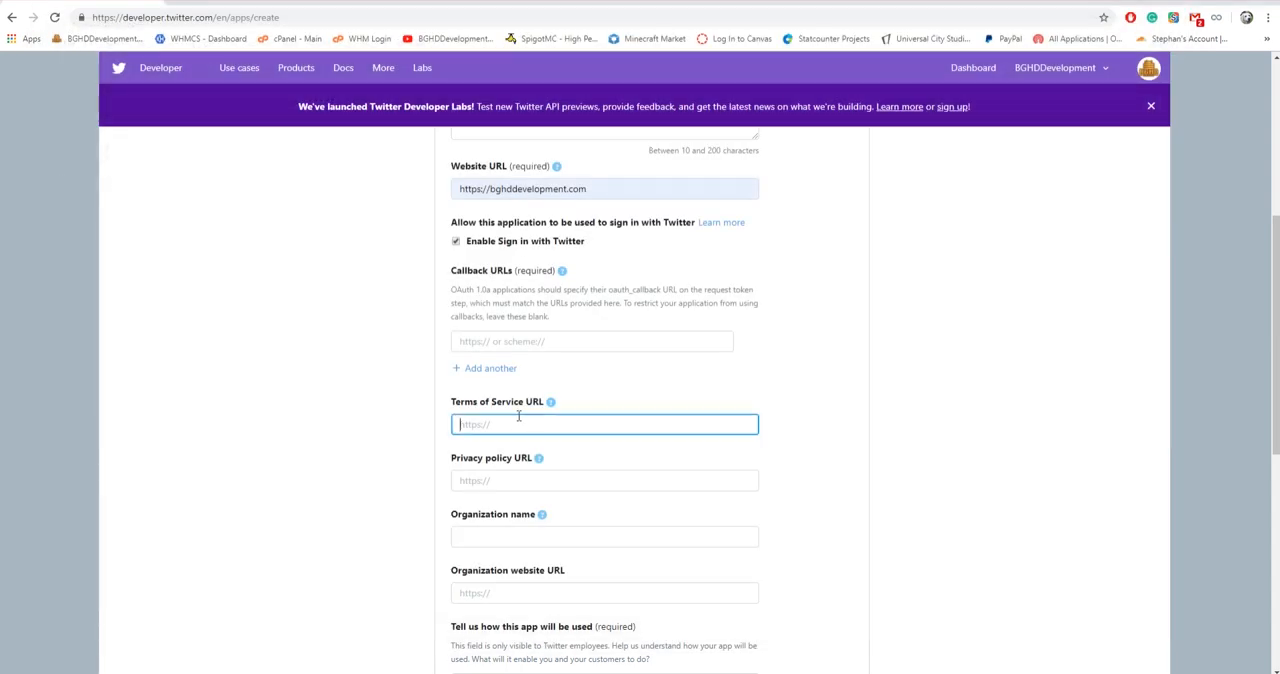
{"action": "left_click", "coordinate": [592, 340]}
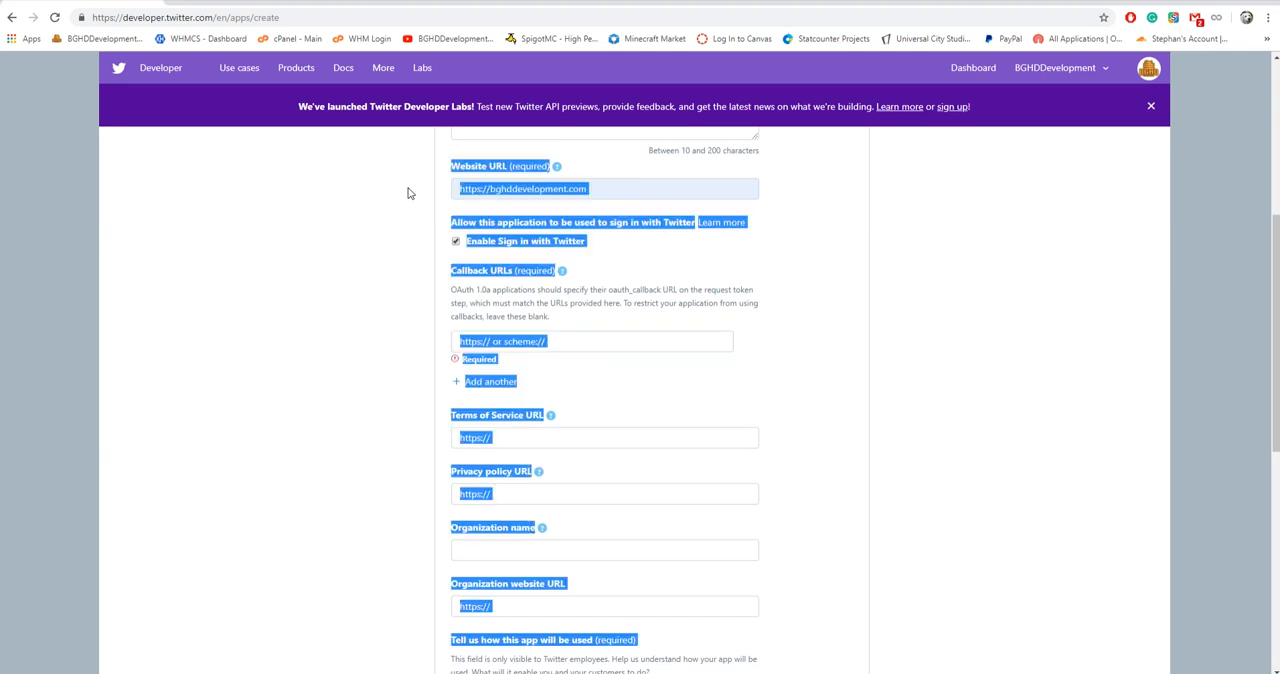
{"action": "left_click", "coordinate": [592, 340]}
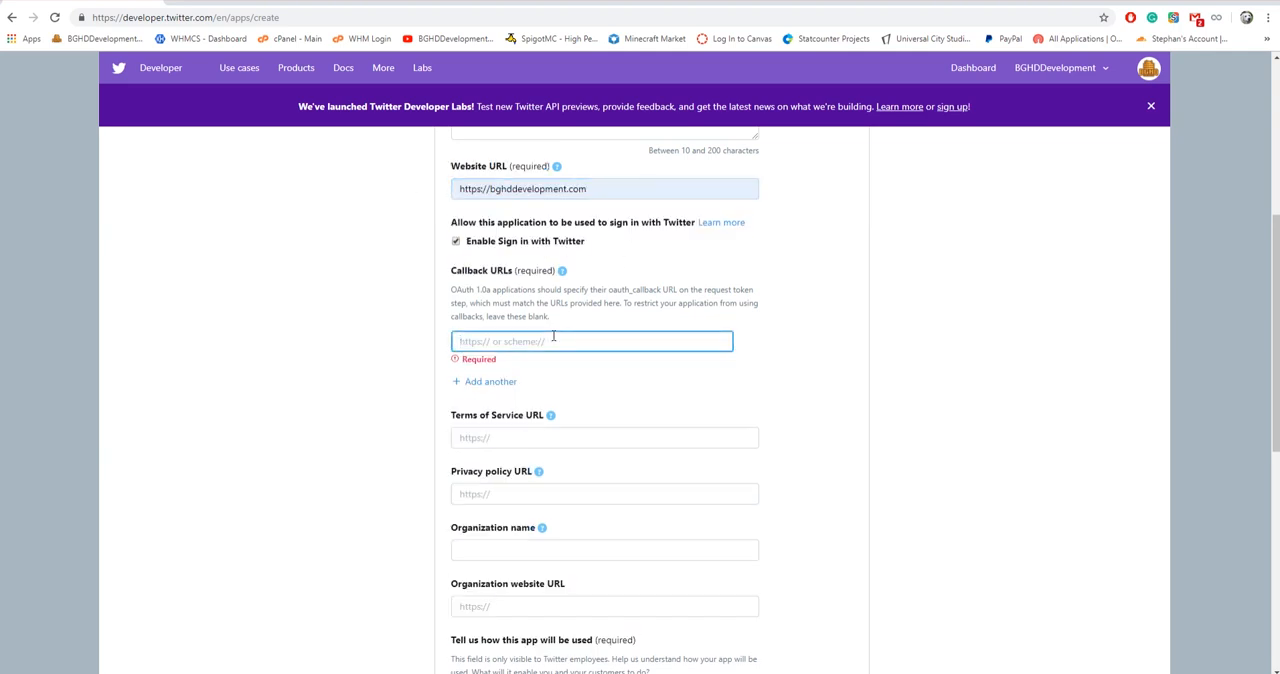
{"action": "type", "text": "https://bghddeve"}
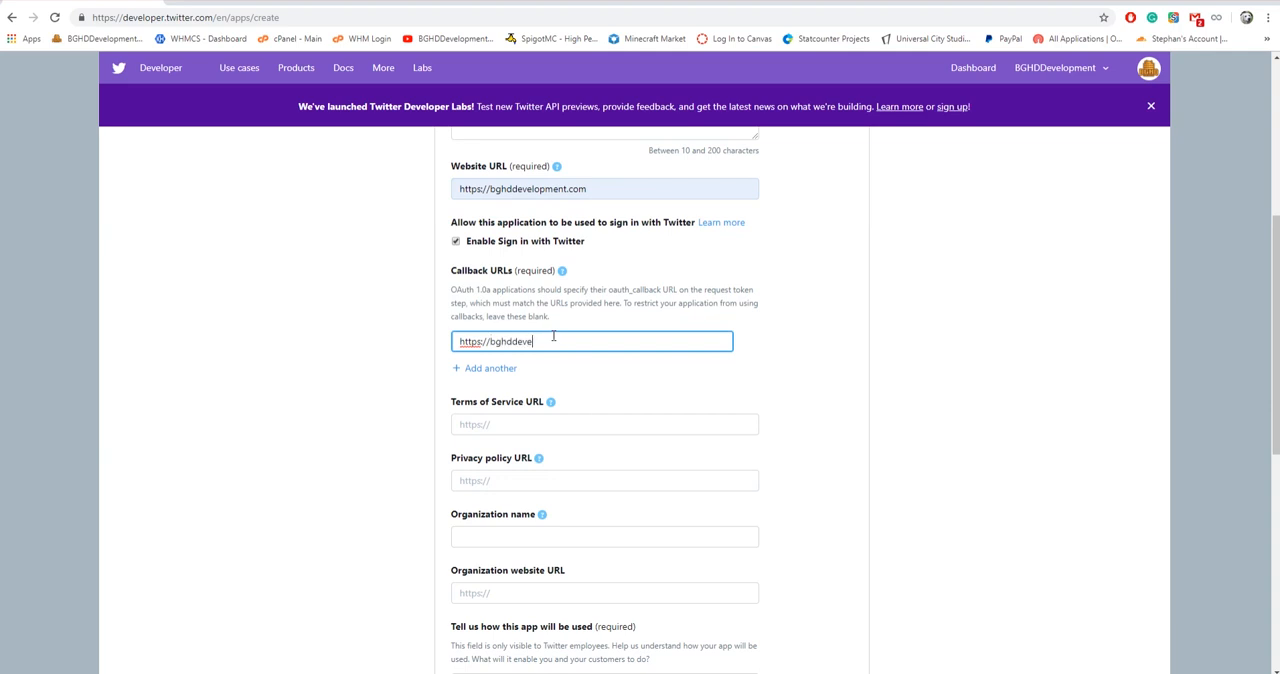
{"action": "type", "text": "lopment.co"}
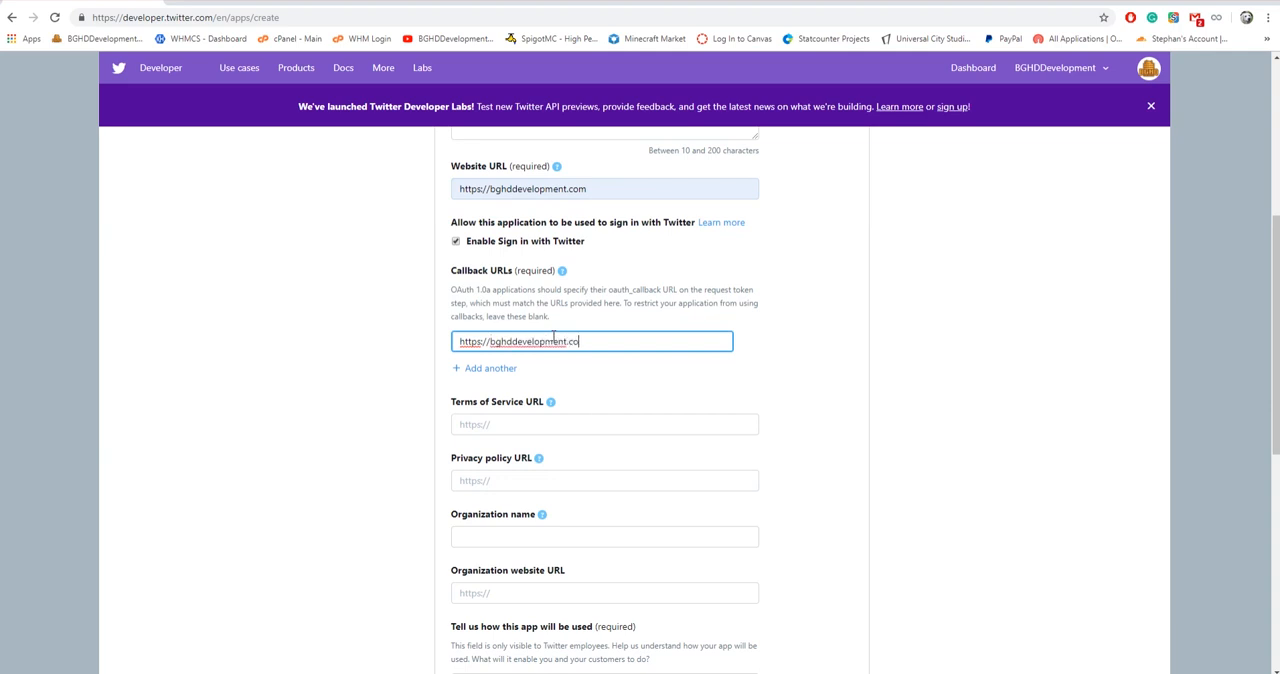
{"action": "scroll", "scroll_direction": "down", "scroll_amount": 3}
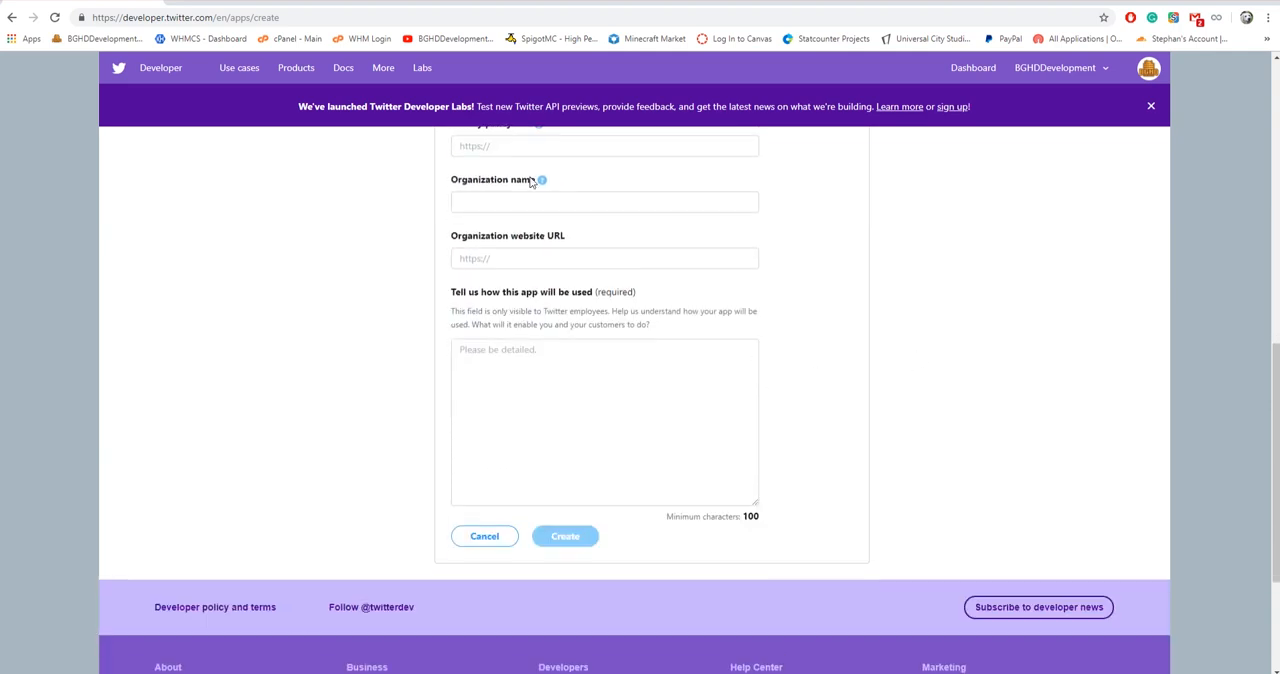
Step: Set organization name BGHDDevelopment and describe the app as tweeting gamemode announcements
{"action": "type", "text": "BGHDDevelopment"}
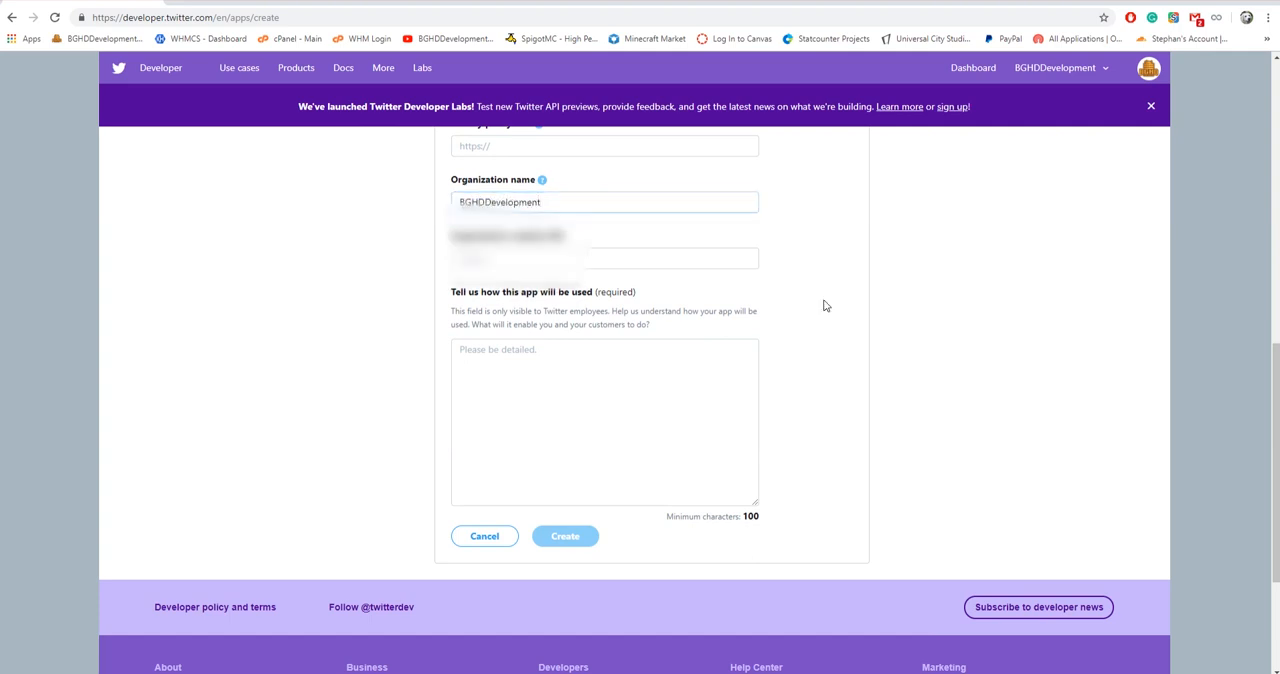
{"action": "left_click", "coordinate": [604, 420]}
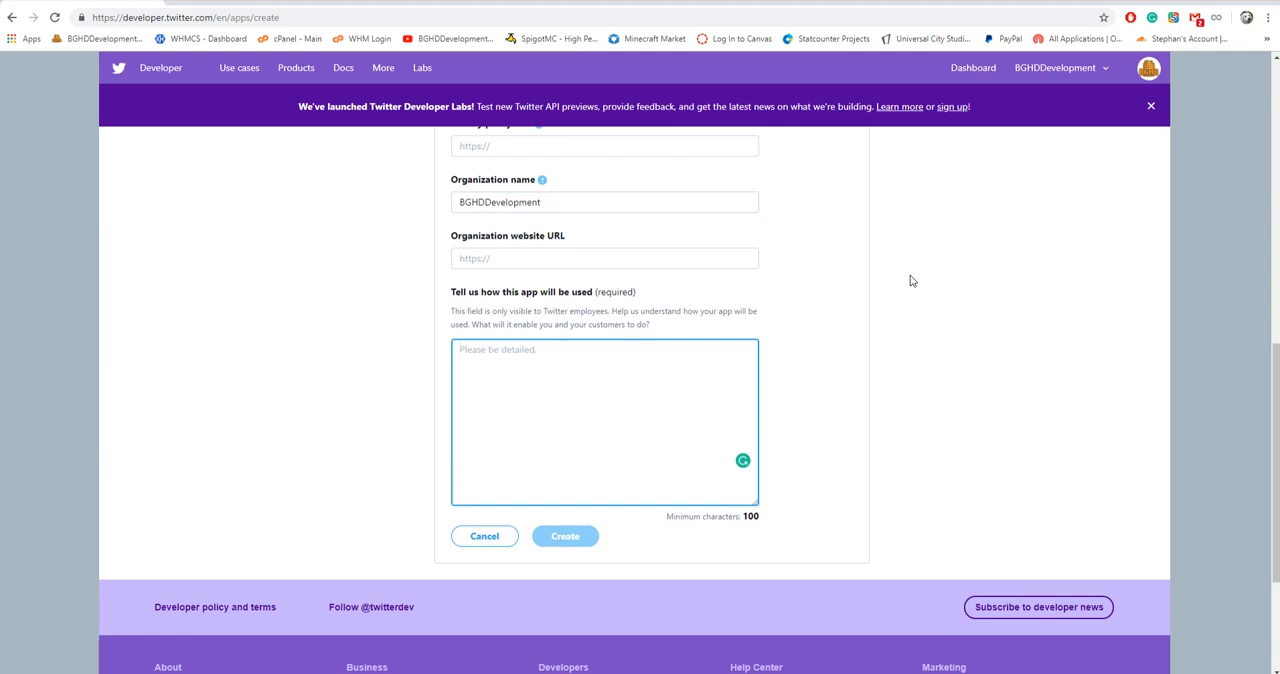
{"action": "type", "text": "To tweet"}
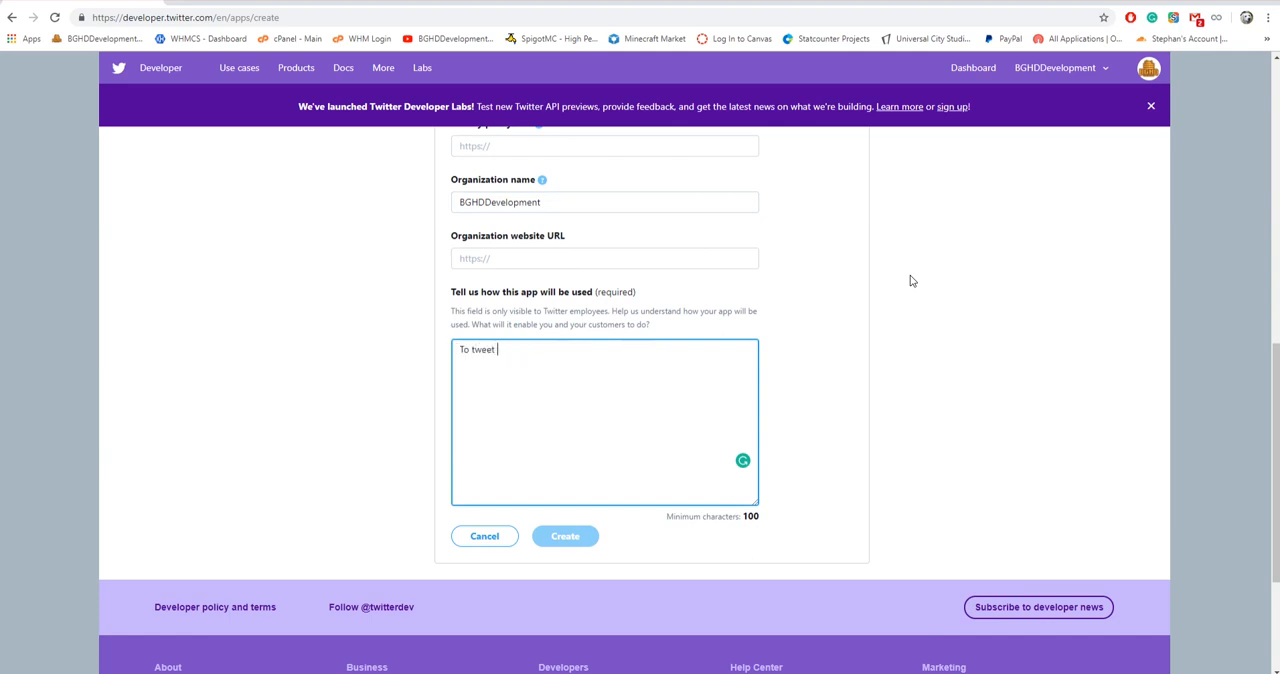
{"action": "type", "text": "This app will b"}
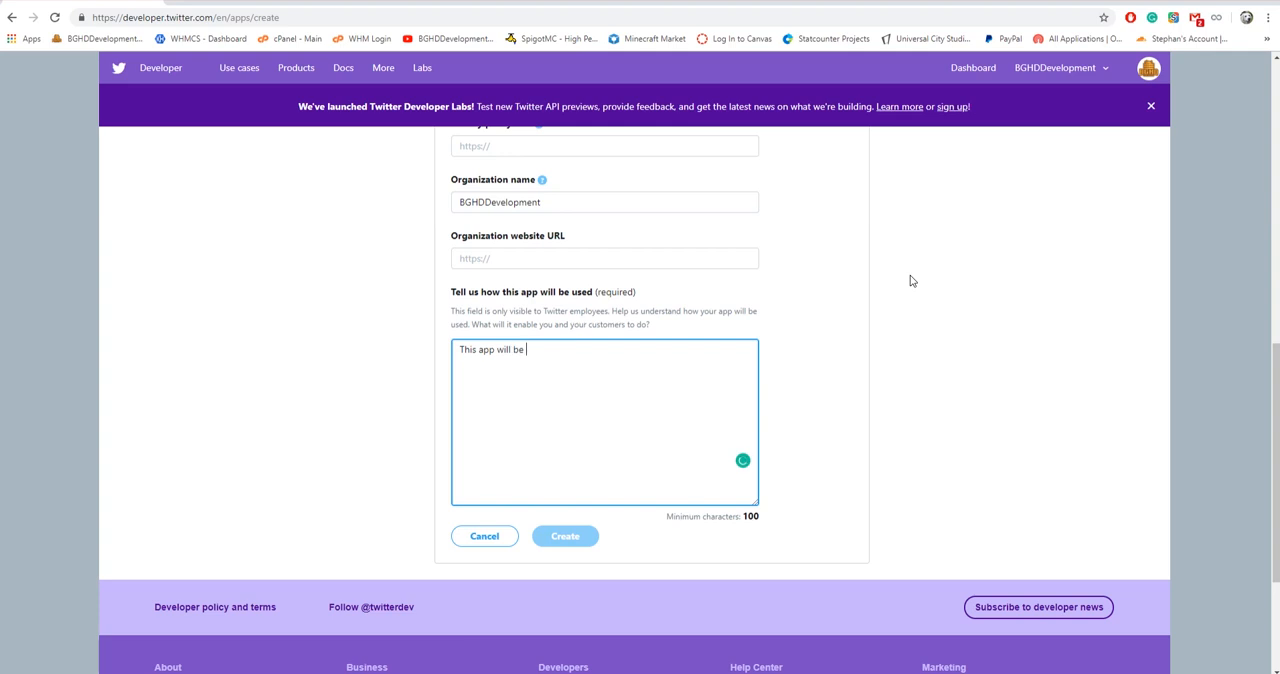
{"action": "type", "text": "used to twee"}
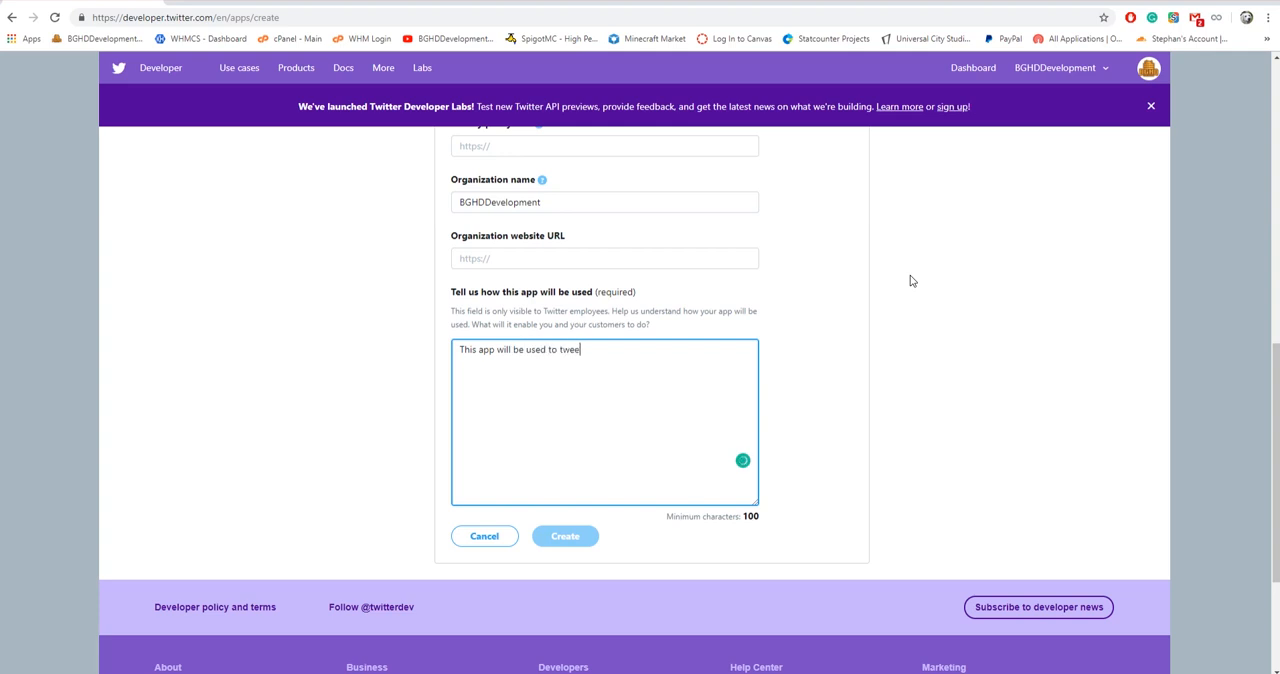
{"action": "type", "text": "out a"}
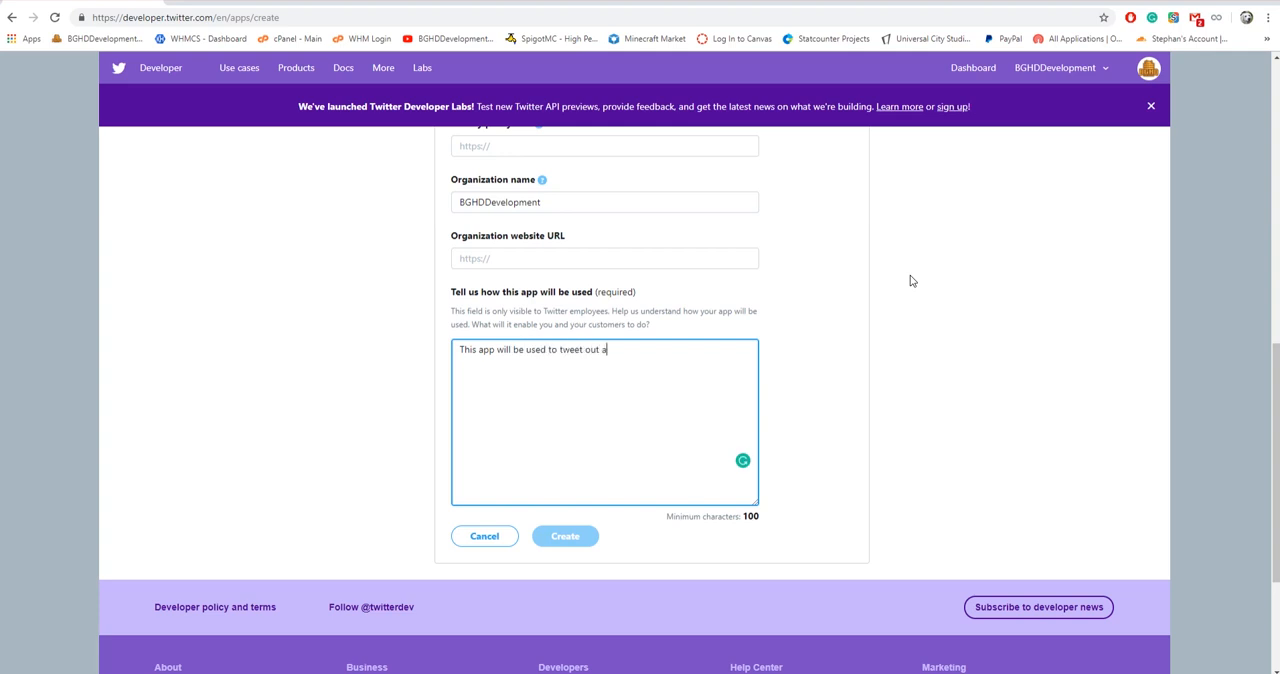
{"action": "type", "text": "nnouncements for m"}
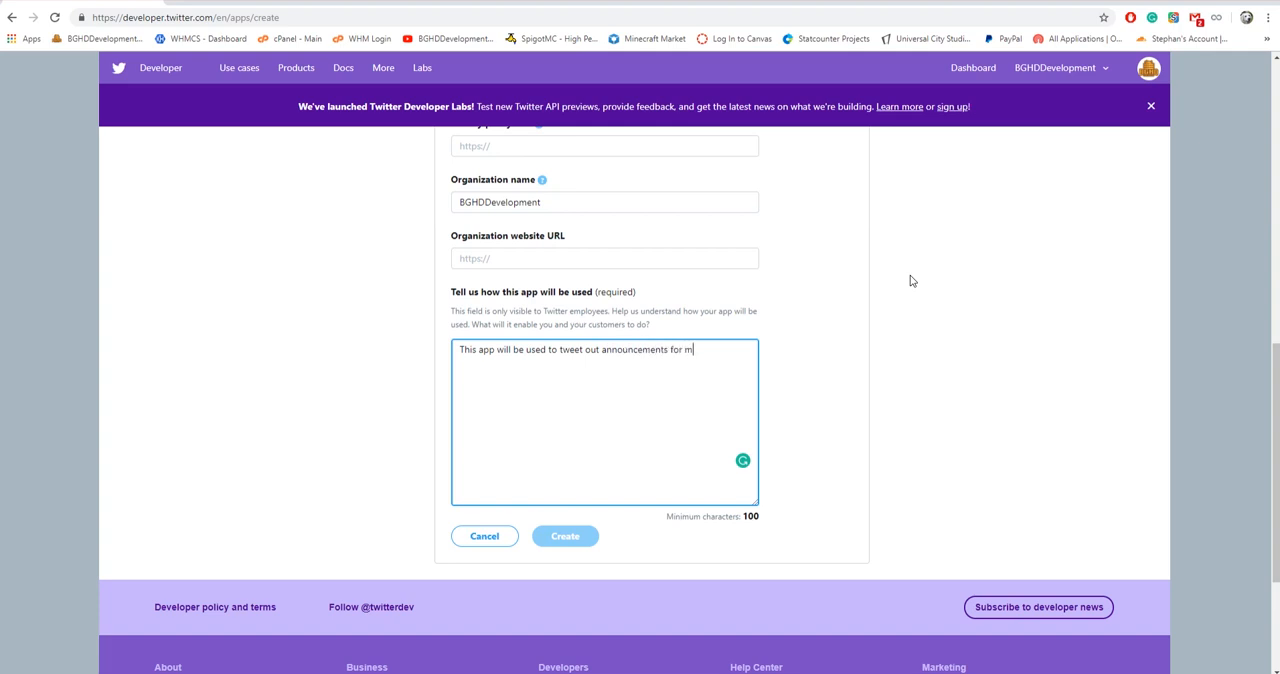
{"action": "type", "text": "gamemodes"}
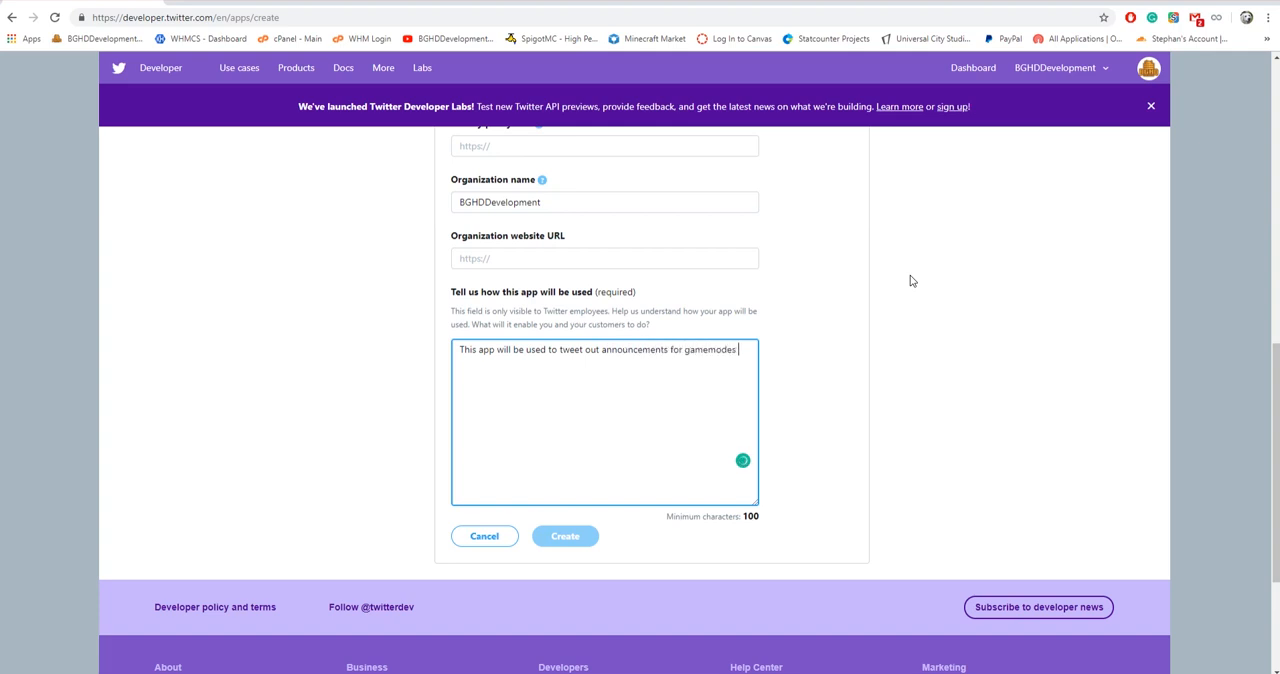
{"action": "type", "text": "that will be takening place."}
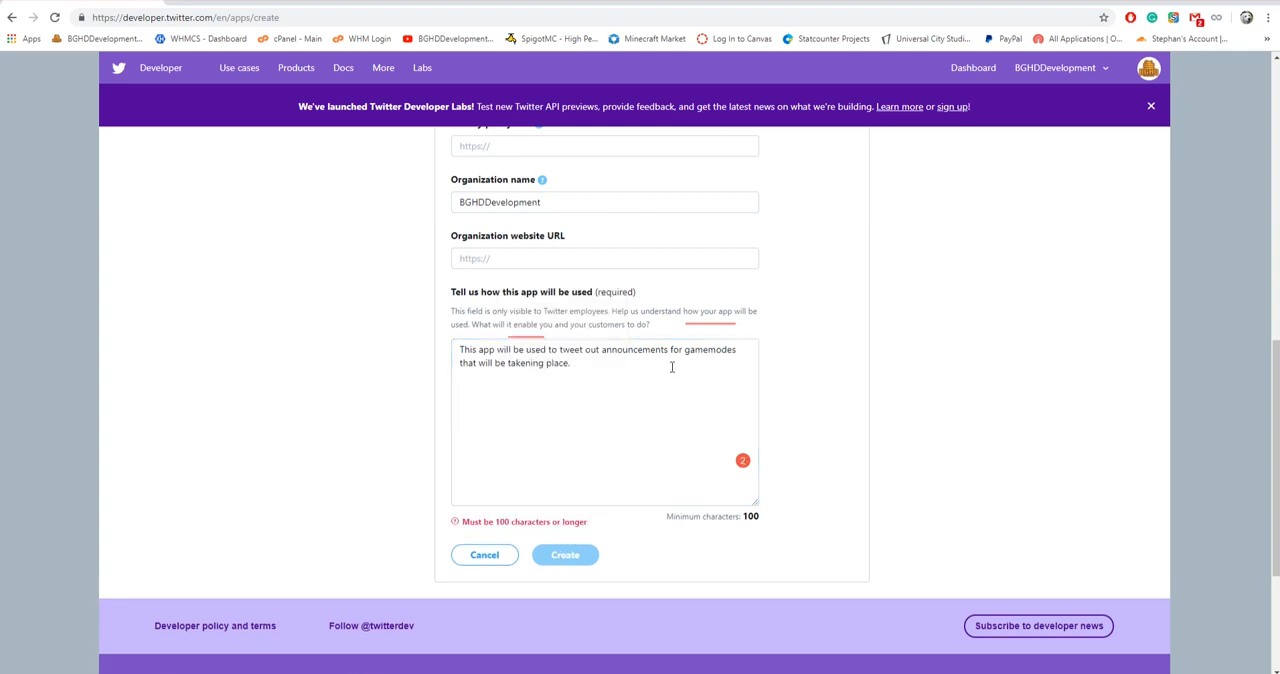
Step: Finish the usage description mentioning the Minecraft server and submit the Create an app form
{"action": "left_click", "coordinate": [530, 364]}
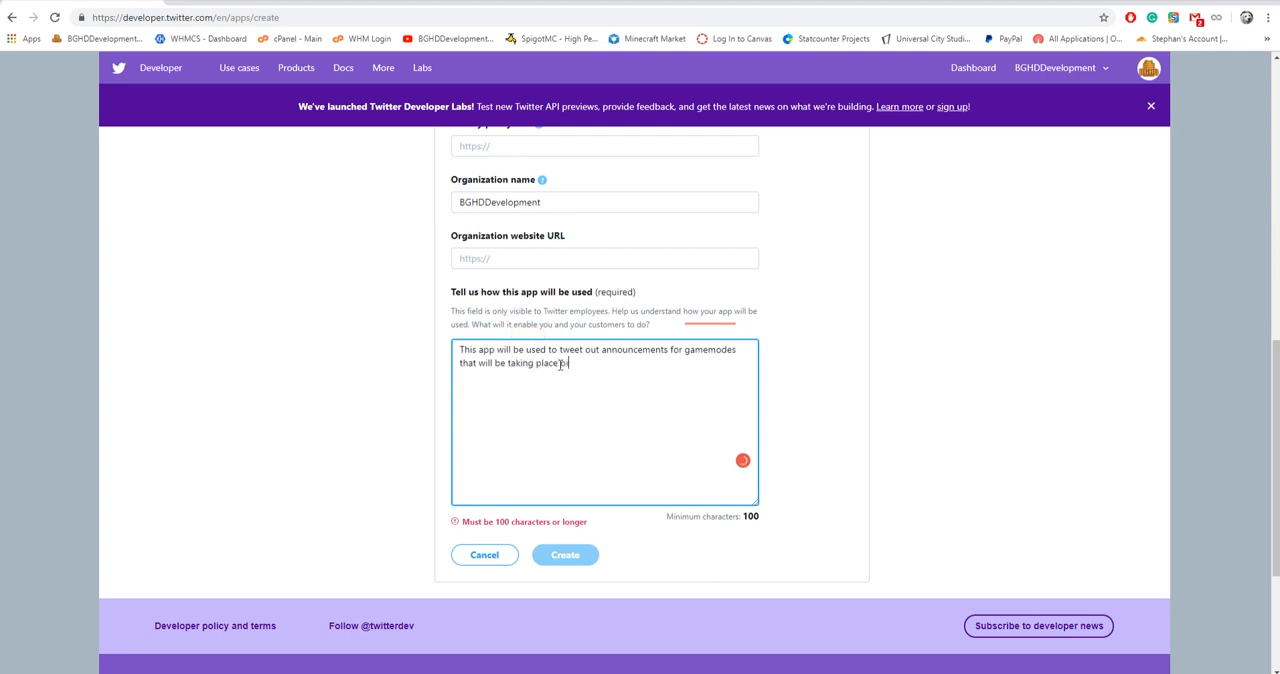
{"action": "type", "text": "on my Minecr"}
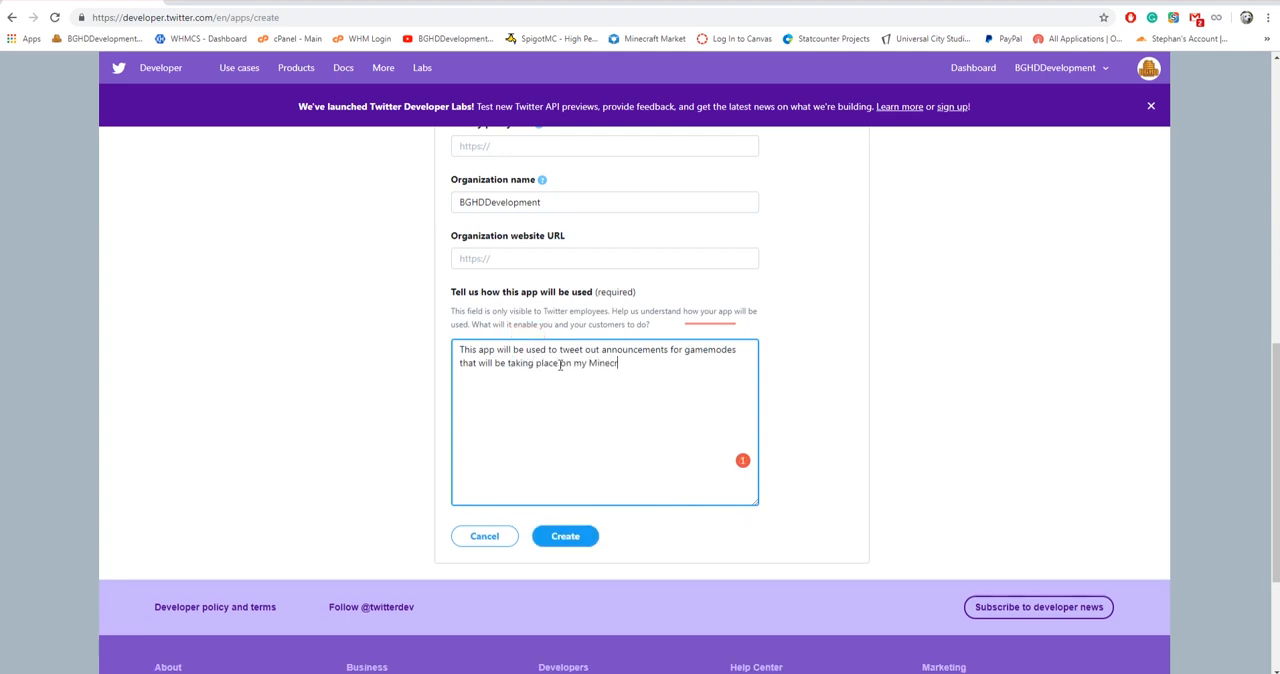
{"action": "left_click", "coordinate": [564, 536]}
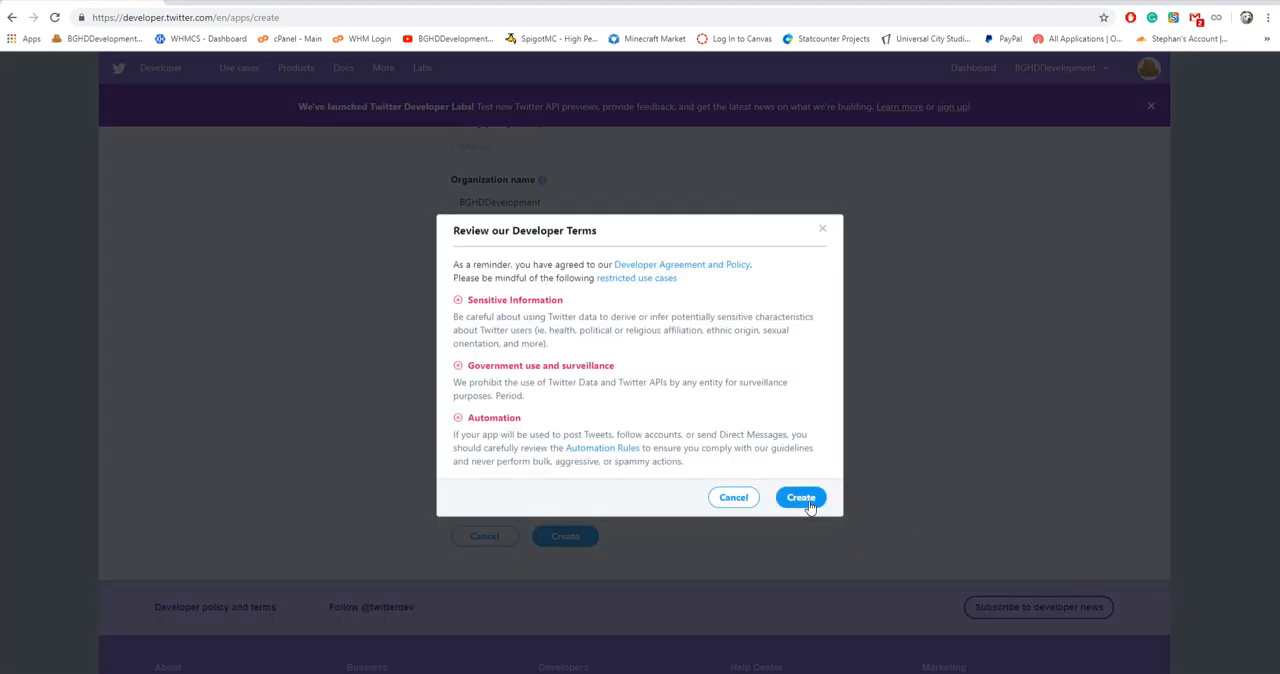
Step: Accept the developer terms to create YT App 1 and view its consumer API keys
{"action": "left_click", "coordinate": [800, 496]}
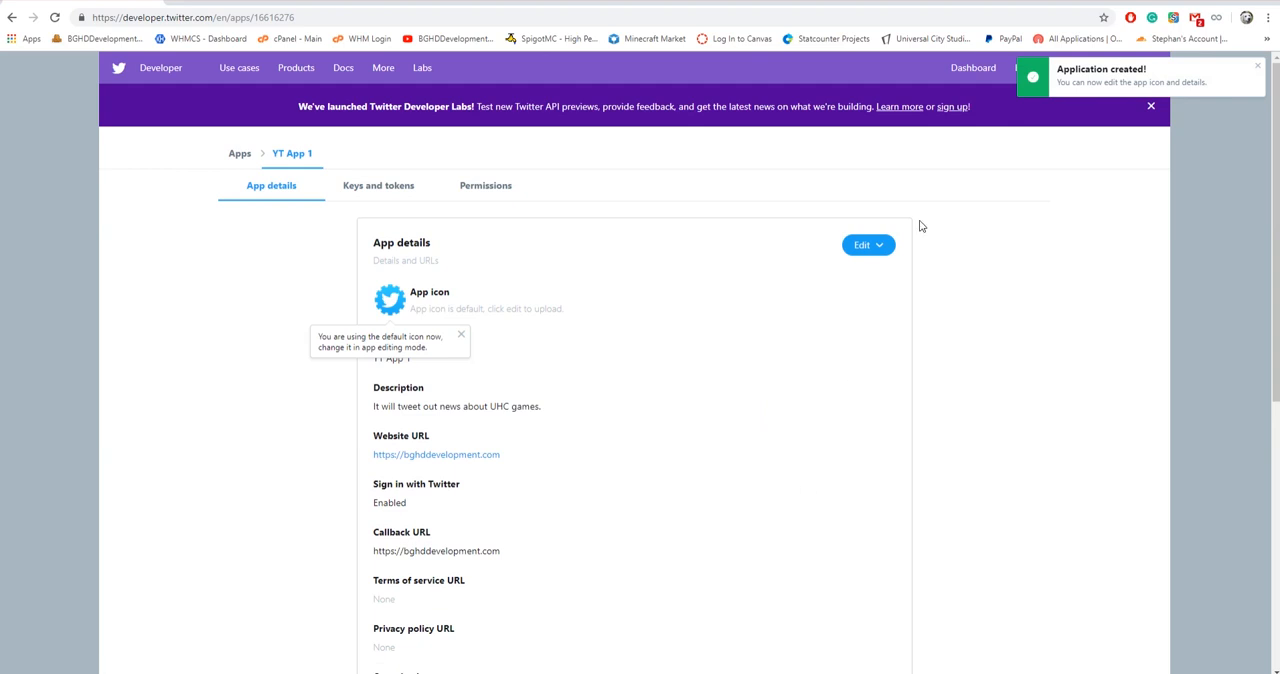
{"action": "mouse_move", "coordinate": [584, 372]}
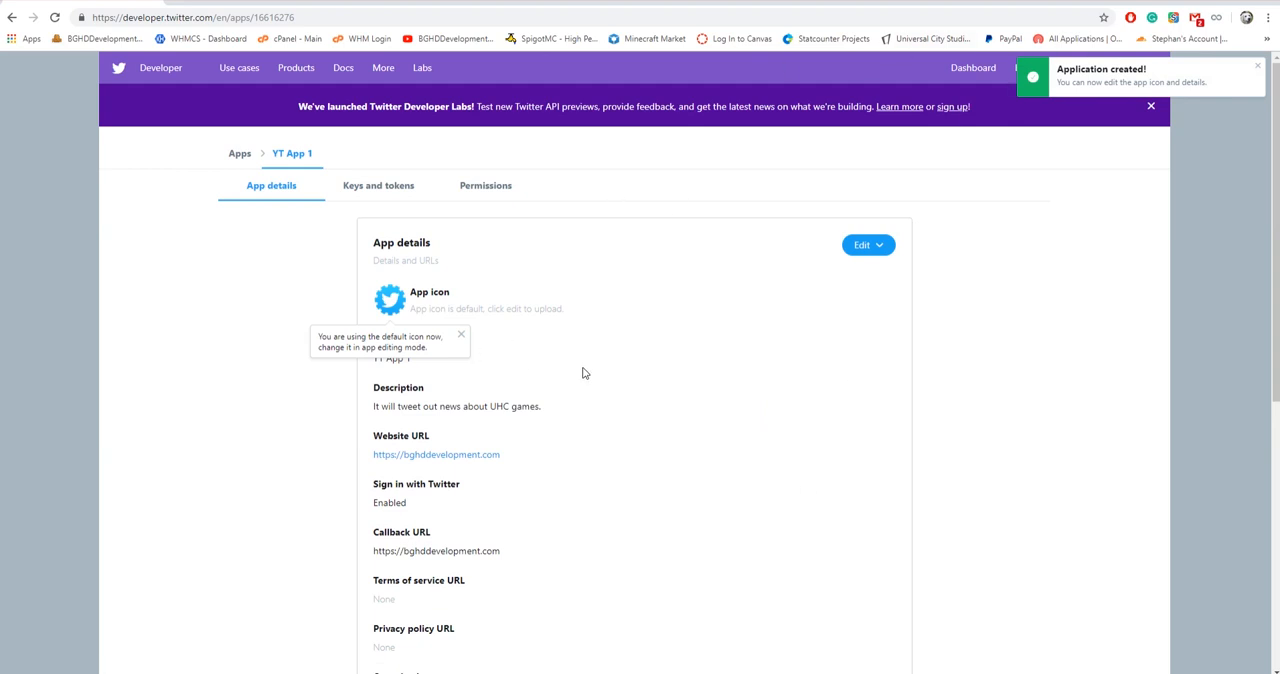
{"action": "left_click", "coordinate": [378, 184]}
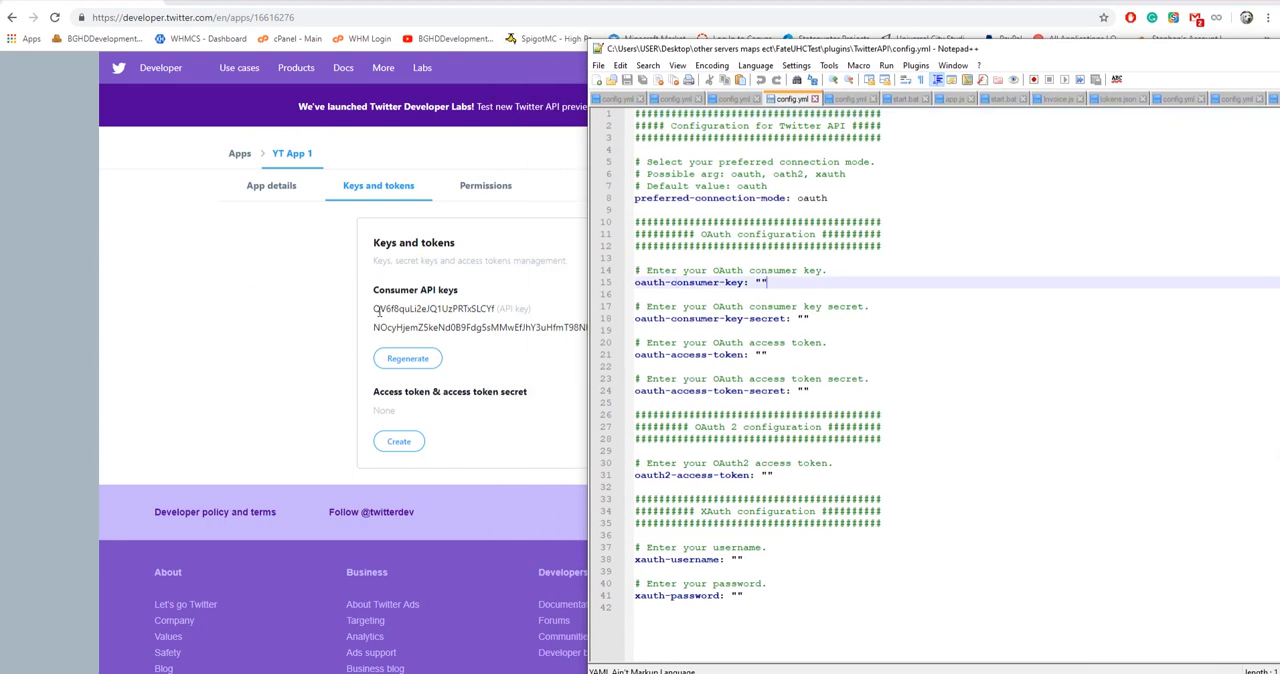
Step: Copy the consumer API key into oauth-consumer-key in the TwitterAPI config.yml
{"action": "double_click", "coordinate": [430, 308]}
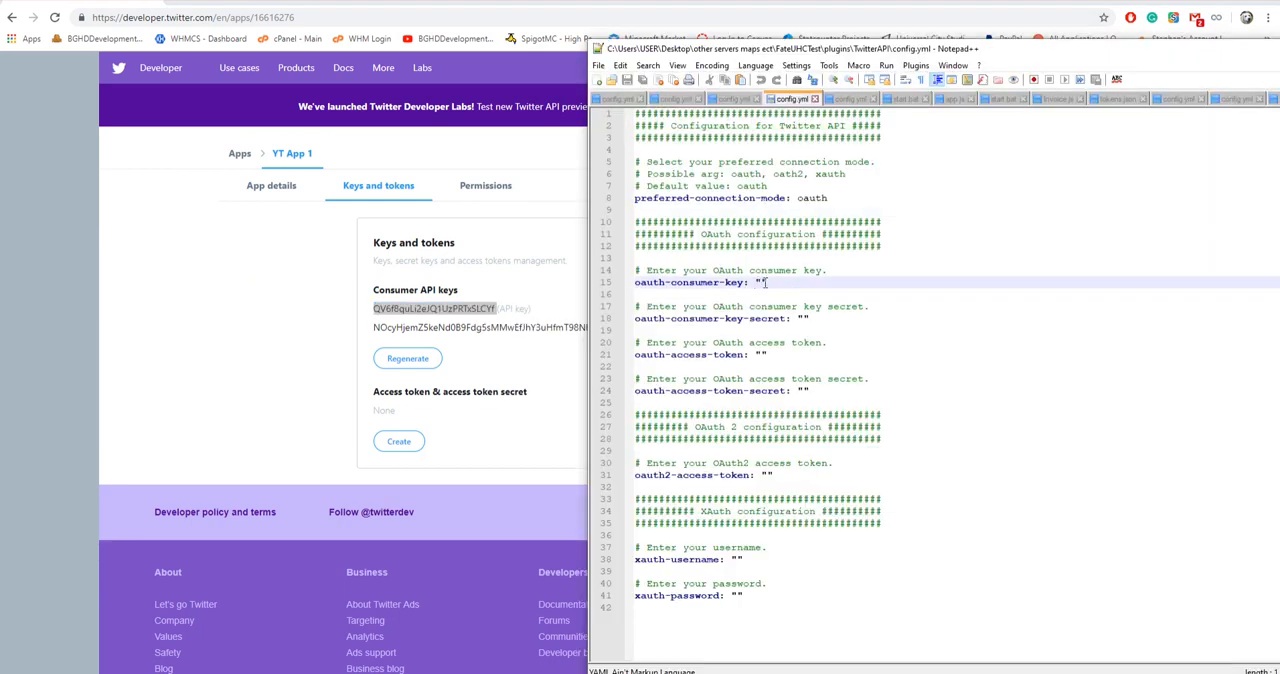
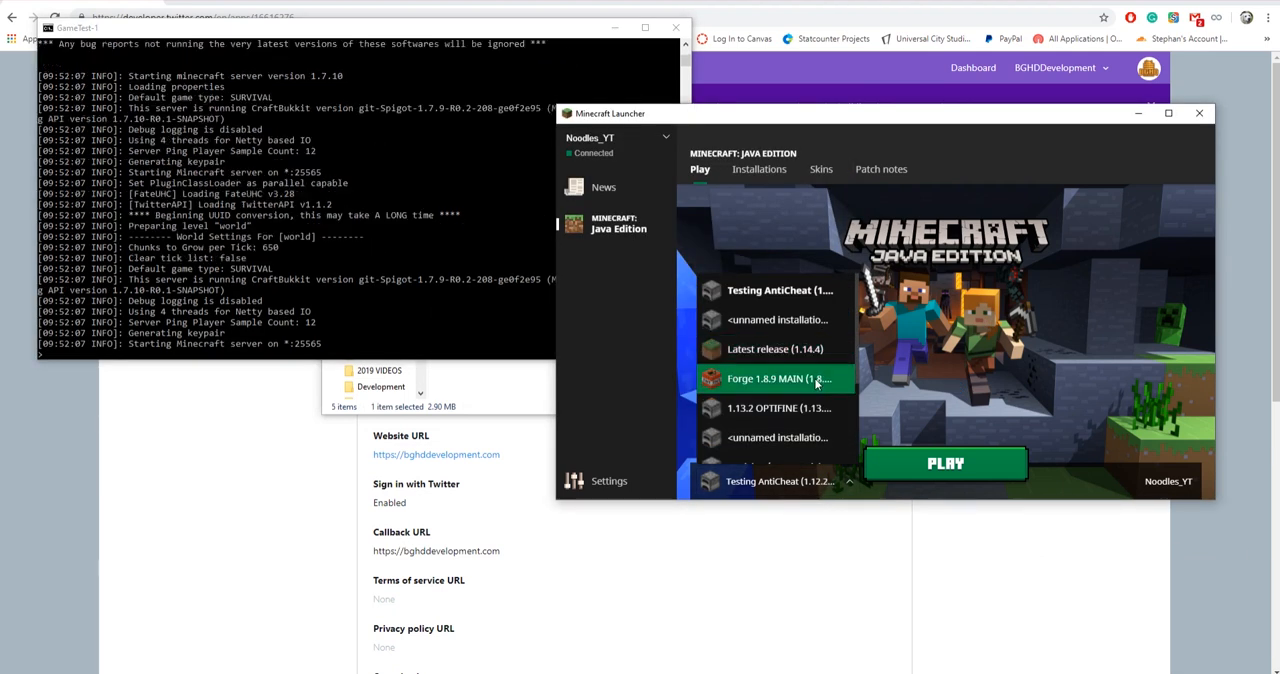
Step: Select the Forge 1.8.9 MAIN installation in the launcher and play it
{"action": "left_click", "coordinate": [944, 464]}
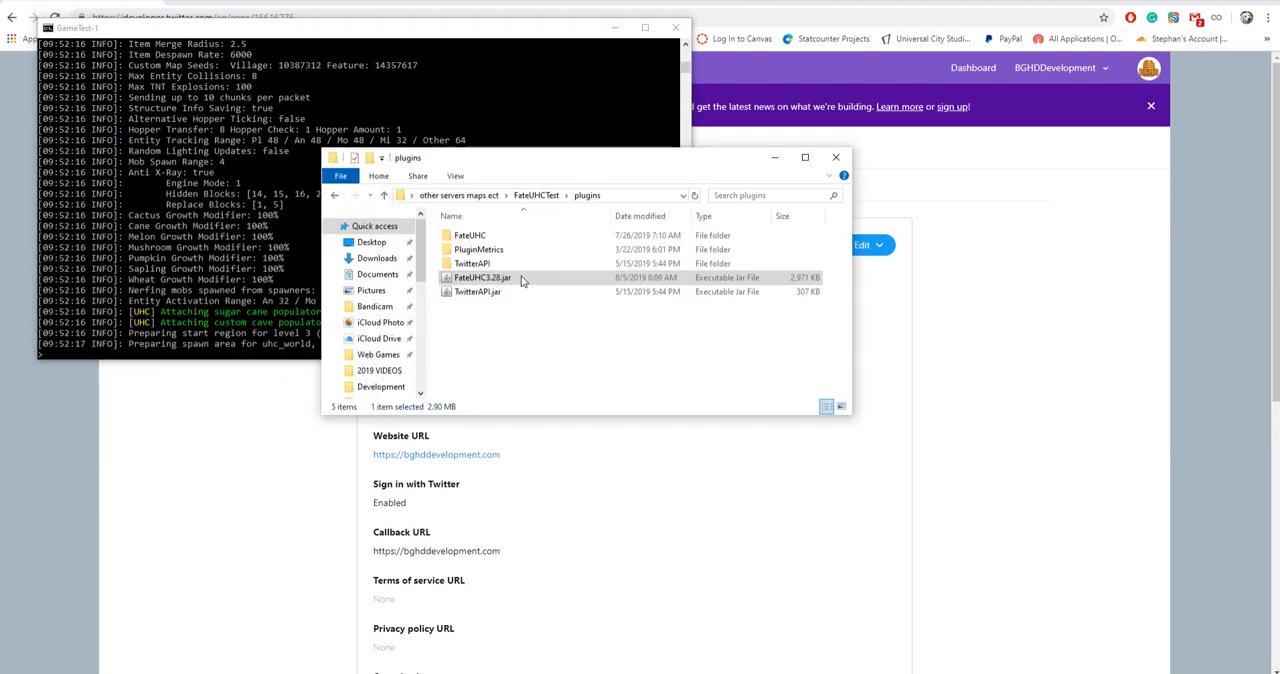
Step: Open the FateUHC plugin folder and one of its settings files
{"action": "double_click", "coordinate": [468, 236]}
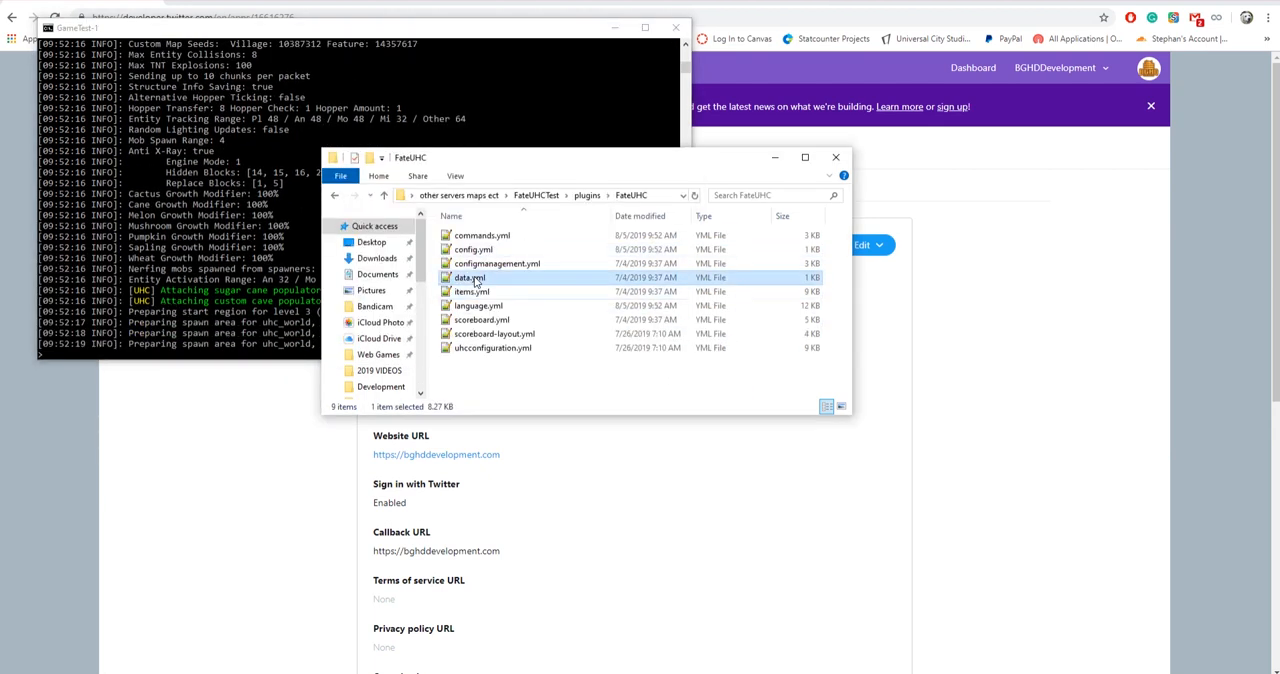
{"action": "double_click", "coordinate": [468, 276]}
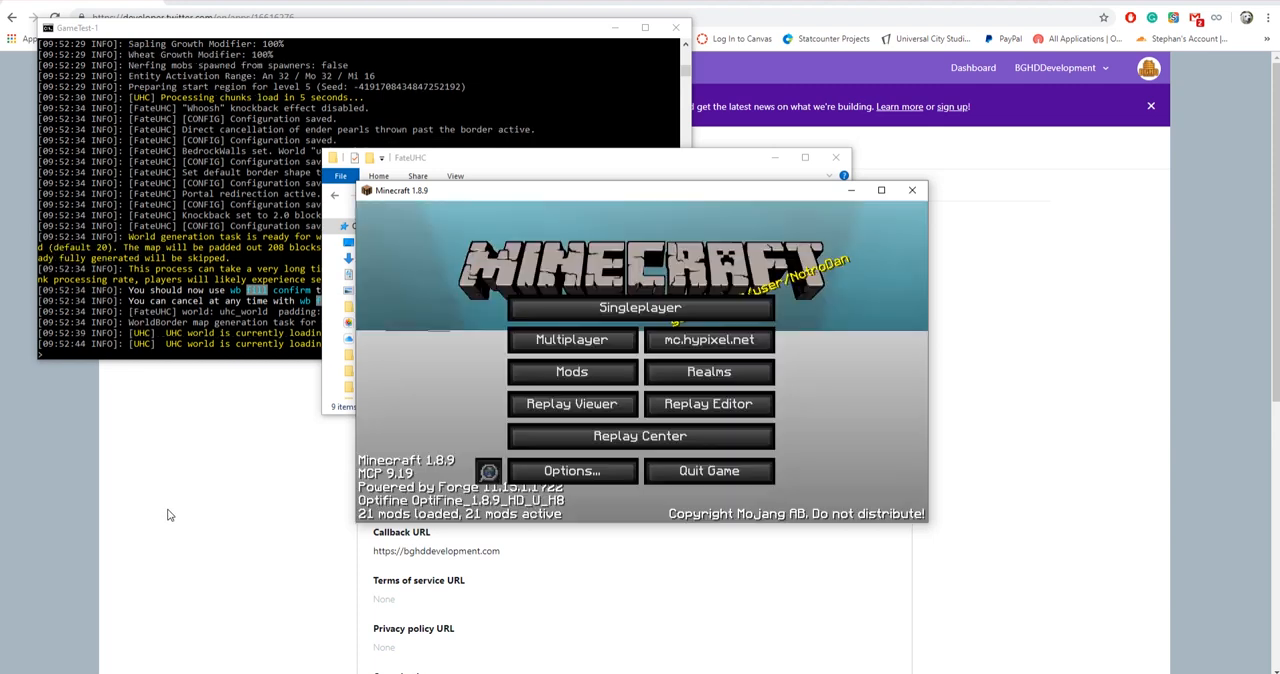
Step: Join the local test server via Multiplayer, then stop the server so the game disconnects
{"action": "left_click", "coordinate": [640, 308]}
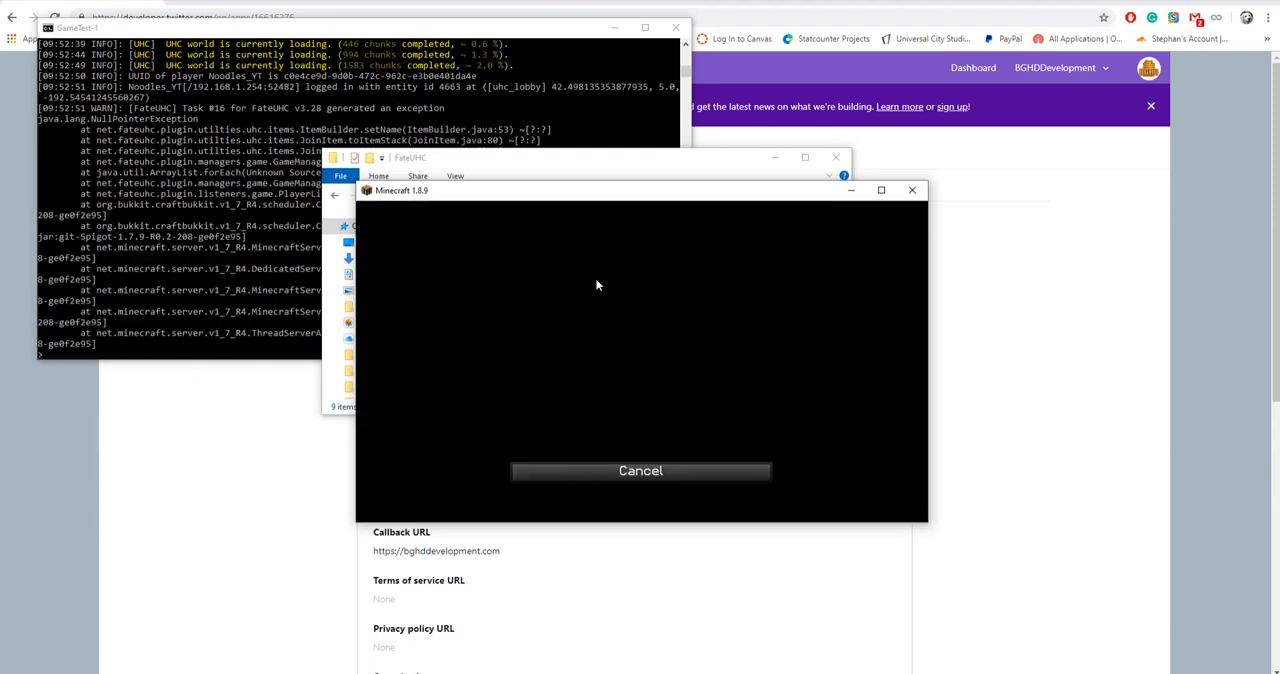
{"action": "left_click", "coordinate": [640, 472]}
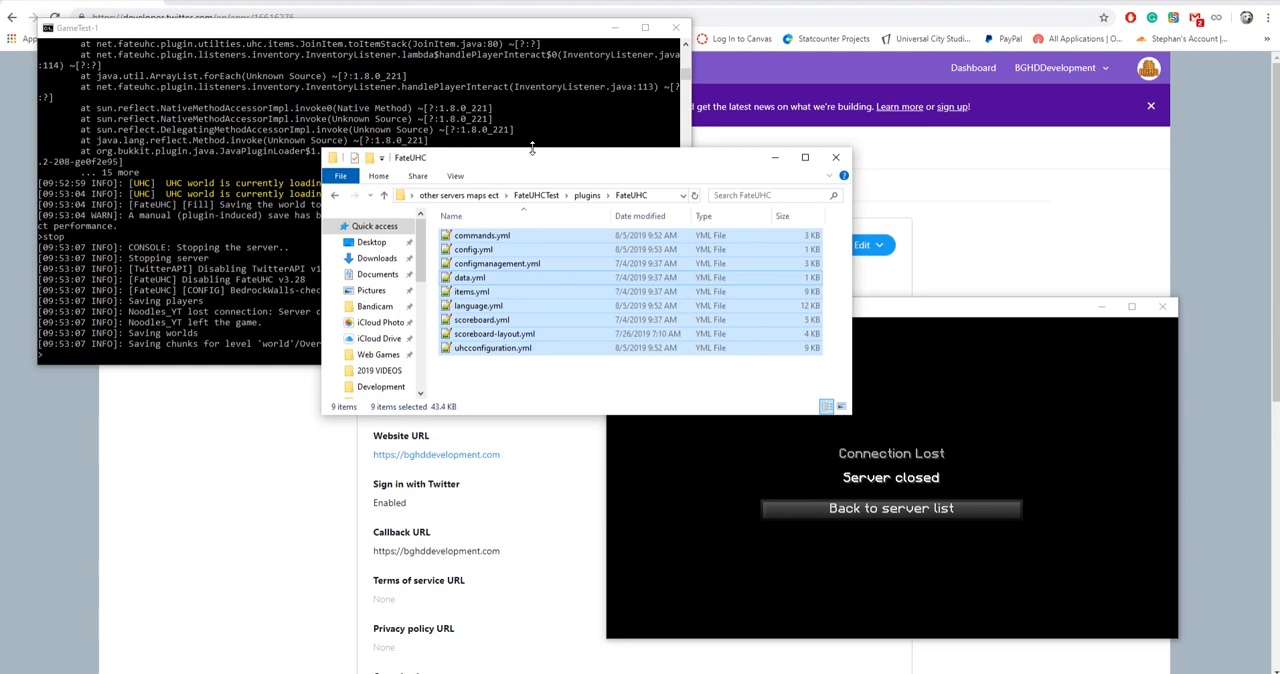
{"action": "mouse_move", "coordinate": [648, 148]}
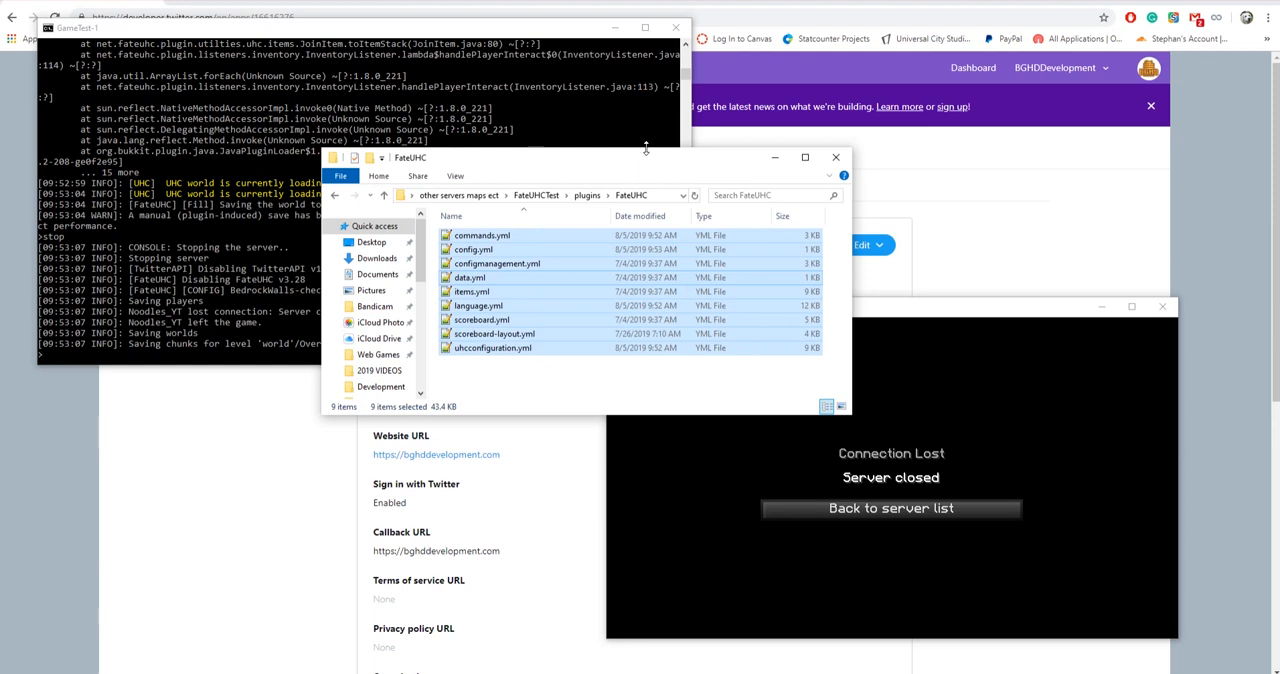
{"action": "left_click", "coordinate": [560, 374]}
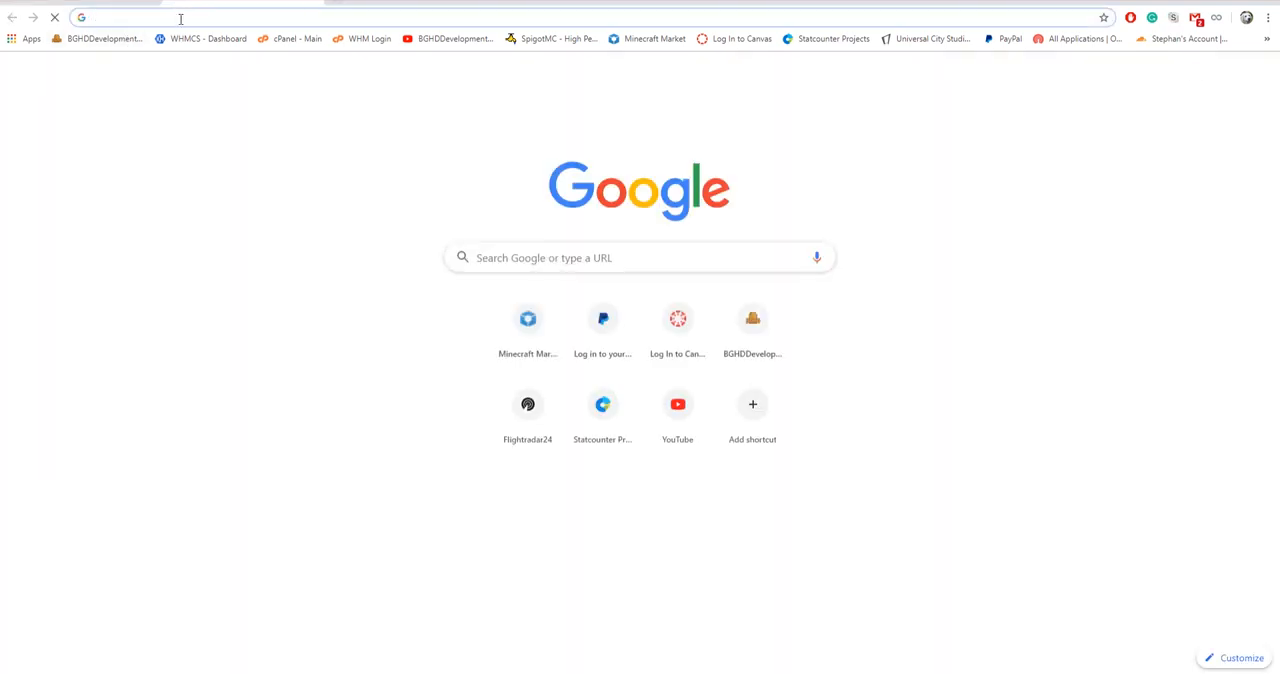
Step: Go to the bghdde Twitter profile and delete the 'Congratulations to None' winner tweet
{"action": "type", "text": "twitter.com."}
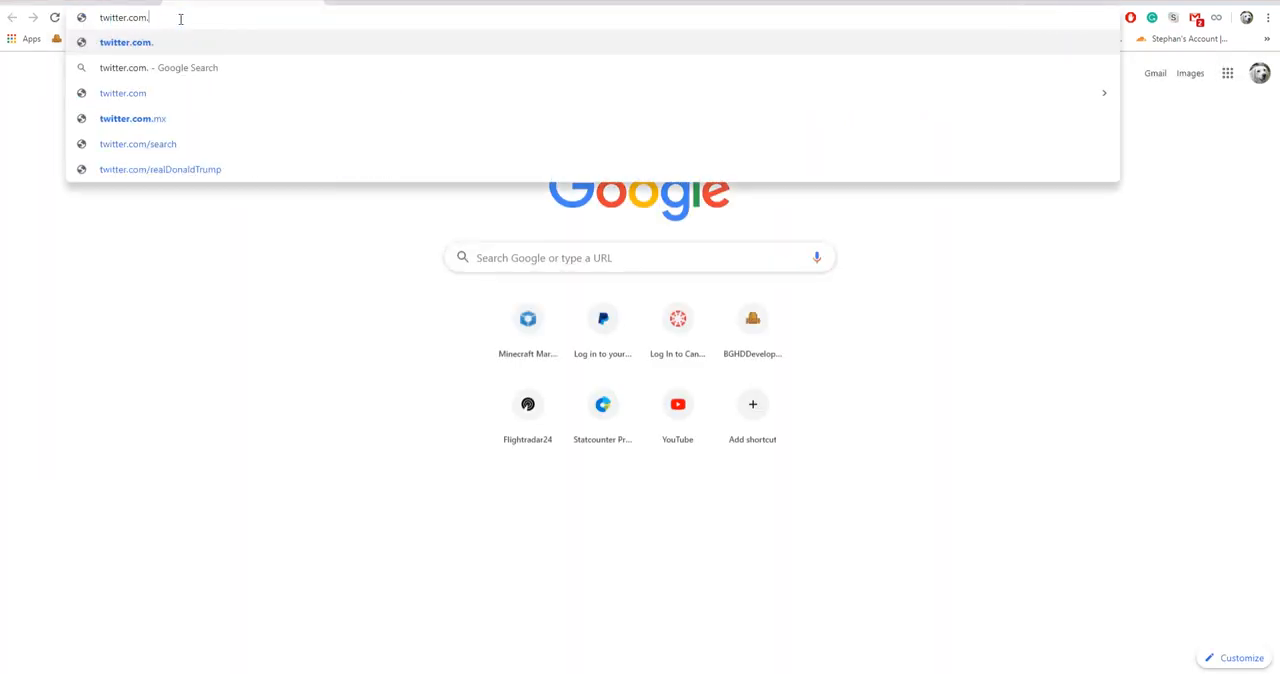
{"action": "type", "text": "/bghdde"}
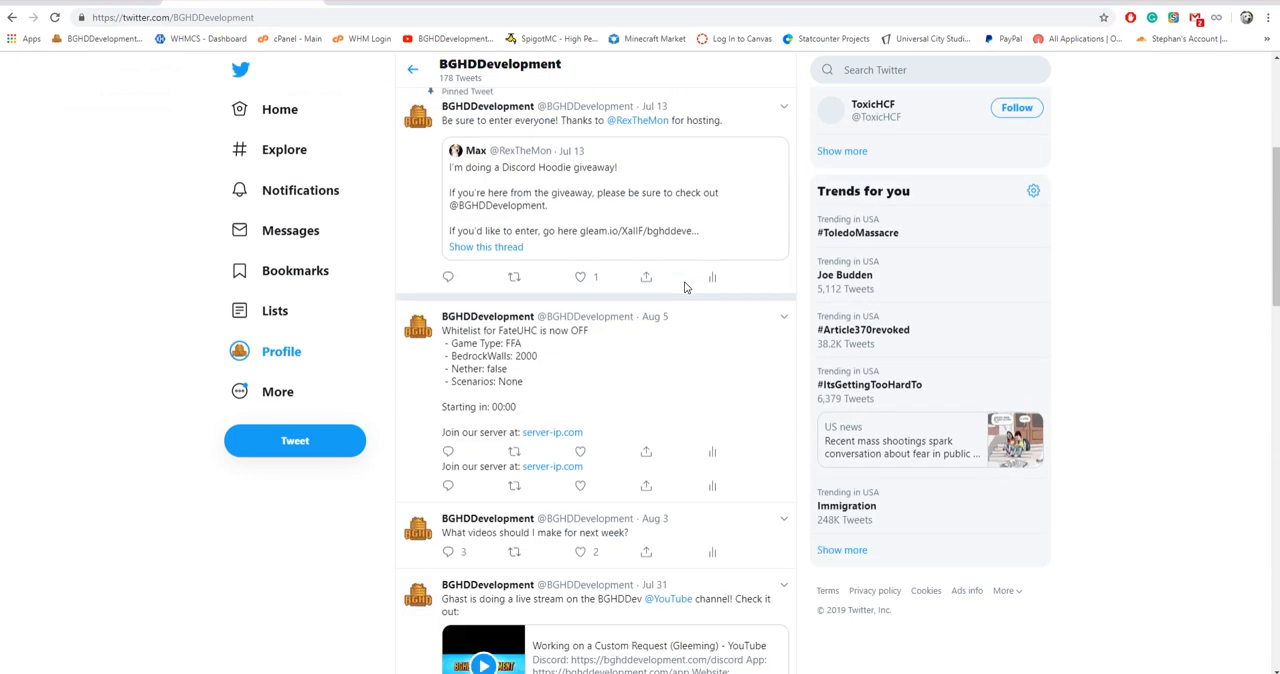
{"action": "scroll", "scroll_direction": "down", "scroll_amount": 3}
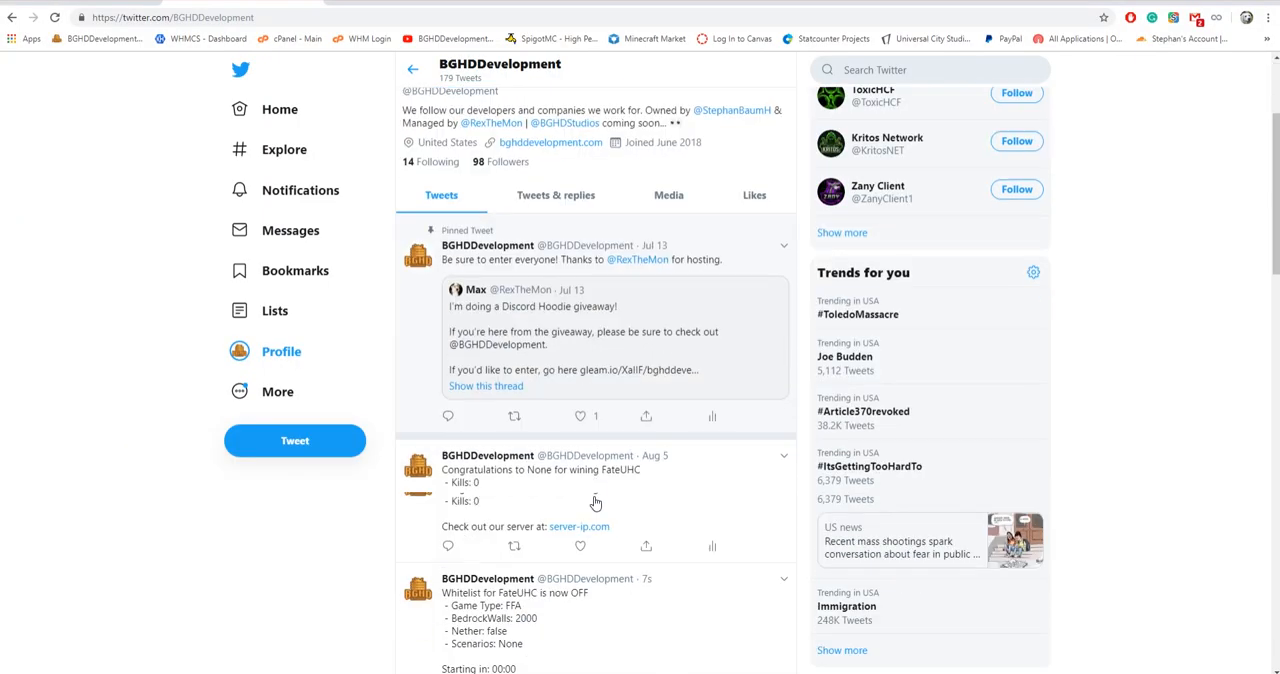
{"action": "scroll", "scroll_direction": "down", "scroll_amount": 3}
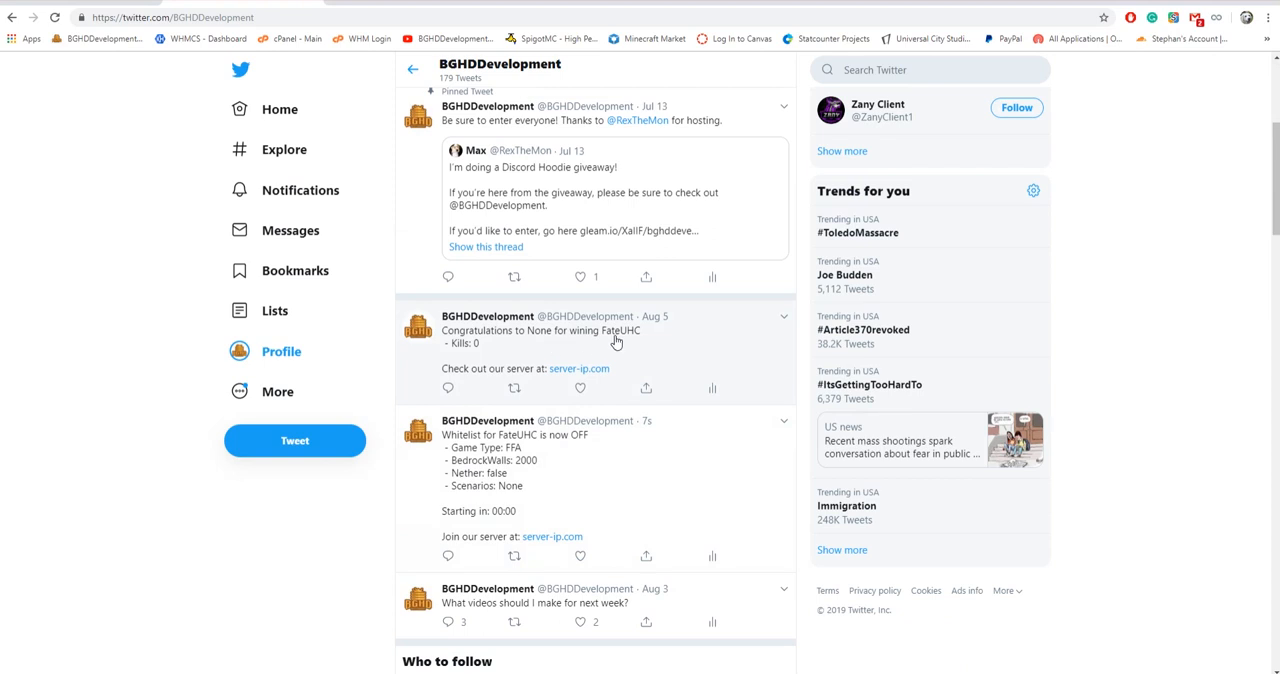
{"action": "mouse_move", "coordinate": [786, 424]}
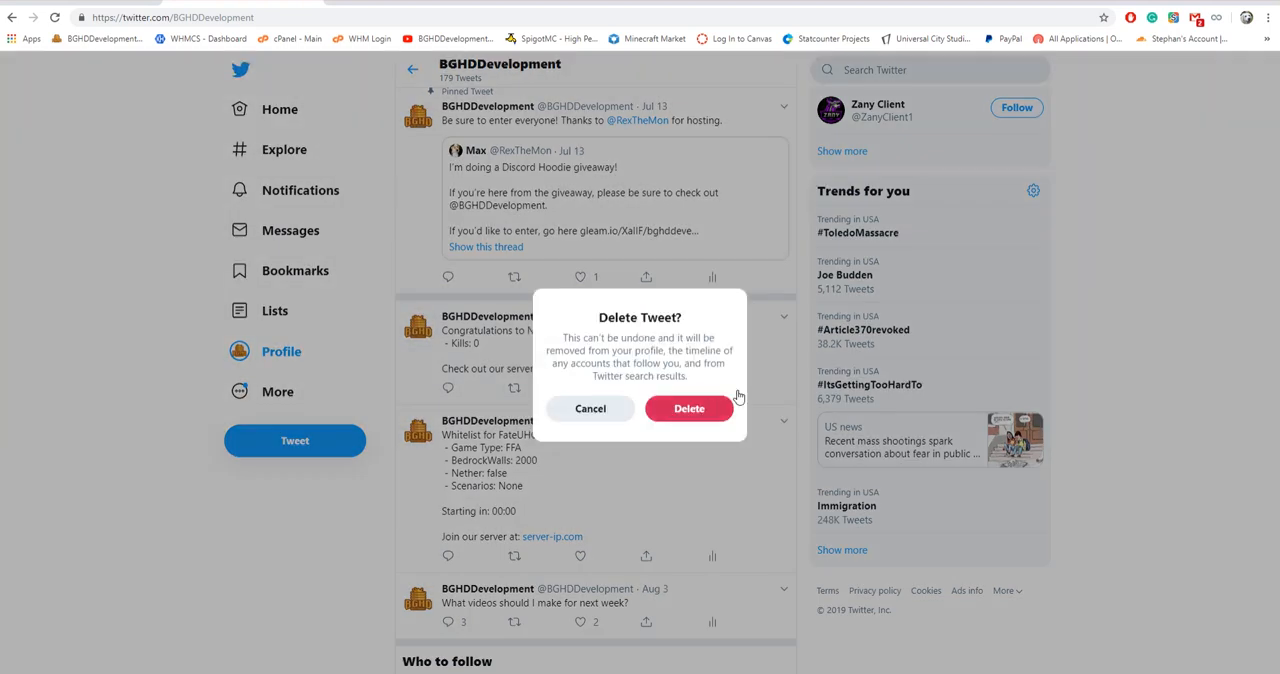
{"action": "left_click", "coordinate": [688, 408]}
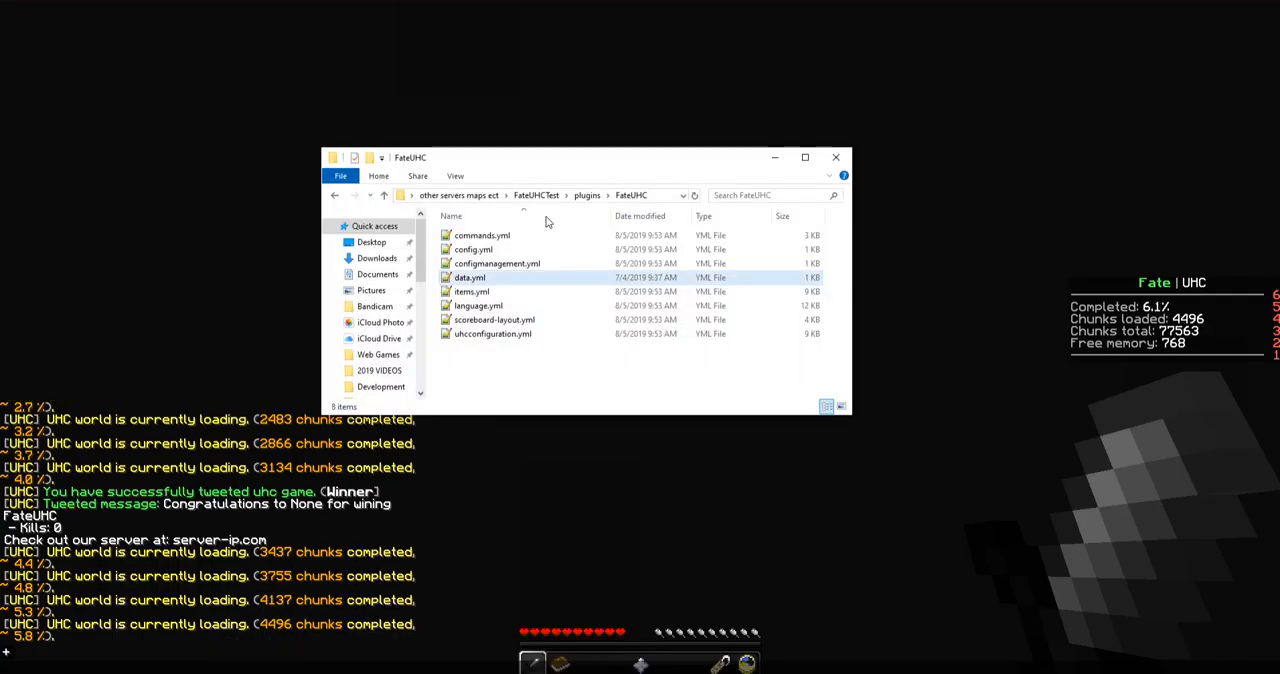
Step: Open uhcconfiguration.yml and add a TWEET-3 entry named Test copied from TWEET-2
{"action": "left_click", "coordinate": [492, 332]}
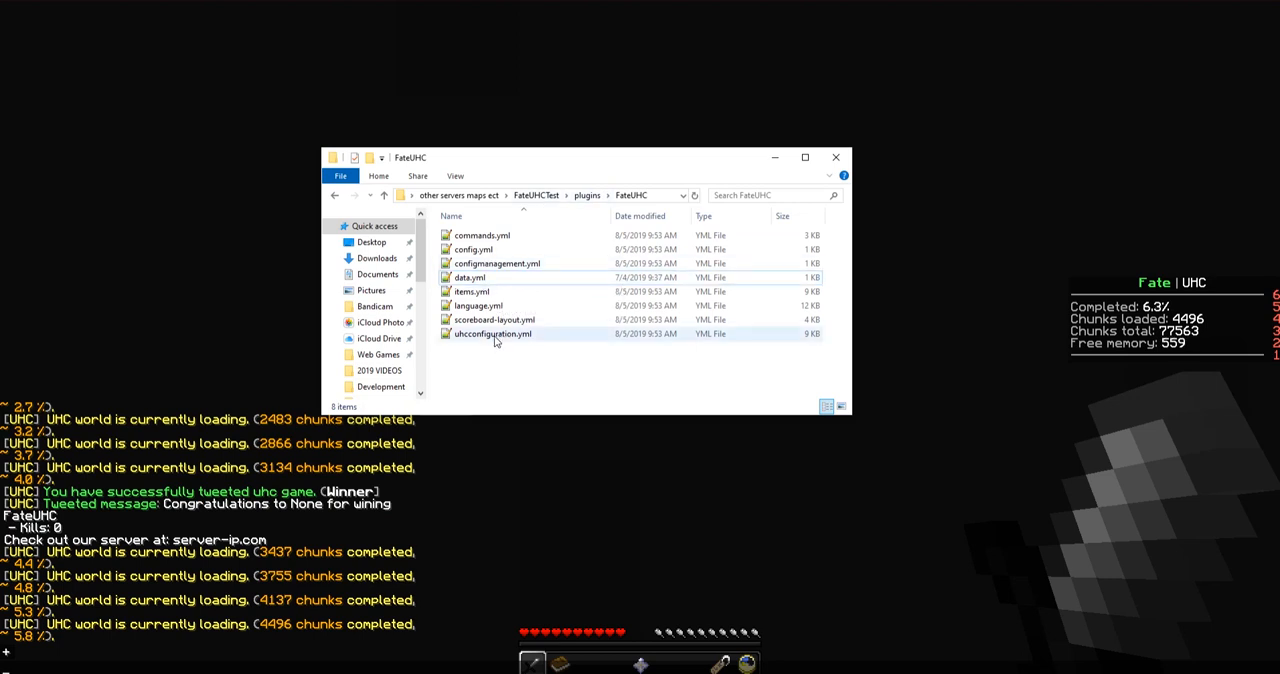
{"action": "double_click", "coordinate": [492, 332]}
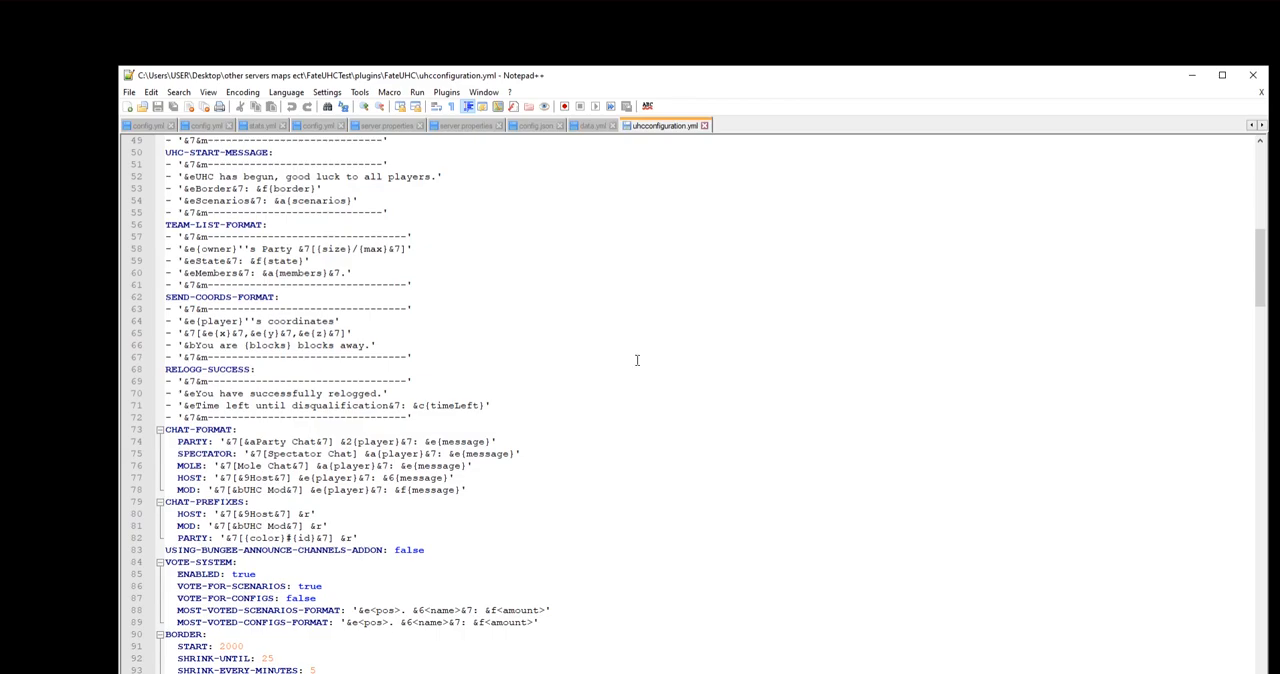
{"action": "scroll", "scroll_direction": "down", "scroll_amount": 3}
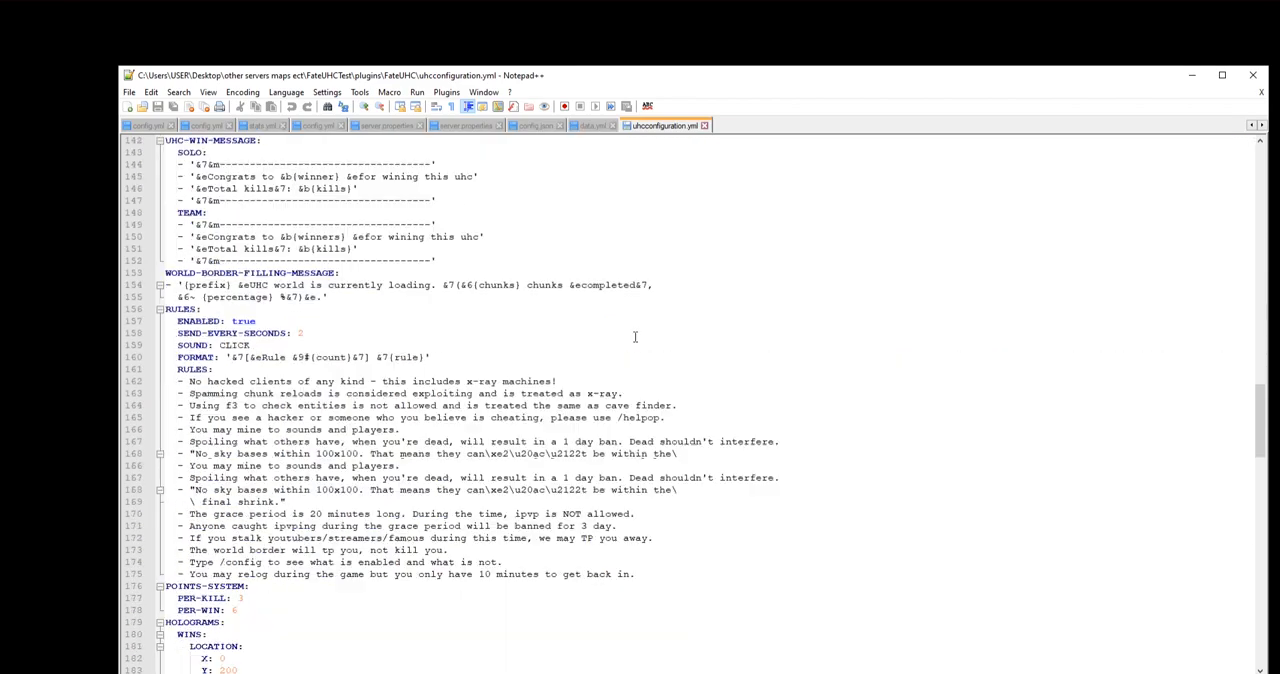
{"action": "scroll", "scroll_direction": "down", "scroll_amount": 3}
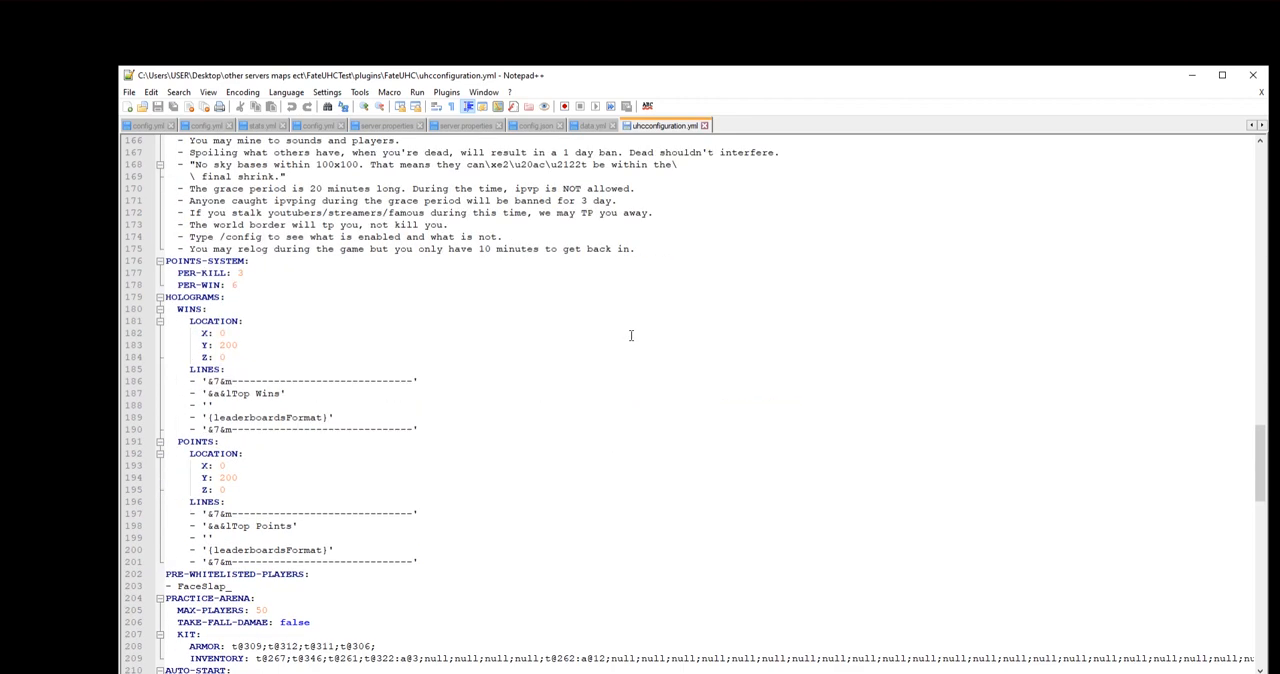
{"action": "scroll", "scroll_direction": "down", "scroll_amount": 3}
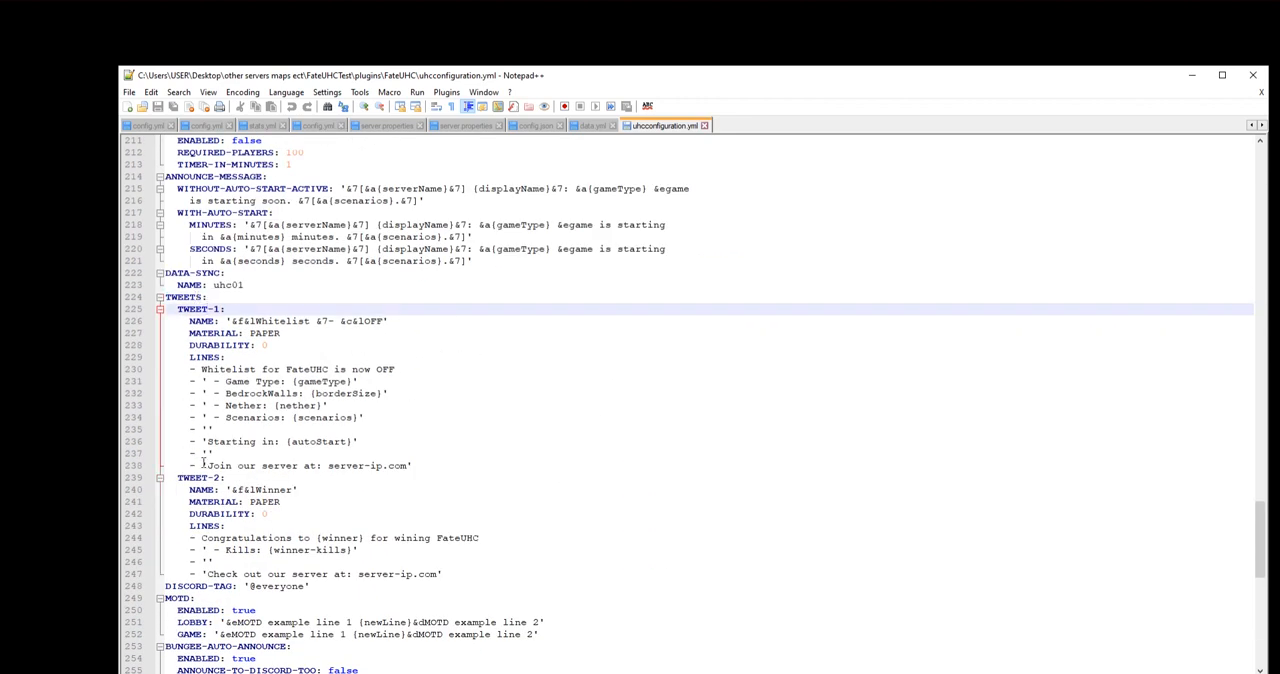
{"action": "scroll", "scroll_direction": "down", "scroll_amount": 3}
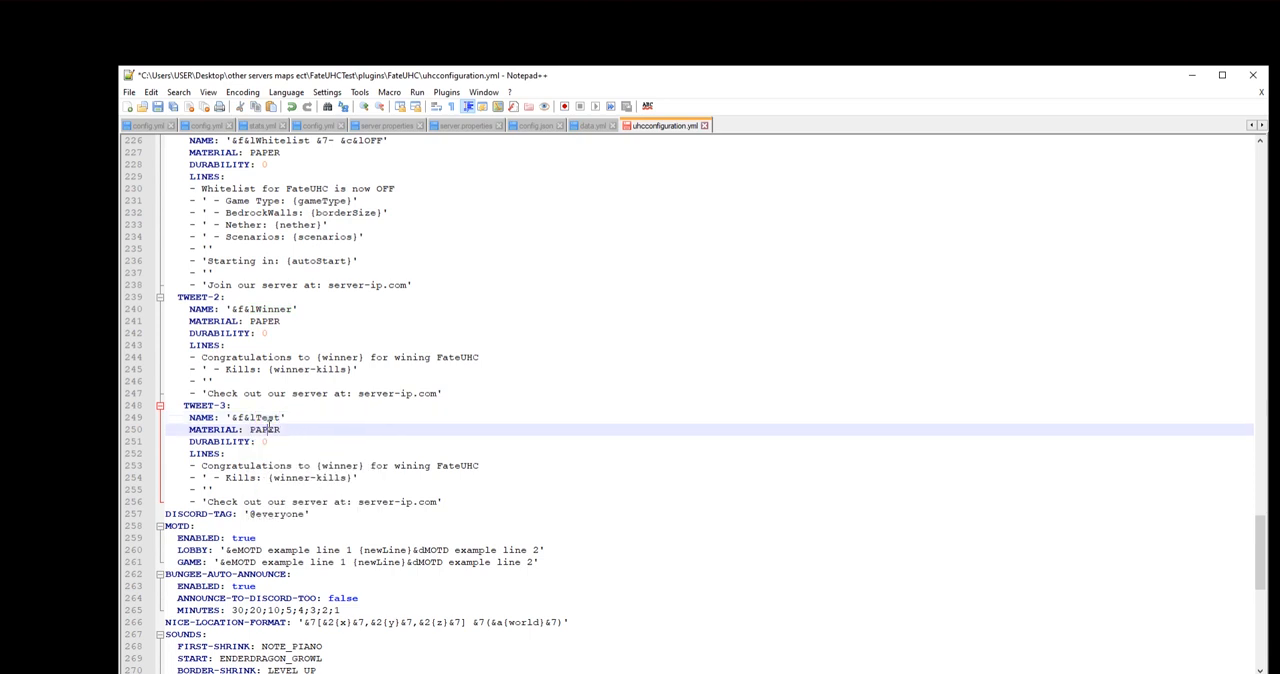
Step: Write TWEET-3's lines as 'This is a test tweet from FateUHC' and a second custom line
{"action": "scroll", "scroll_direction": "down", "scroll_amount": 3}
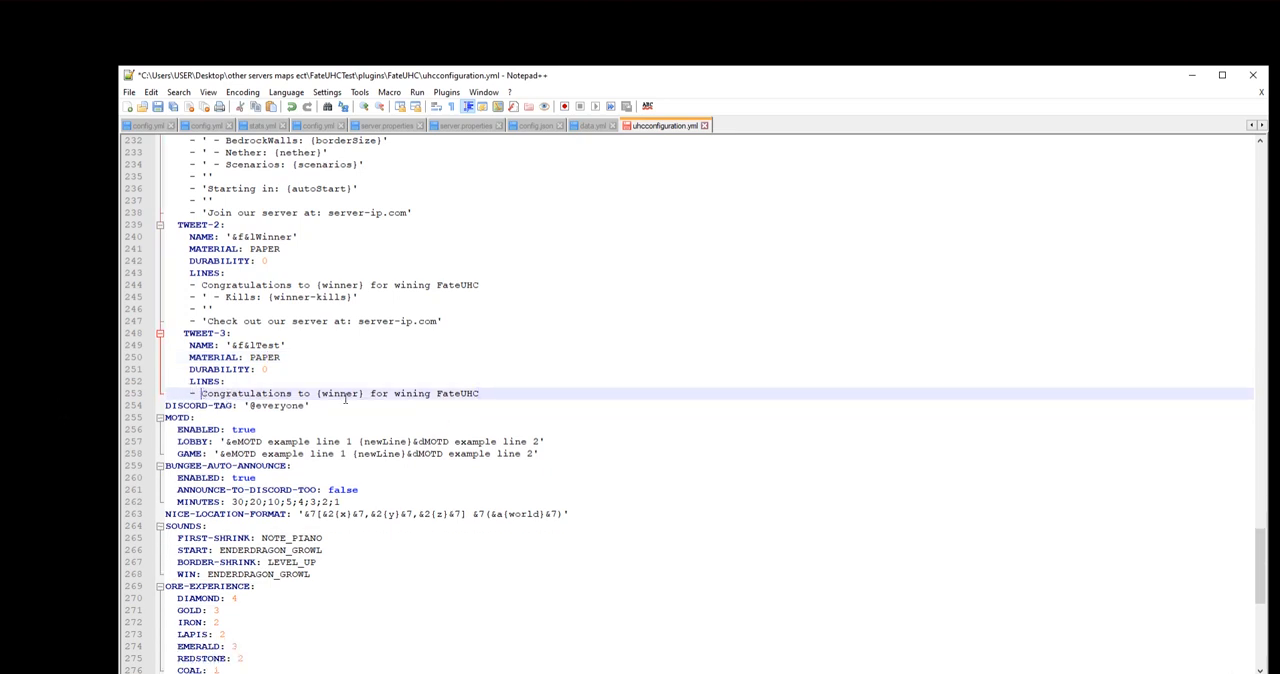
{"action": "type", "text": "This is a test twee"}
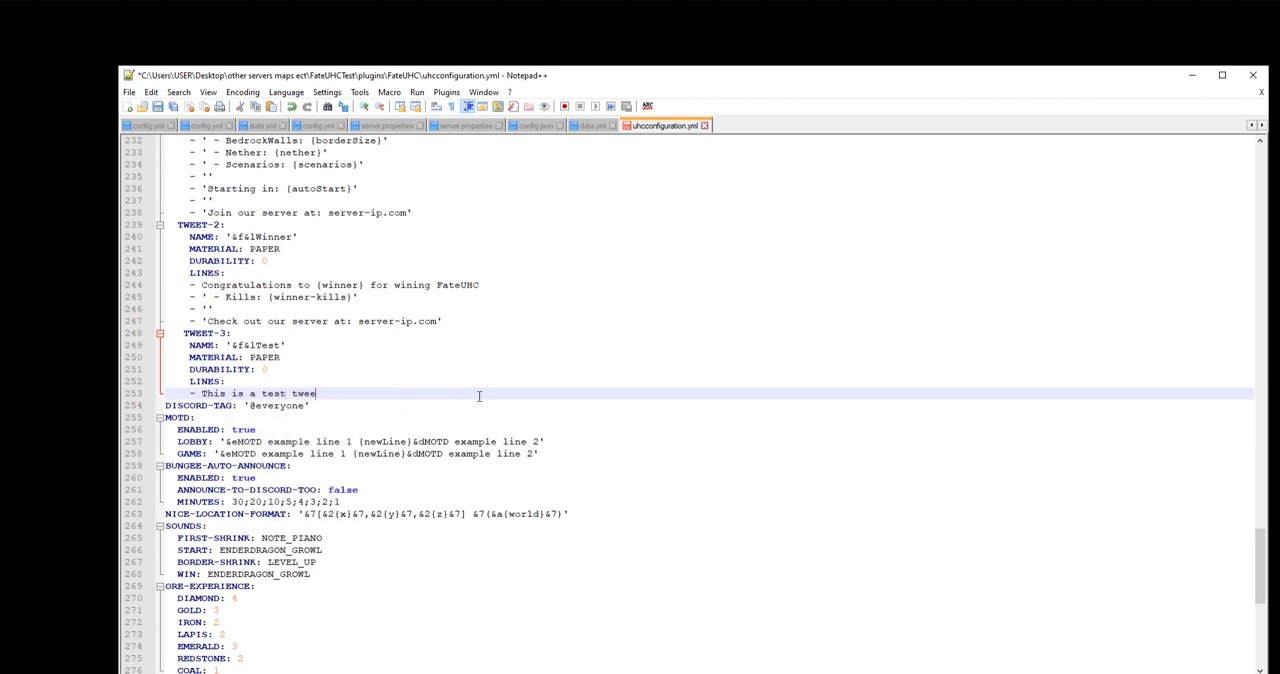
{"action": "type", "text": "from FateUHC'"}
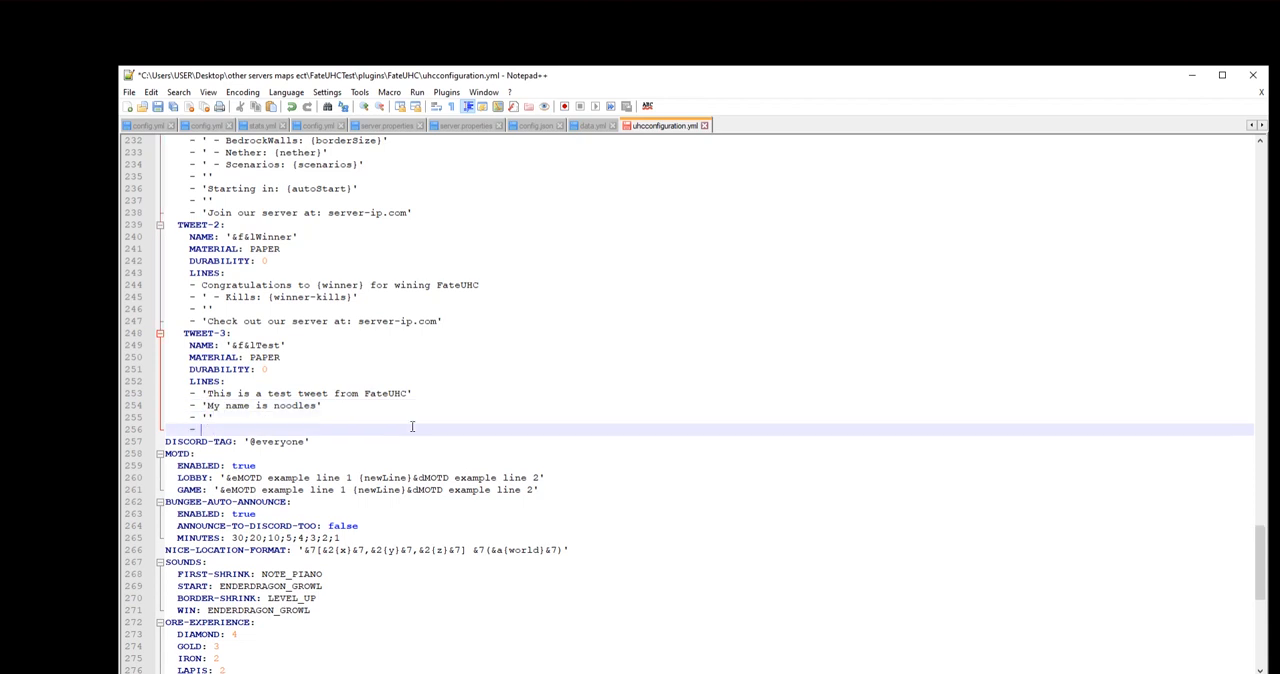
{"action": "type", "text": "Join thiu"}
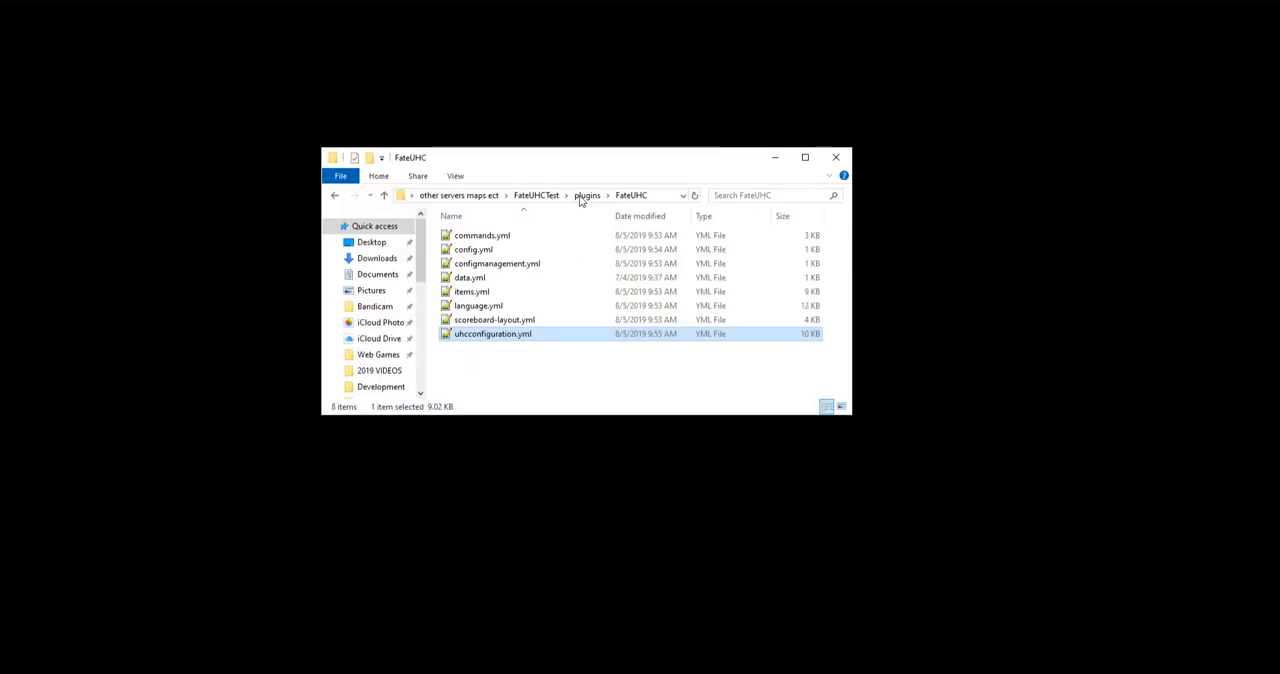
Step: Run start.bat in the FateUHCTest folder and open its plugins folder
{"action": "left_click", "coordinate": [536, 196]}
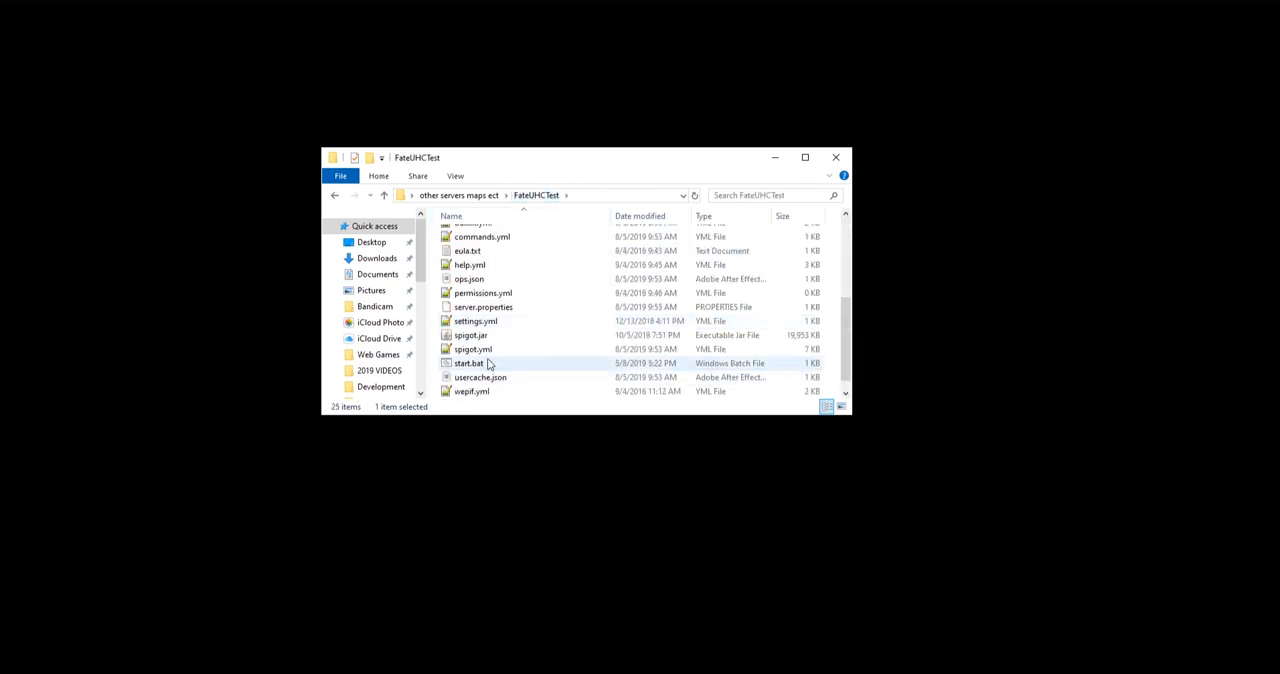
{"action": "double_click", "coordinate": [468, 364]}
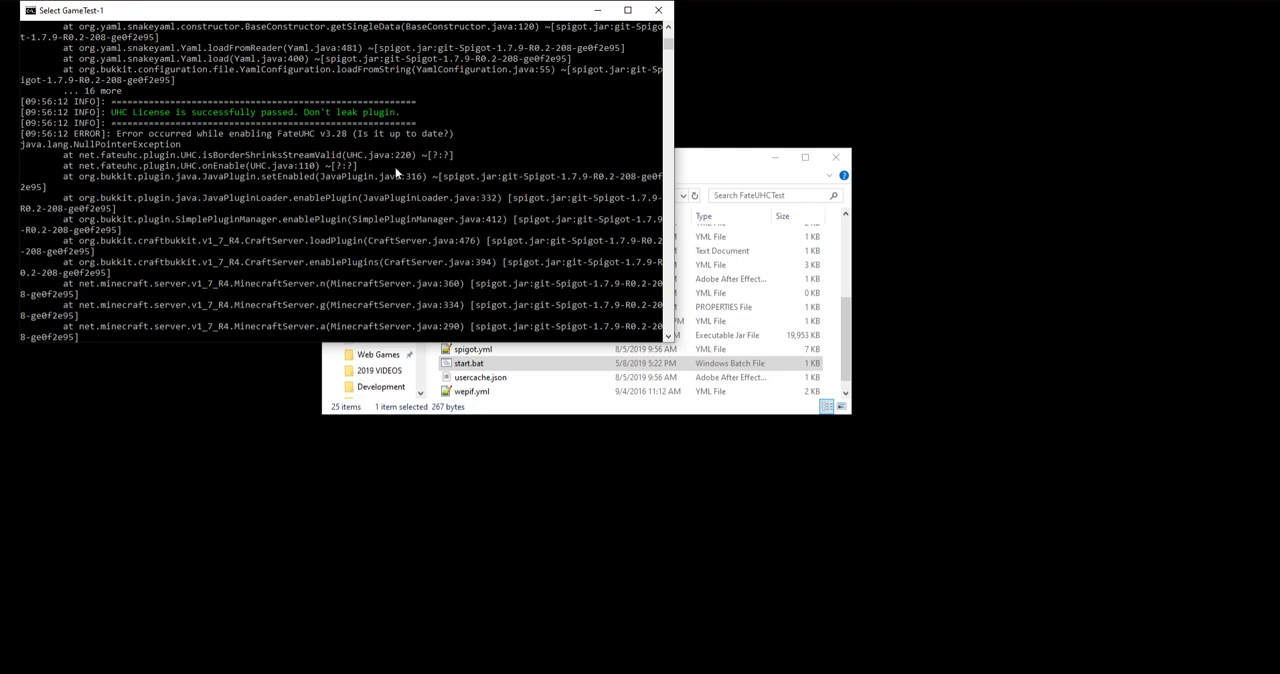
{"action": "mouse_move", "coordinate": [760, 320]}
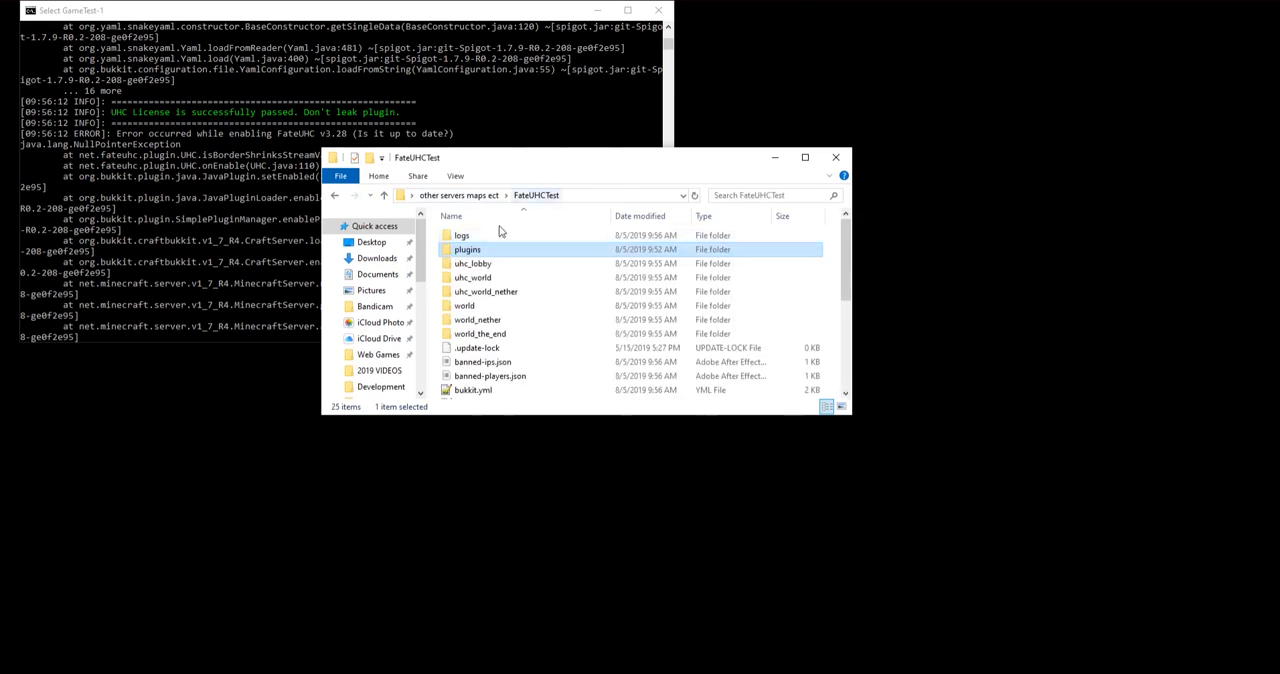
{"action": "double_click", "coordinate": [468, 248]}
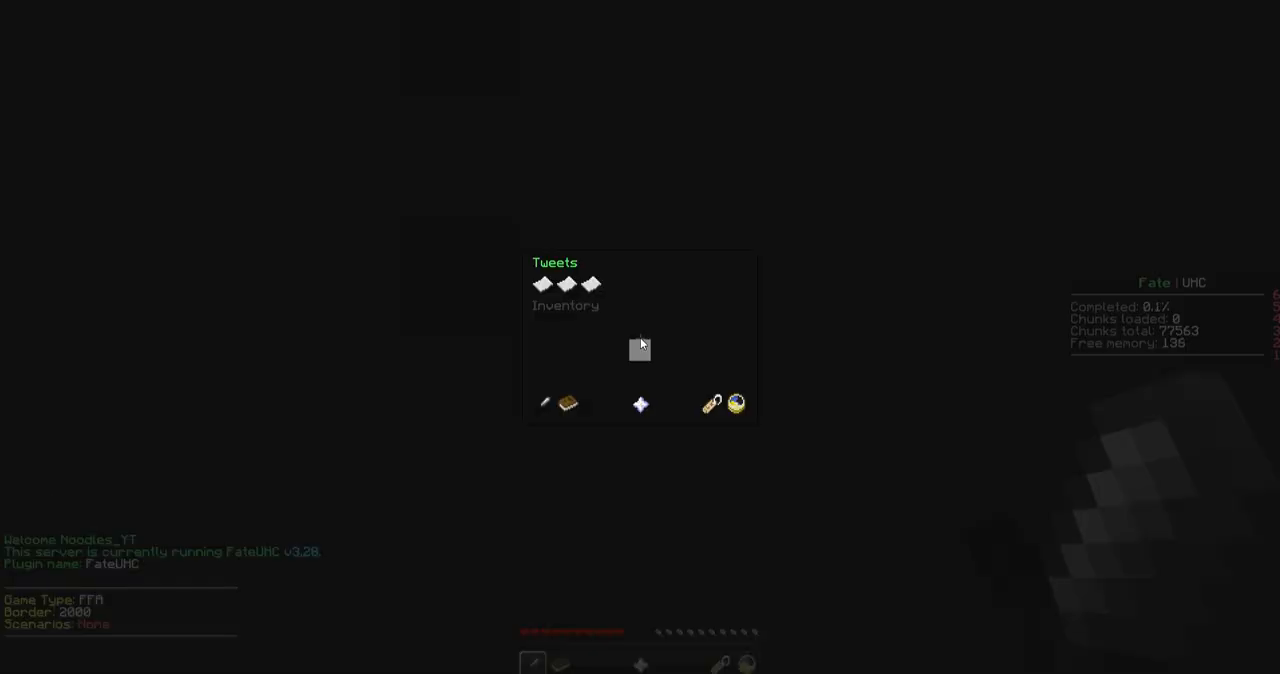
{"action": "mouse_move", "coordinate": [588, 284]}
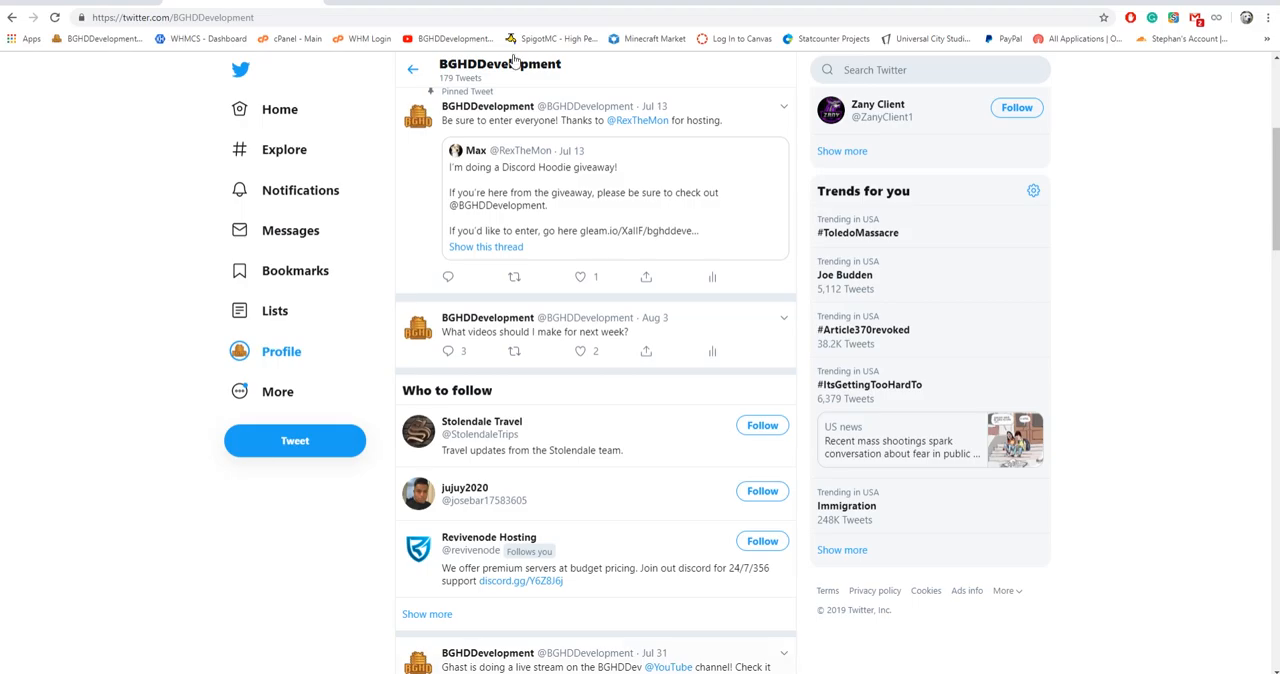
Step: Scroll the refreshed profile to show the new 'This is a test tweet from FateUHC' tweet
{"action": "scroll", "scroll_direction": "up", "scroll_amount": 3}
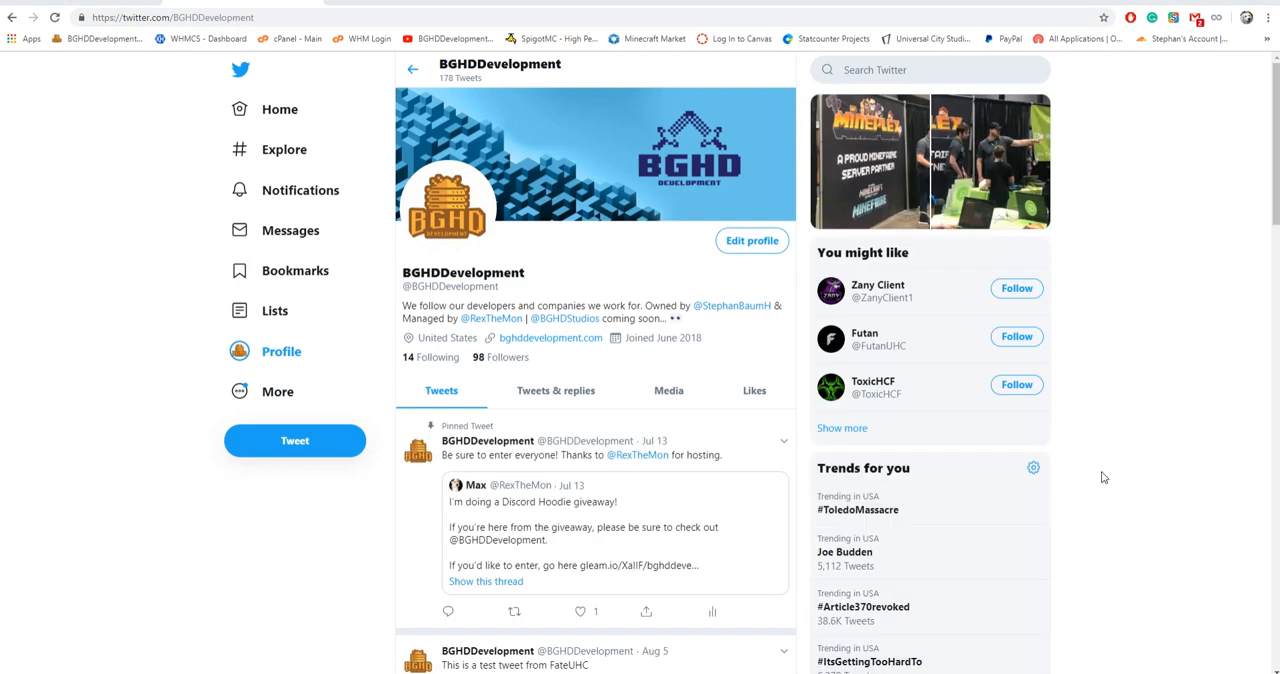
{"action": "scroll", "scroll_direction": "down", "scroll_amount": 3}
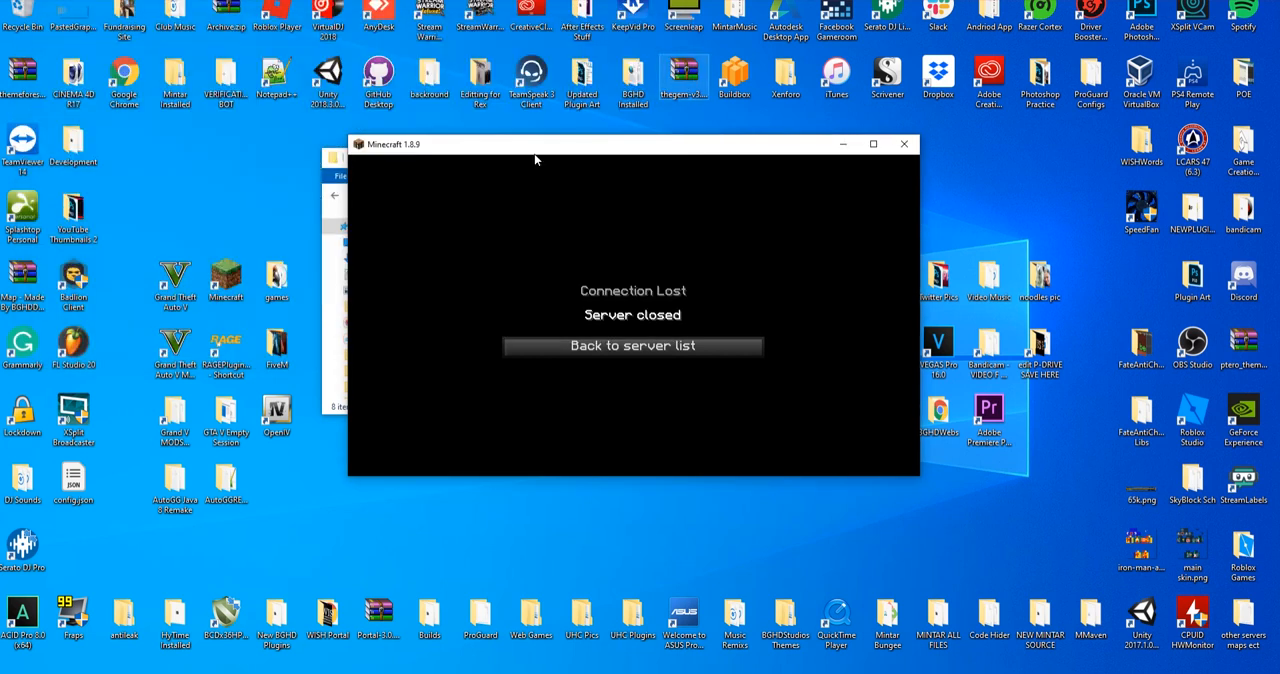
Step: Return to the multiplayer list, refresh server statuses and select the local test server
{"action": "left_click", "coordinate": [632, 344]}
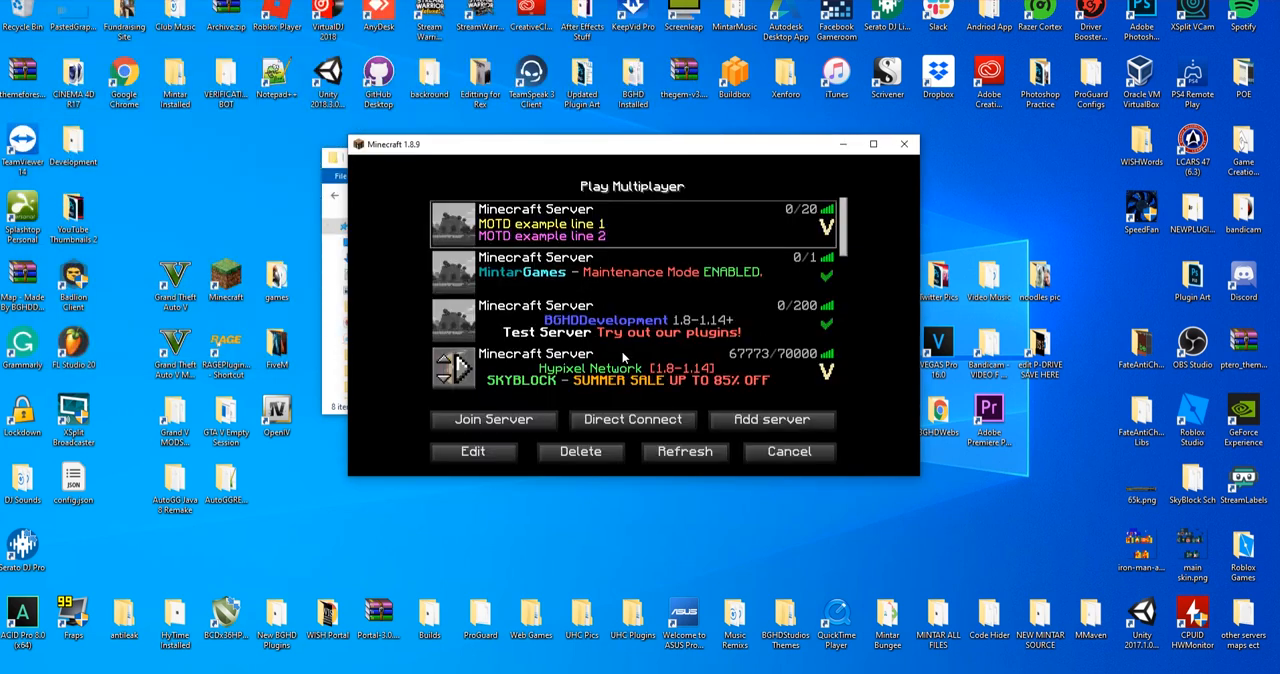
{"action": "left_click", "coordinate": [684, 450]}
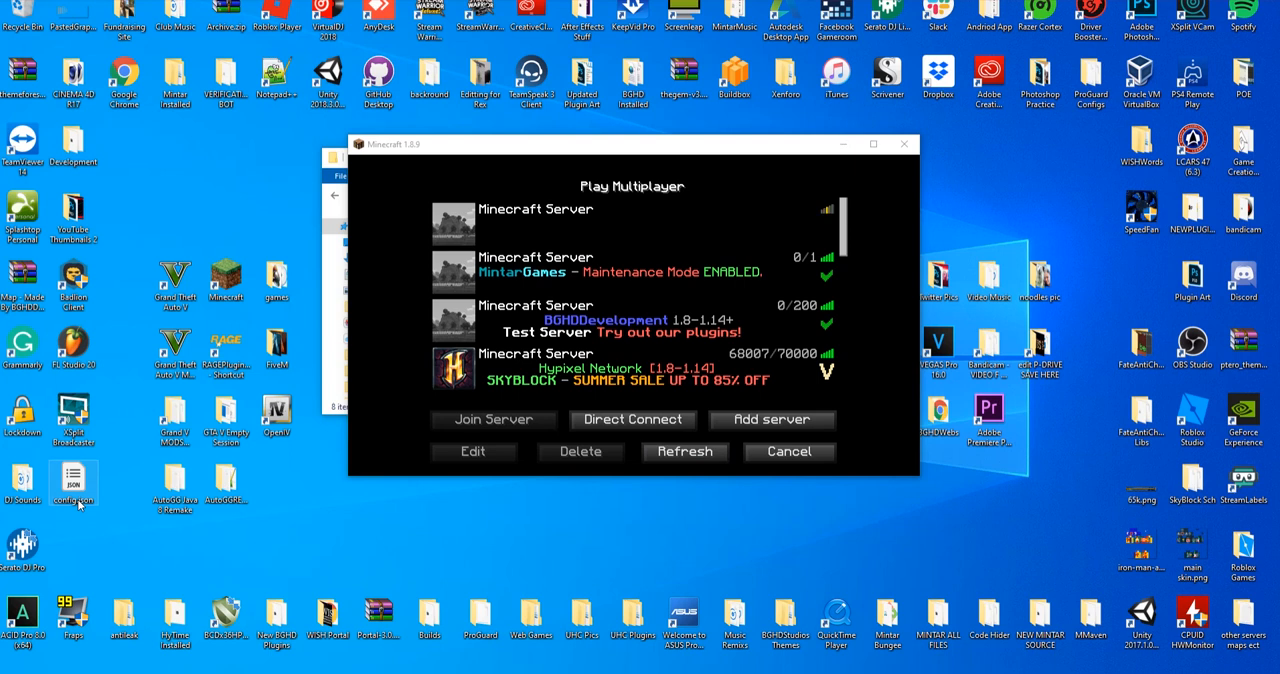
{"action": "left_click", "coordinate": [632, 224]}
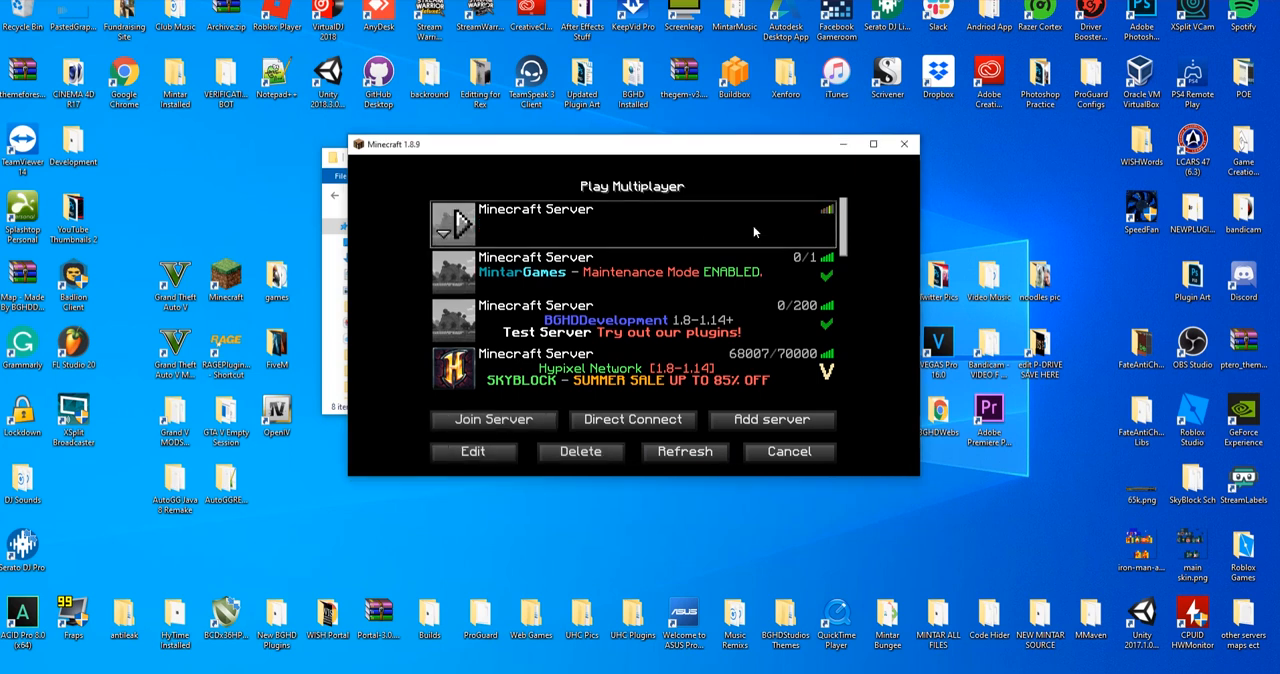